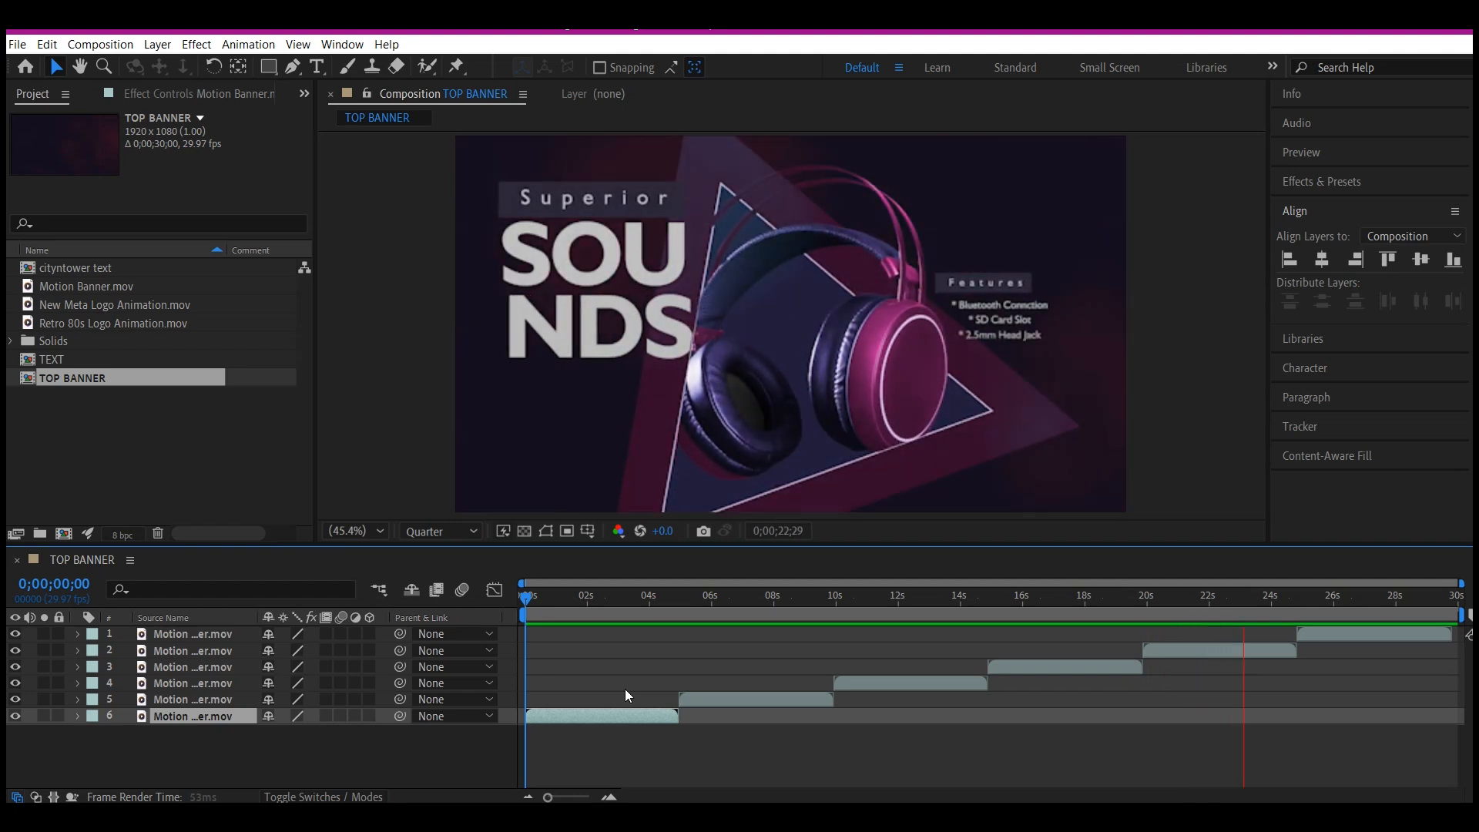
# Scrub through the new BUILDING_2 composition to cache the city street clip for preview.
pyautogui.click(1305, 595)
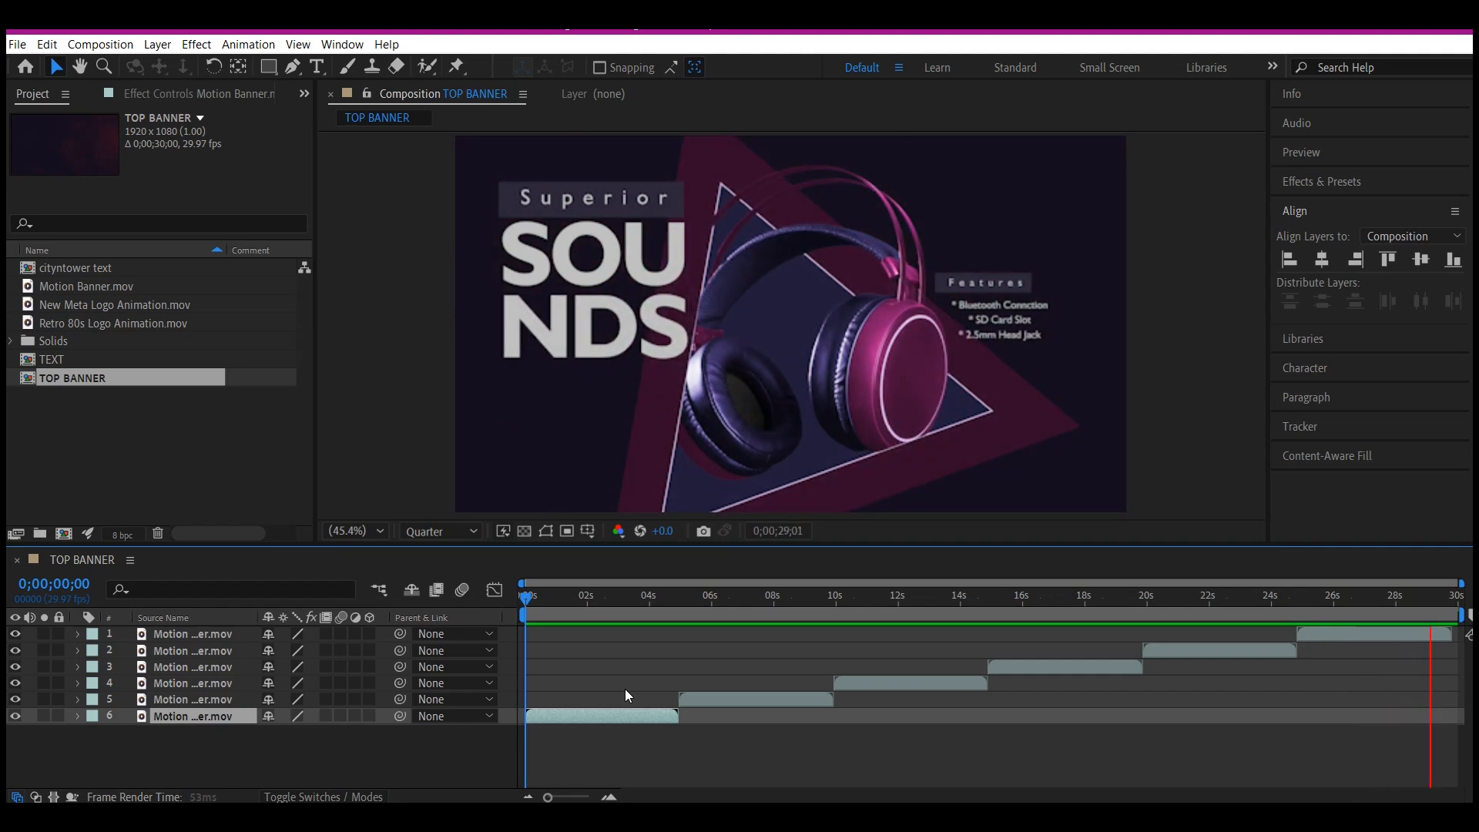
pyautogui.click(556, 594)
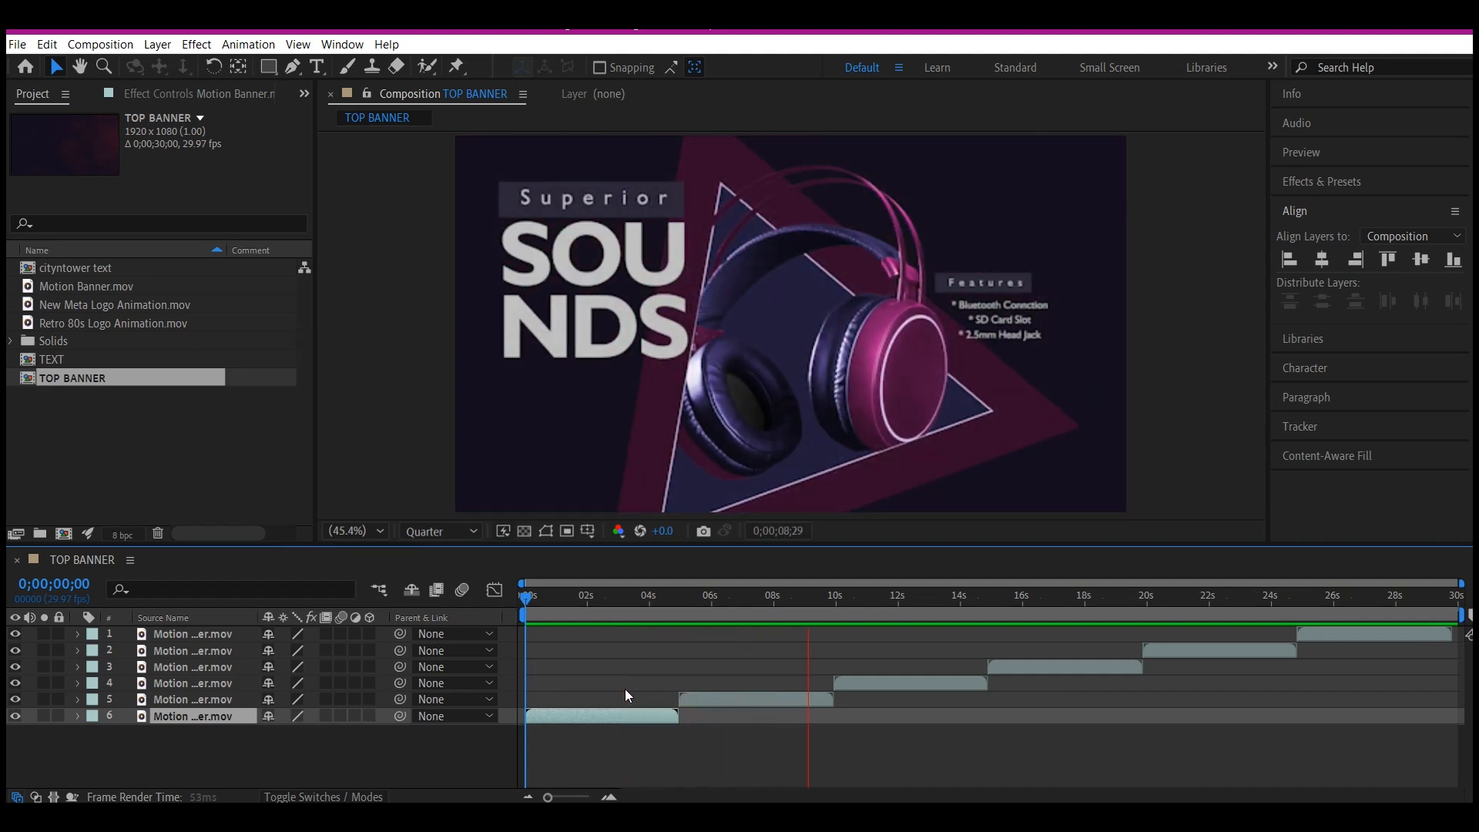
pyautogui.click(872, 615)
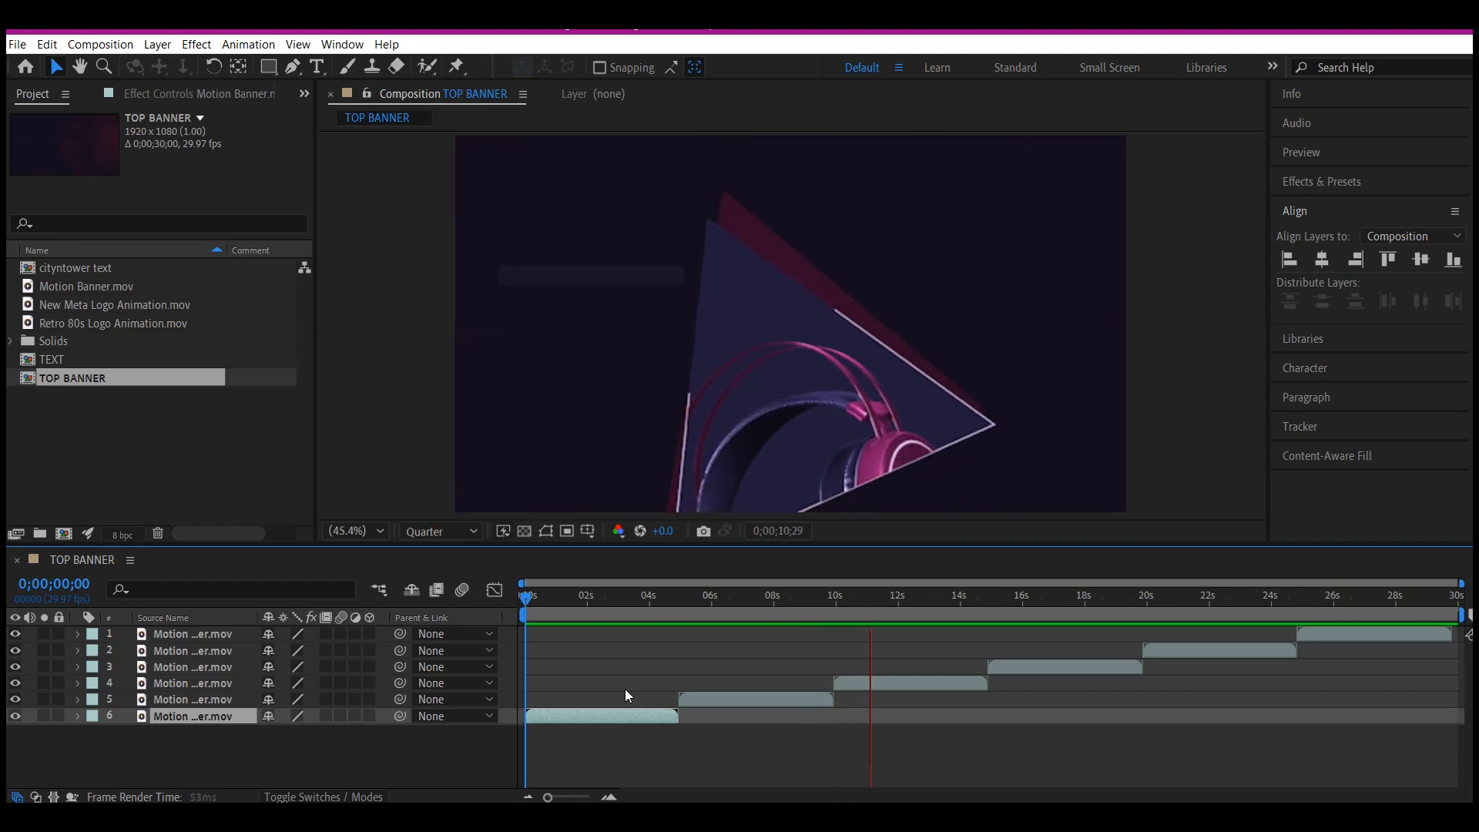
pyautogui.click(930, 594)
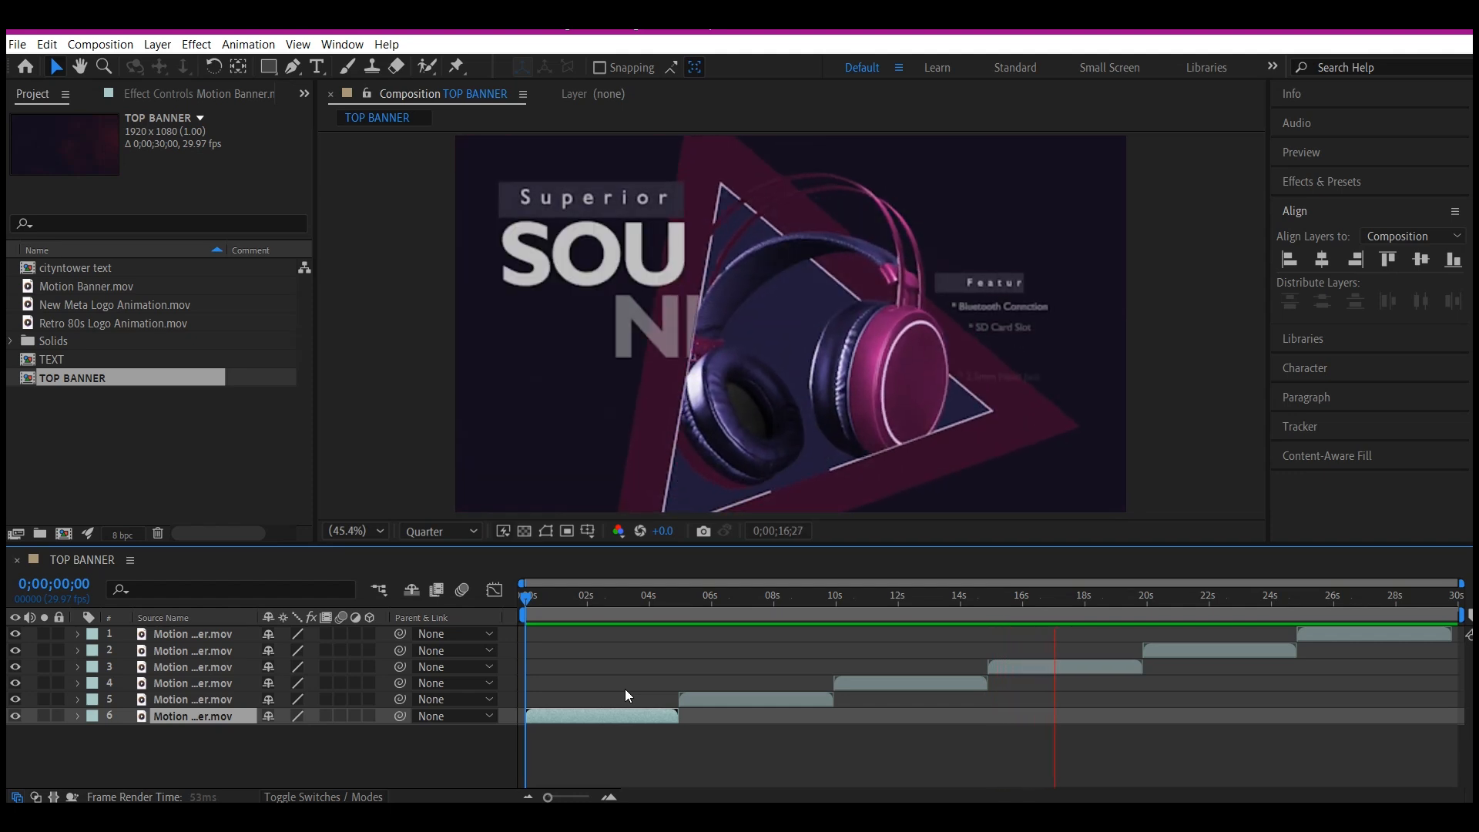
pyautogui.click(1115, 594)
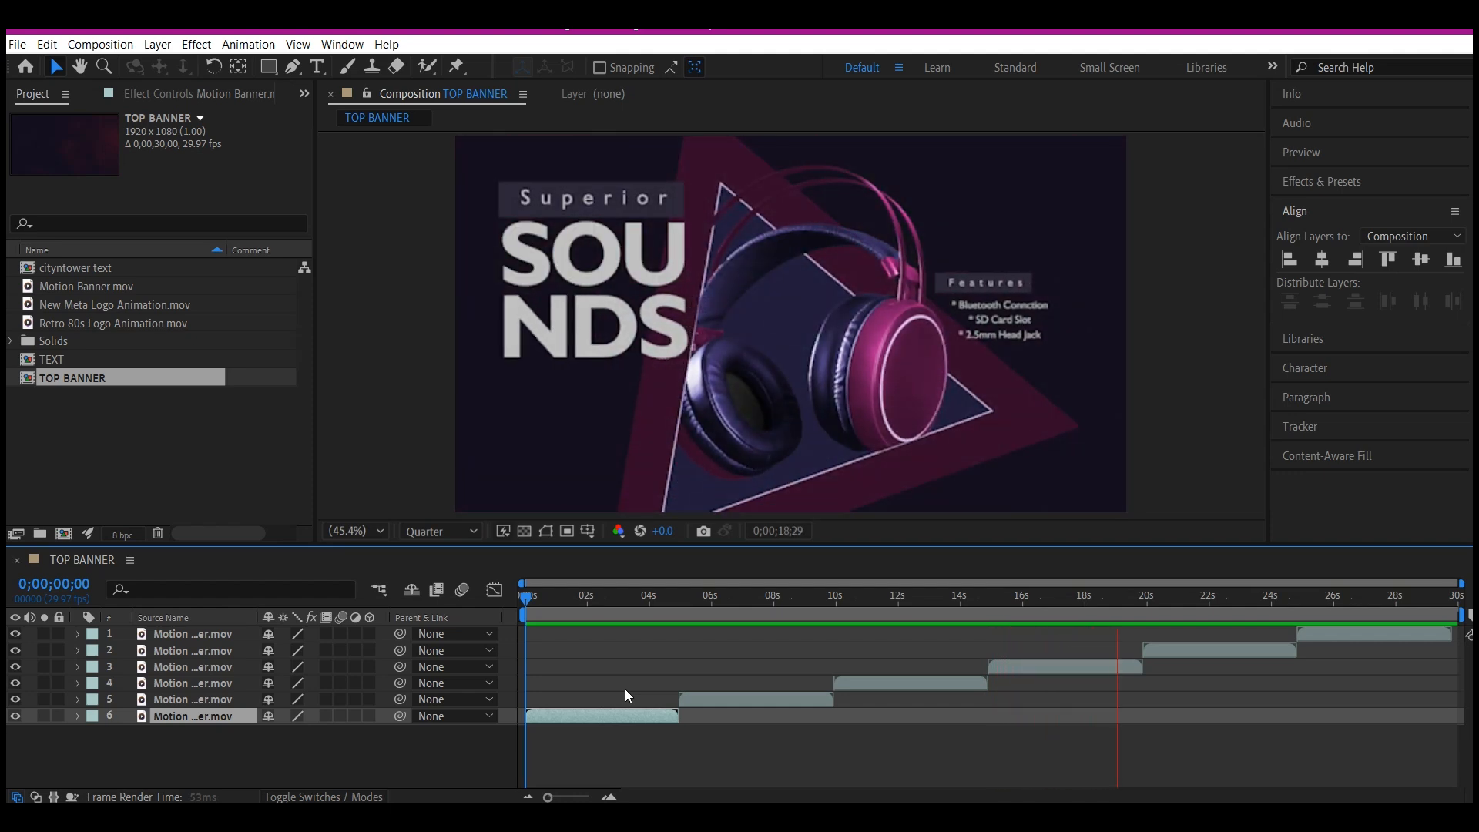
pyautogui.click(1181, 595)
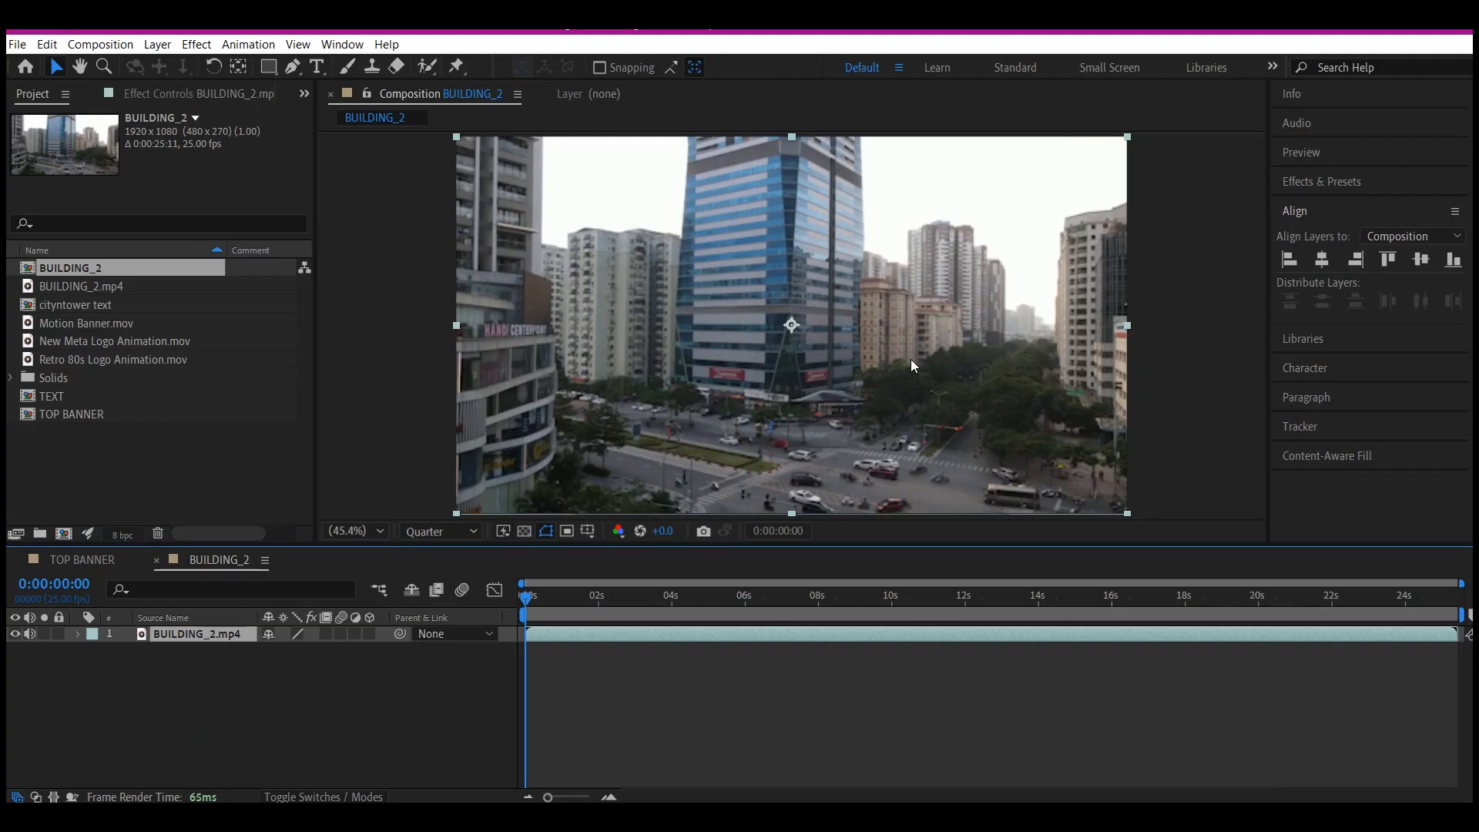
pyautogui.moveTo(665, 356)
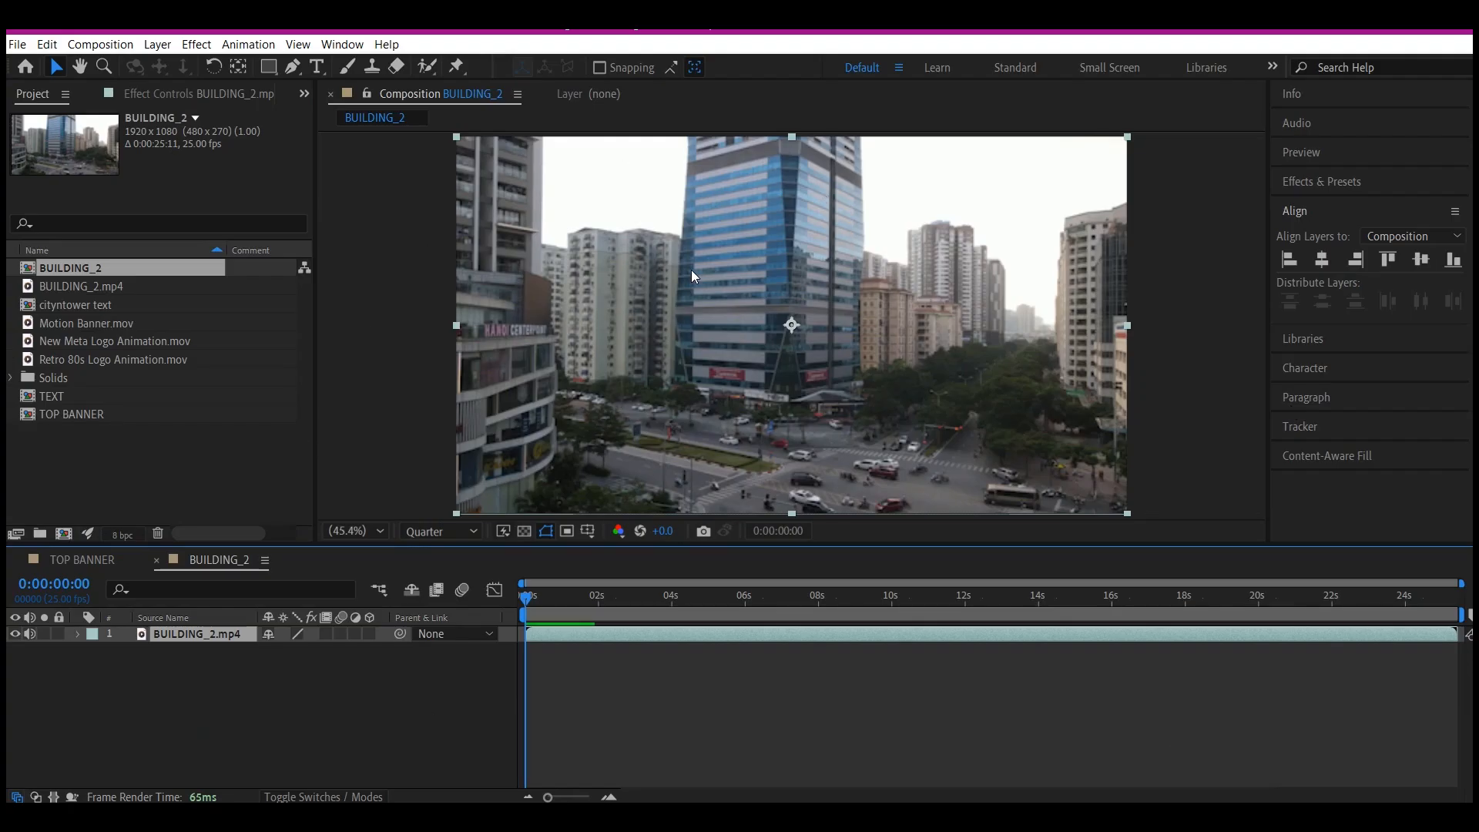
pyautogui.moveTo(903, 326)
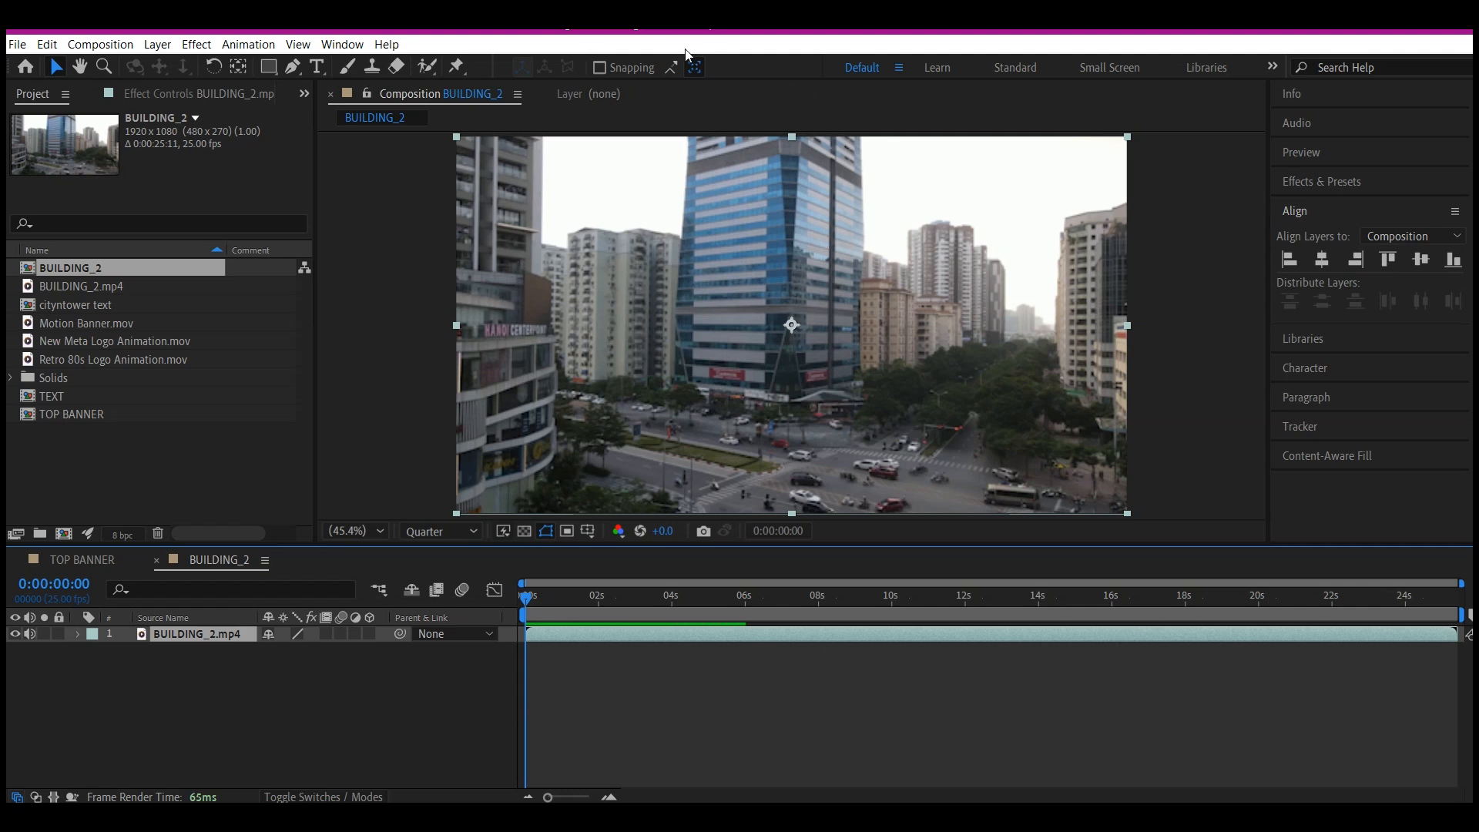
pyautogui.moveTo(744, 193)
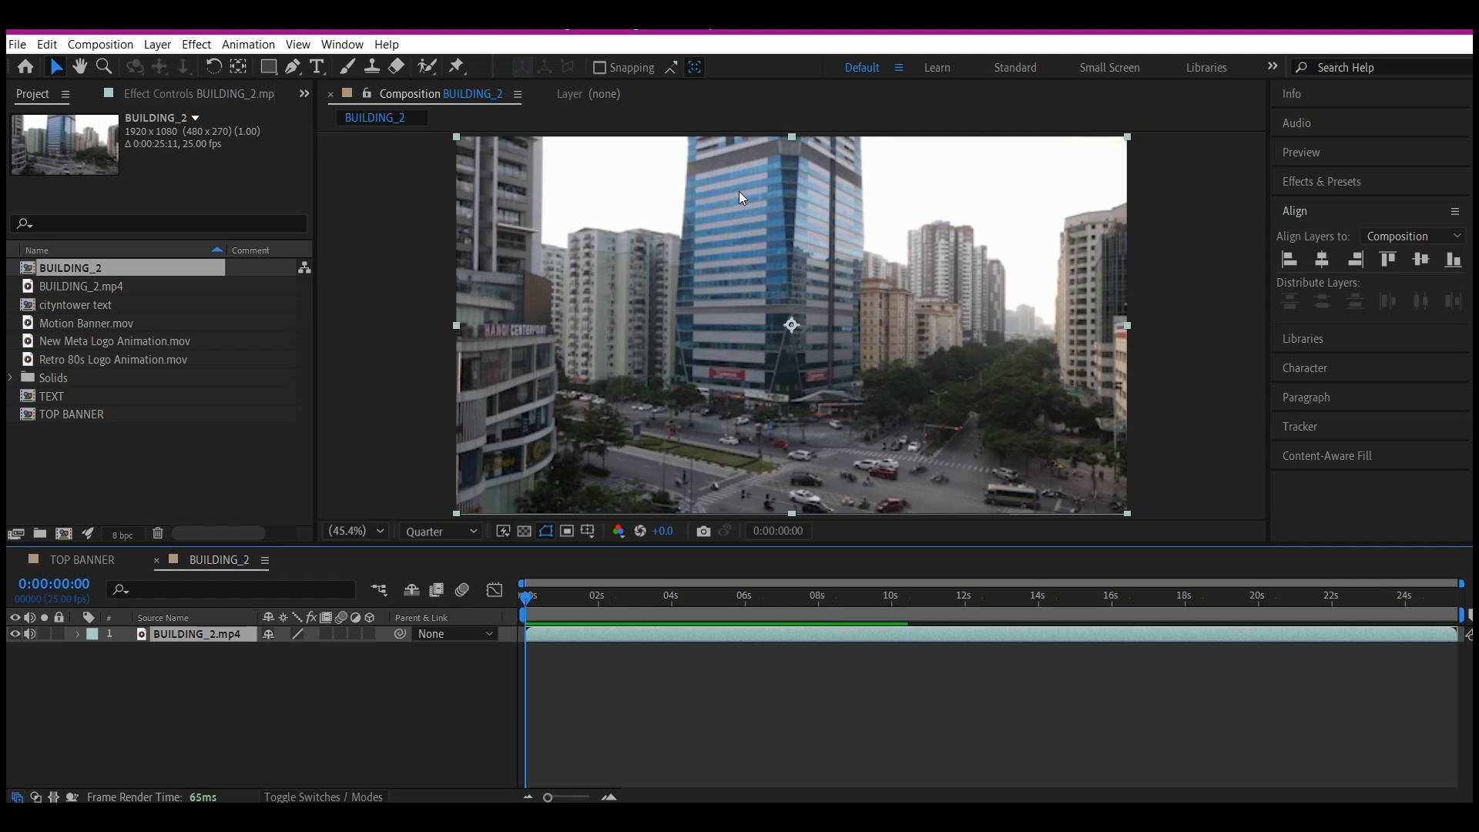
pyautogui.moveTo(640, 199)
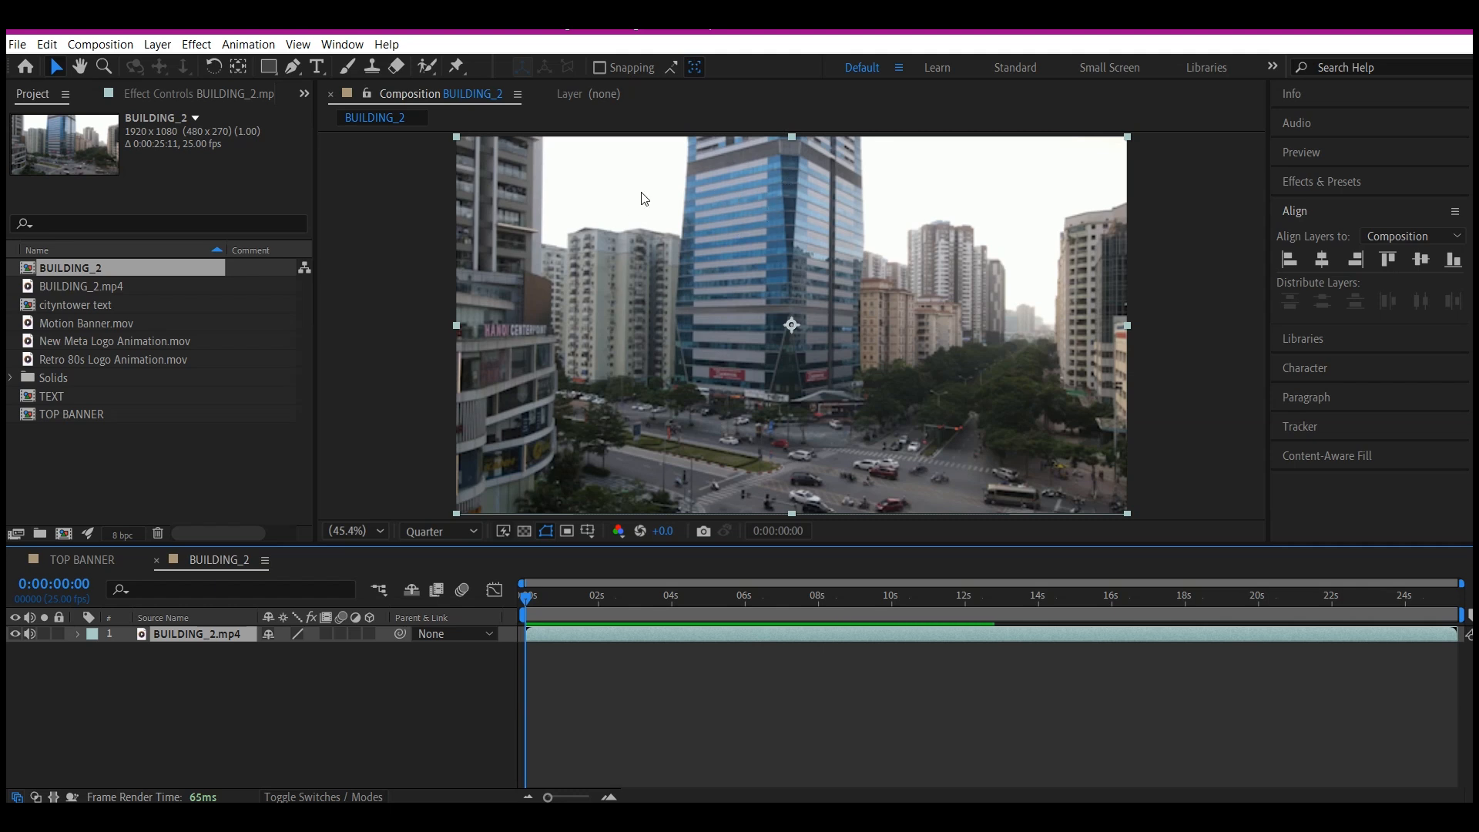
pyautogui.moveTo(650, 313)
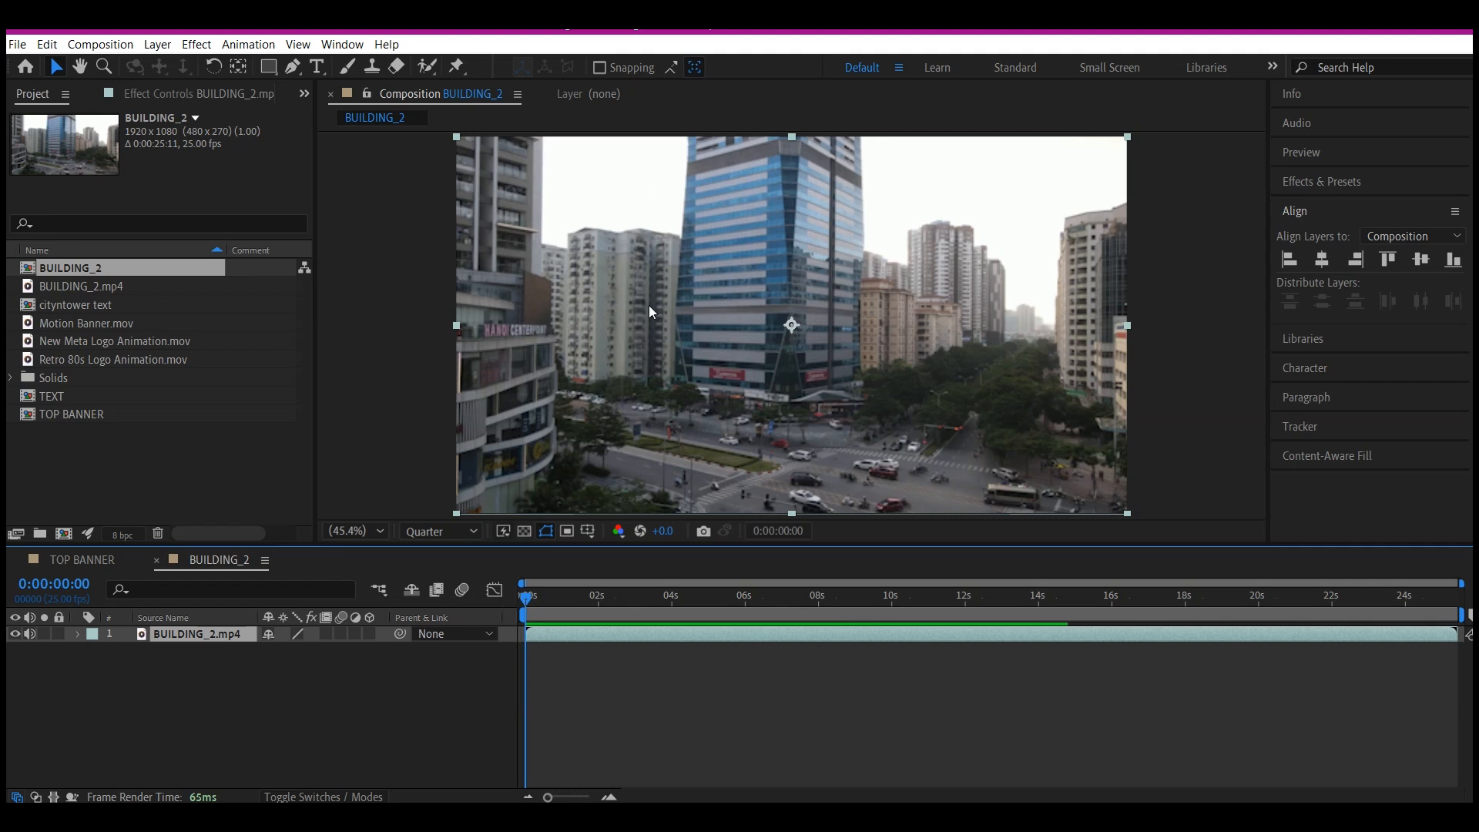
pyautogui.moveTo(675, 280)
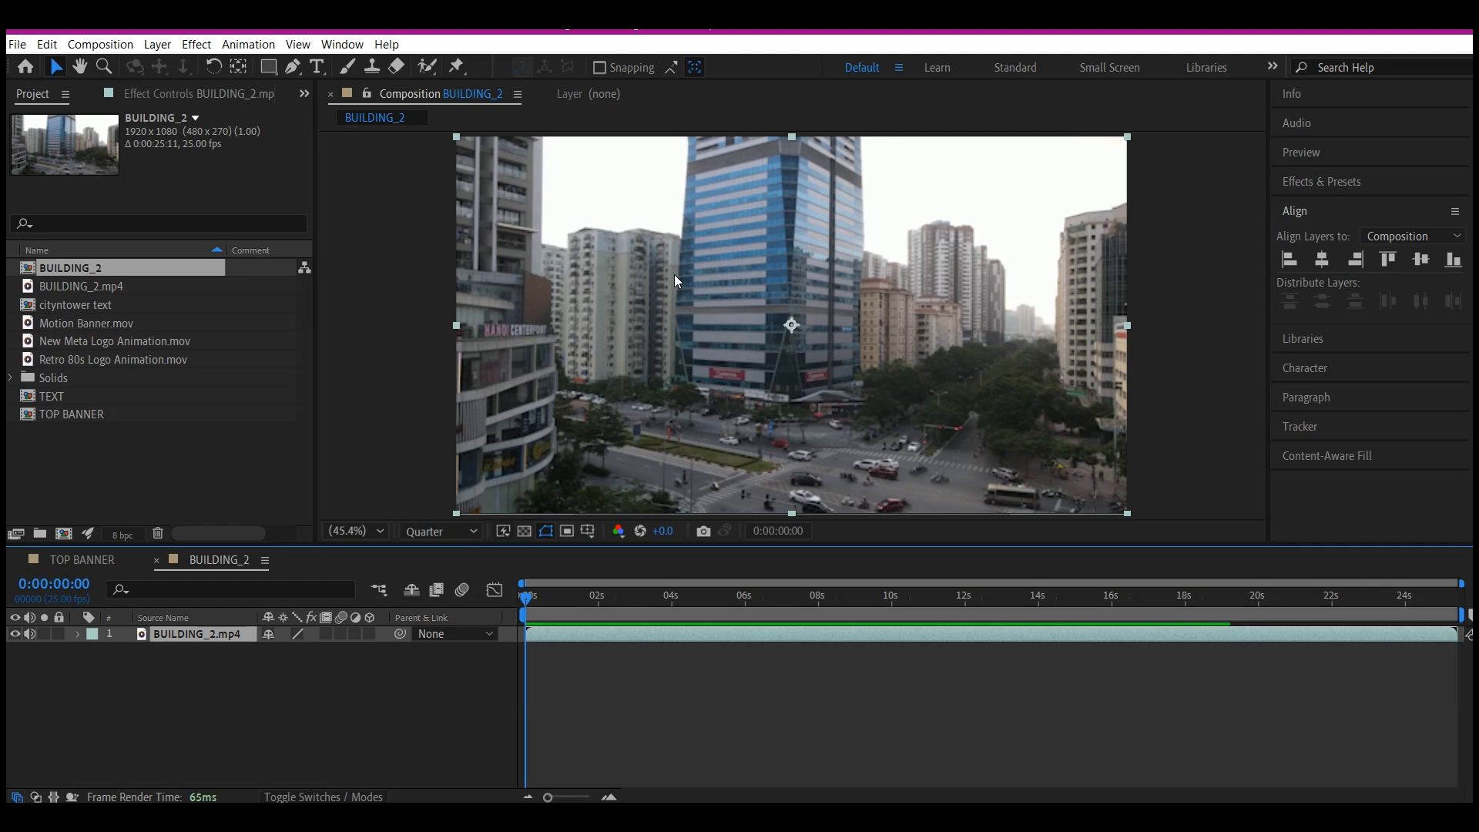
# Search Effects & Presets for '3d came' and apply 3D Camera Tracker to BUILDING_2.mp4.
pyautogui.click(1322, 181)
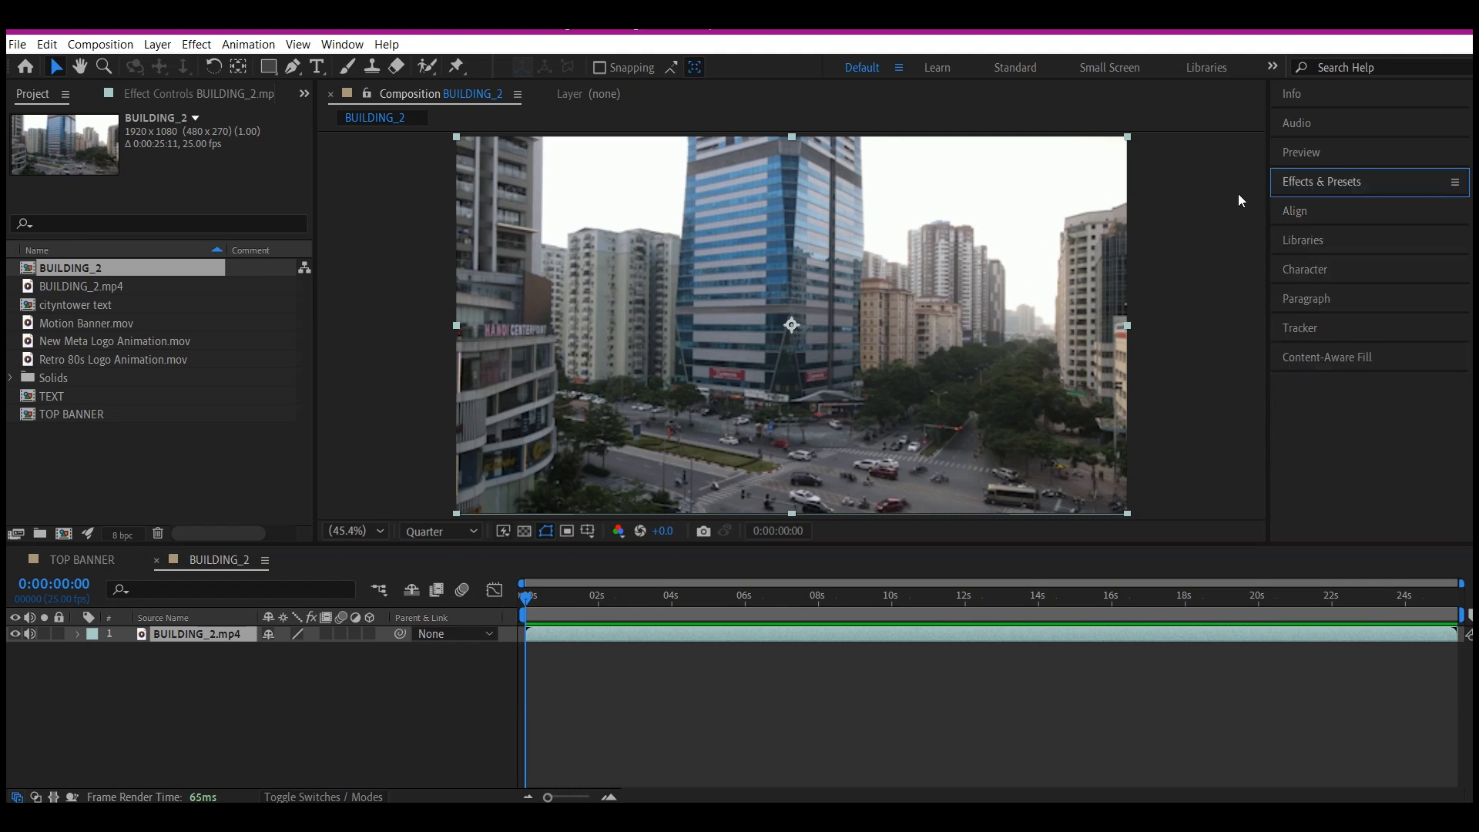
pyautogui.click(1320, 181)
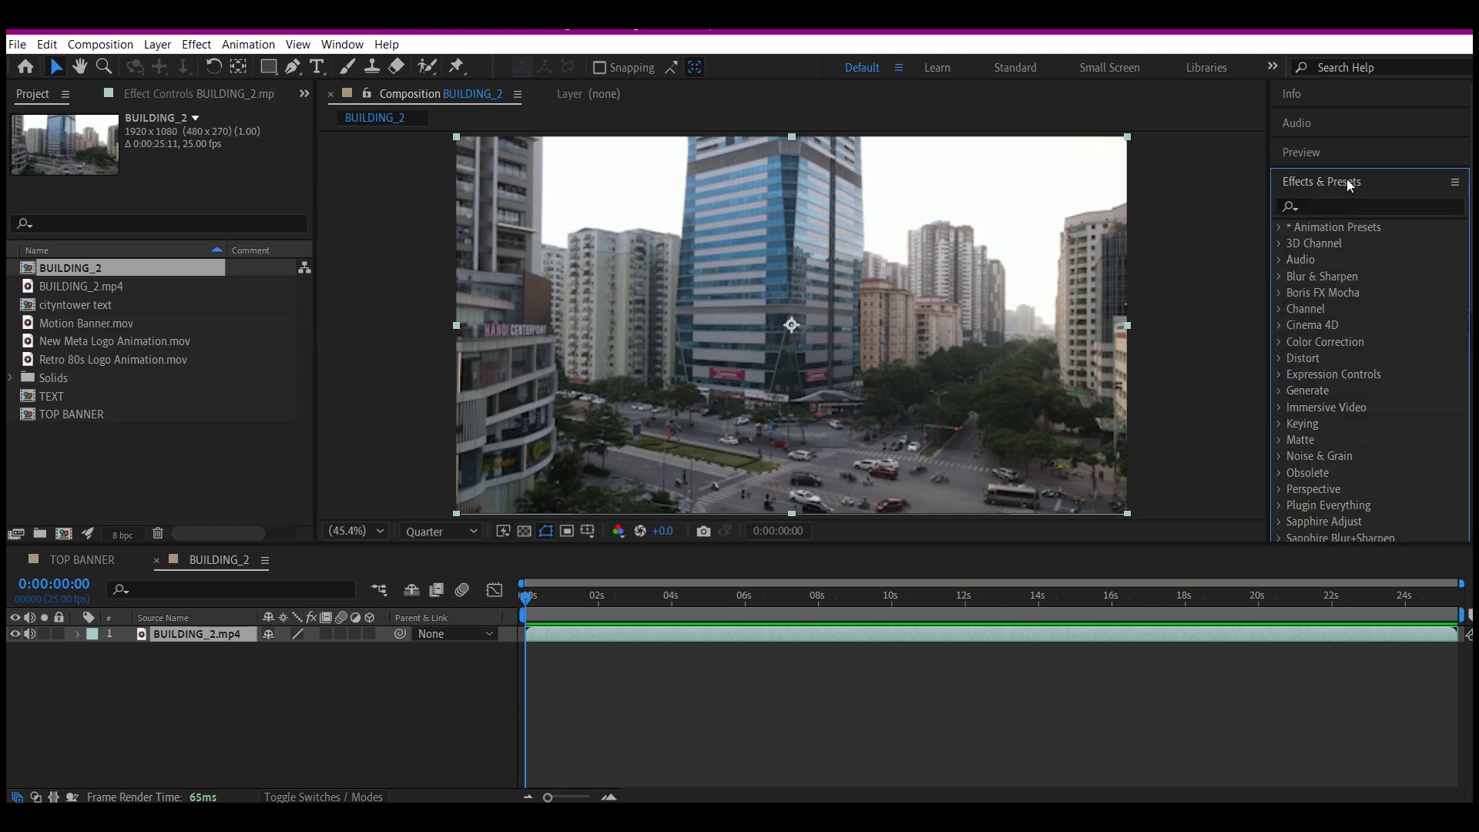
pyautogui.moveTo(413, 53)
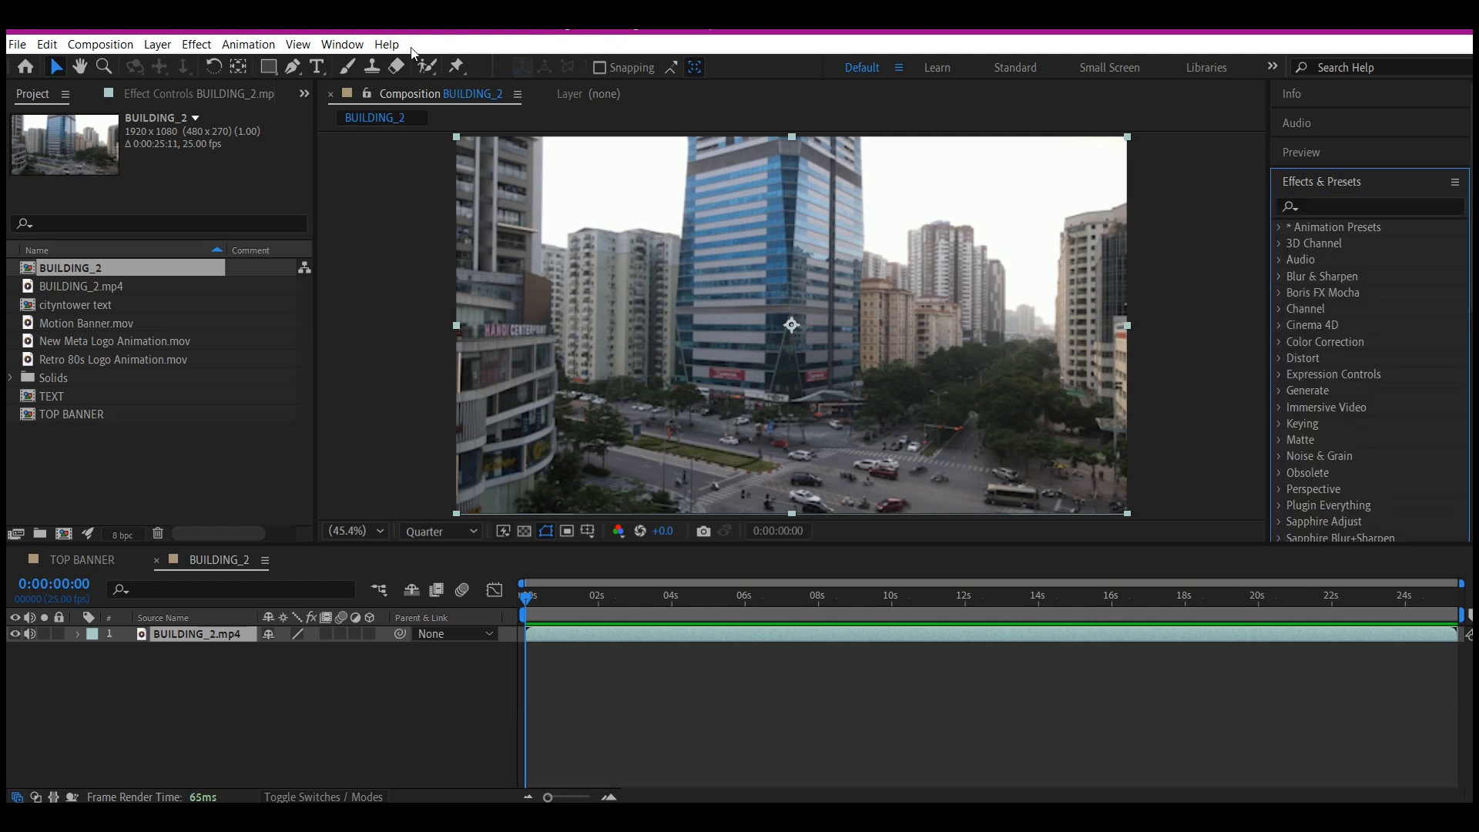
pyautogui.click(342, 45)
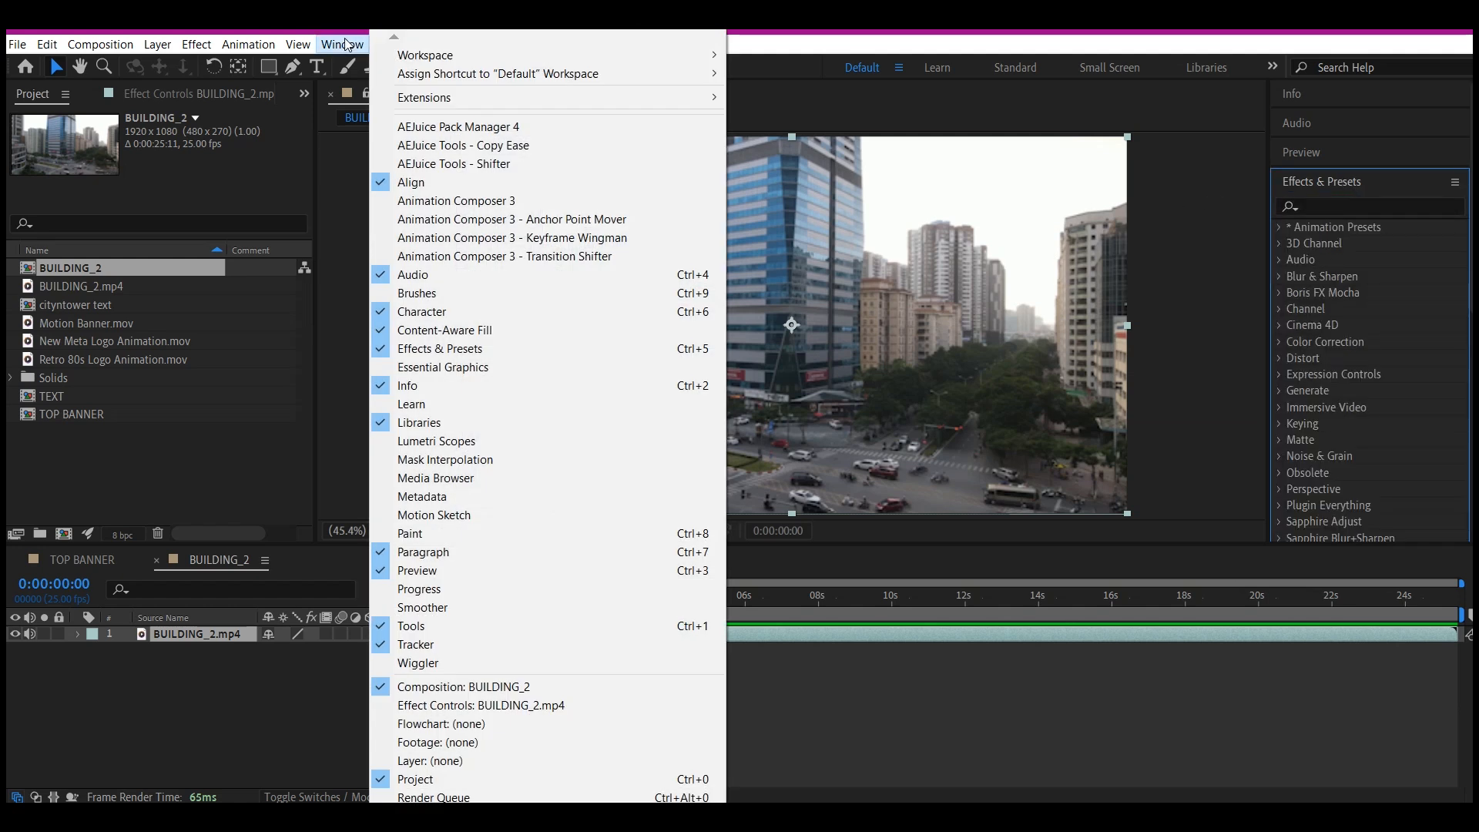
pyautogui.moveTo(358, 70)
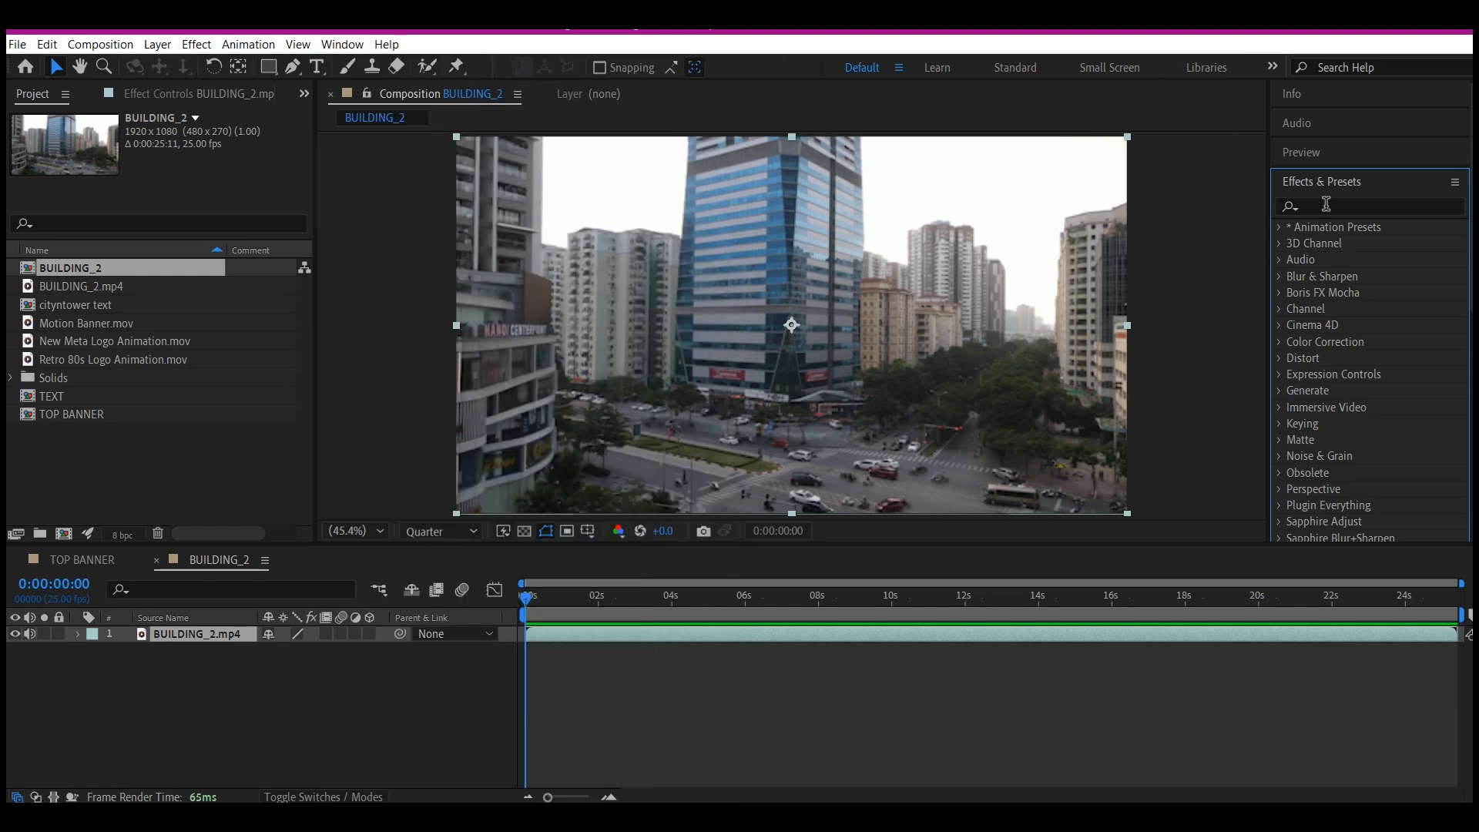
pyautogui.write('3')
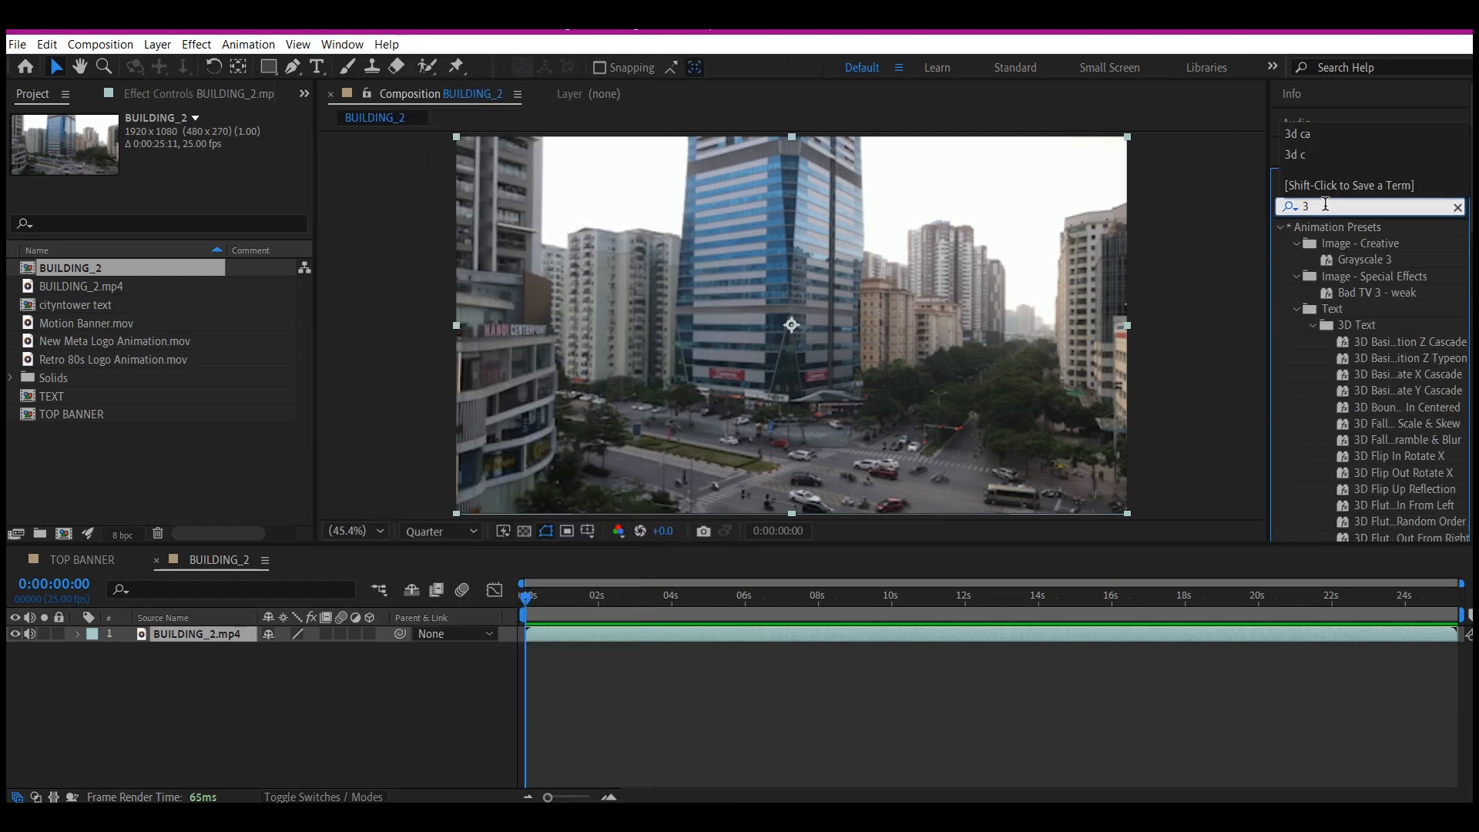
pyautogui.write('d came')
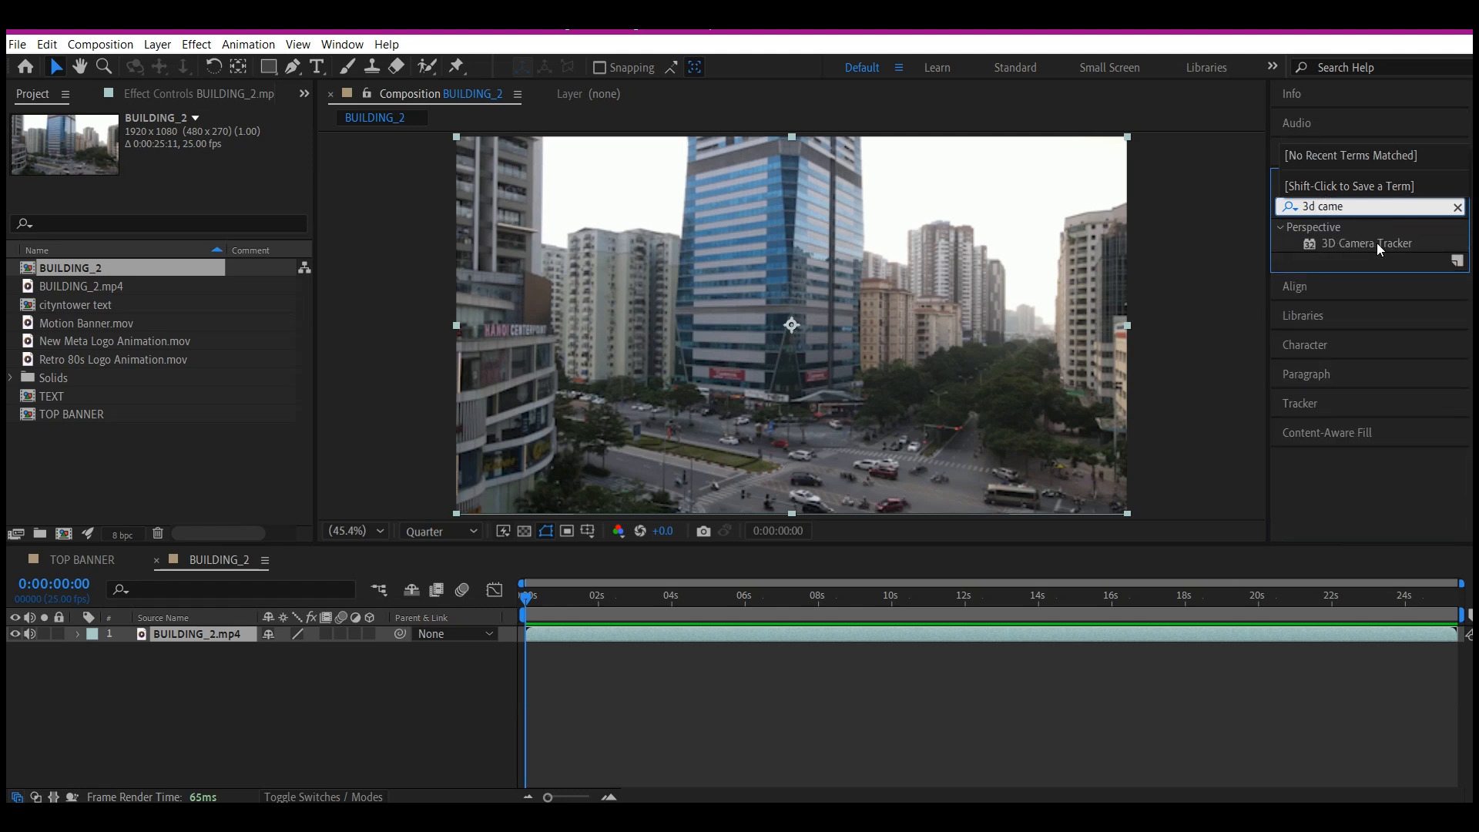
pyautogui.doubleClick(1367, 244)
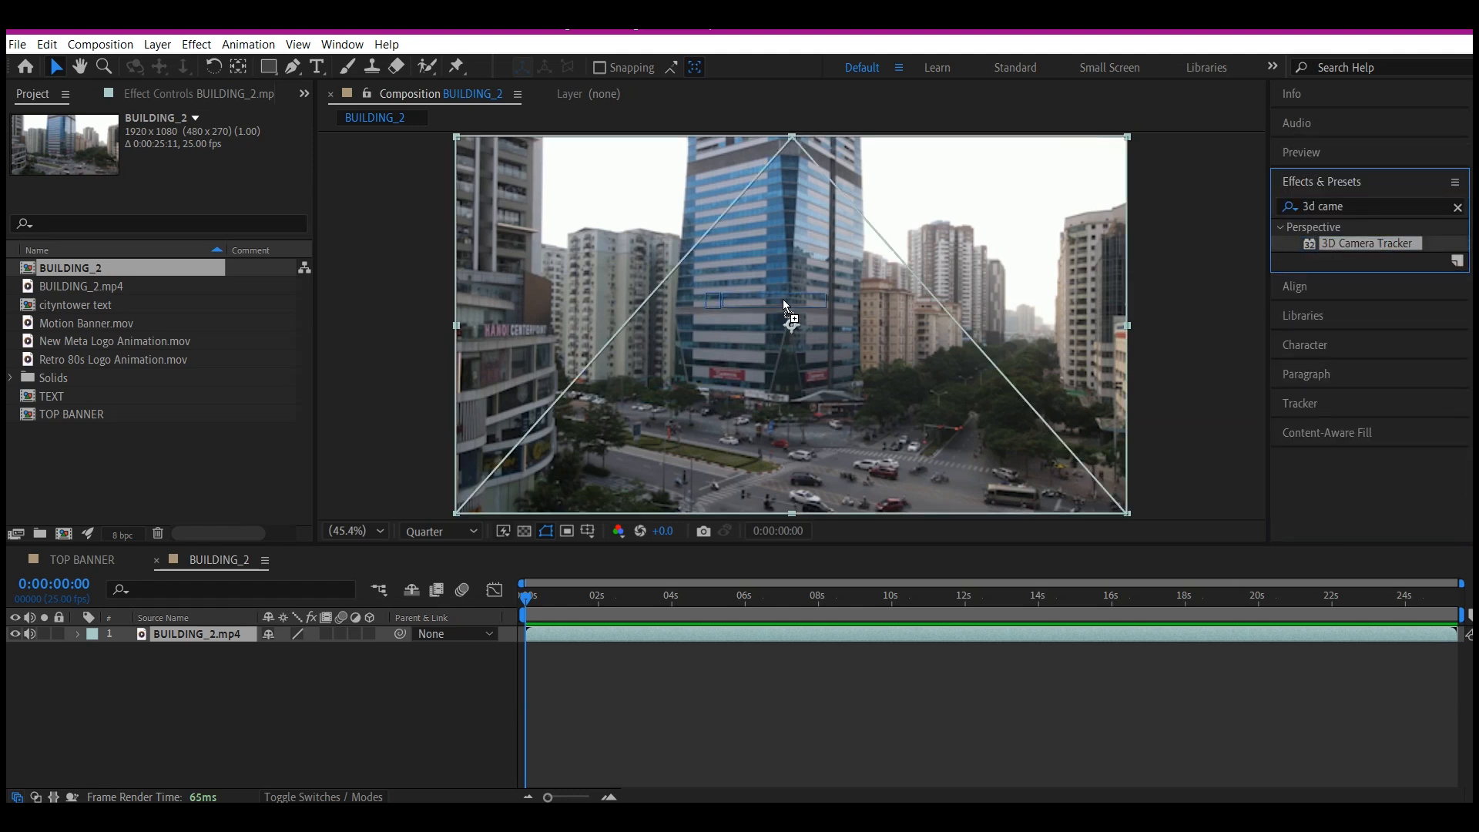
pyautogui.click(231, 150)
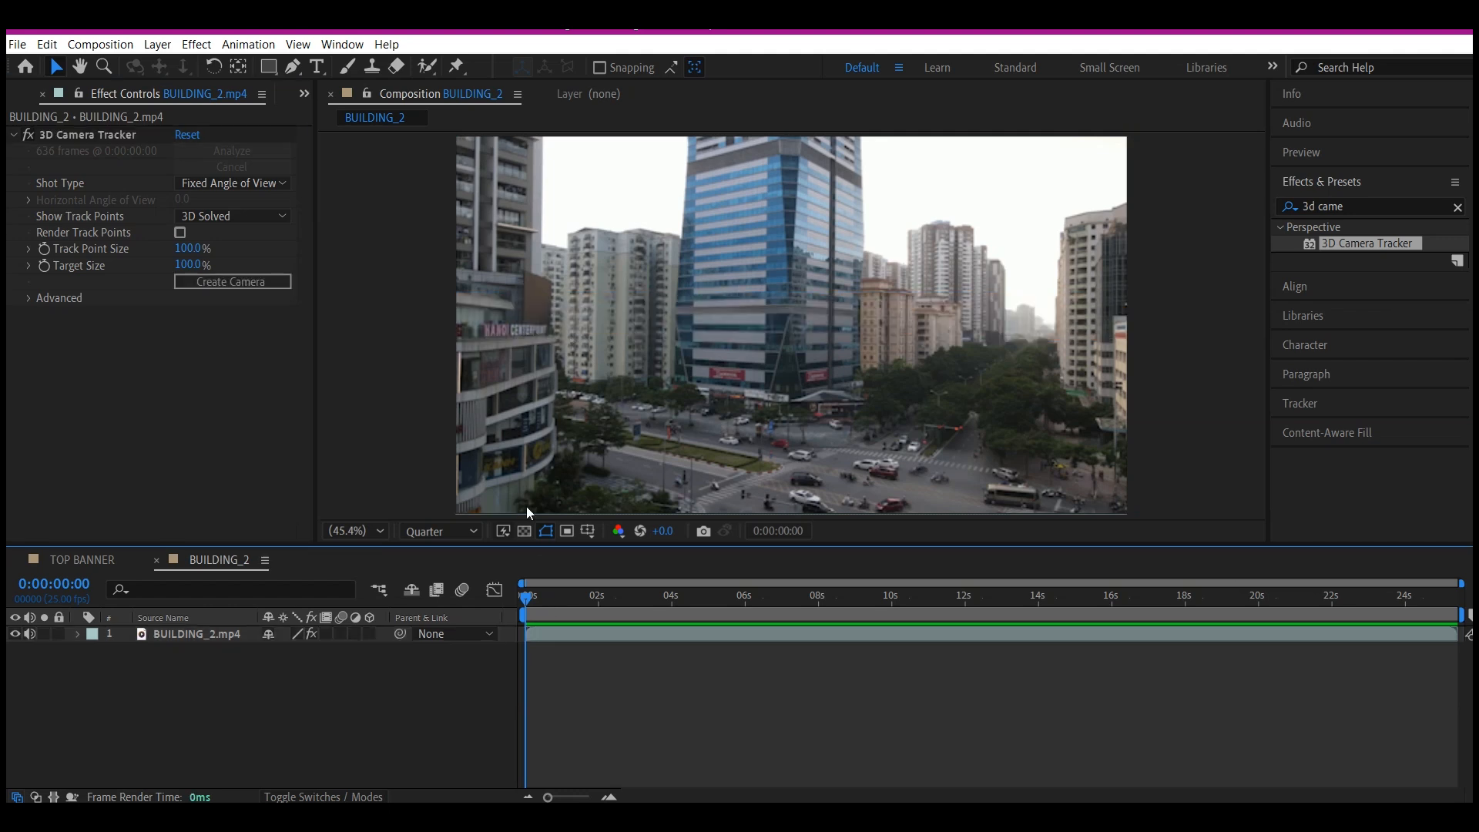
pyautogui.moveTo(607, 389)
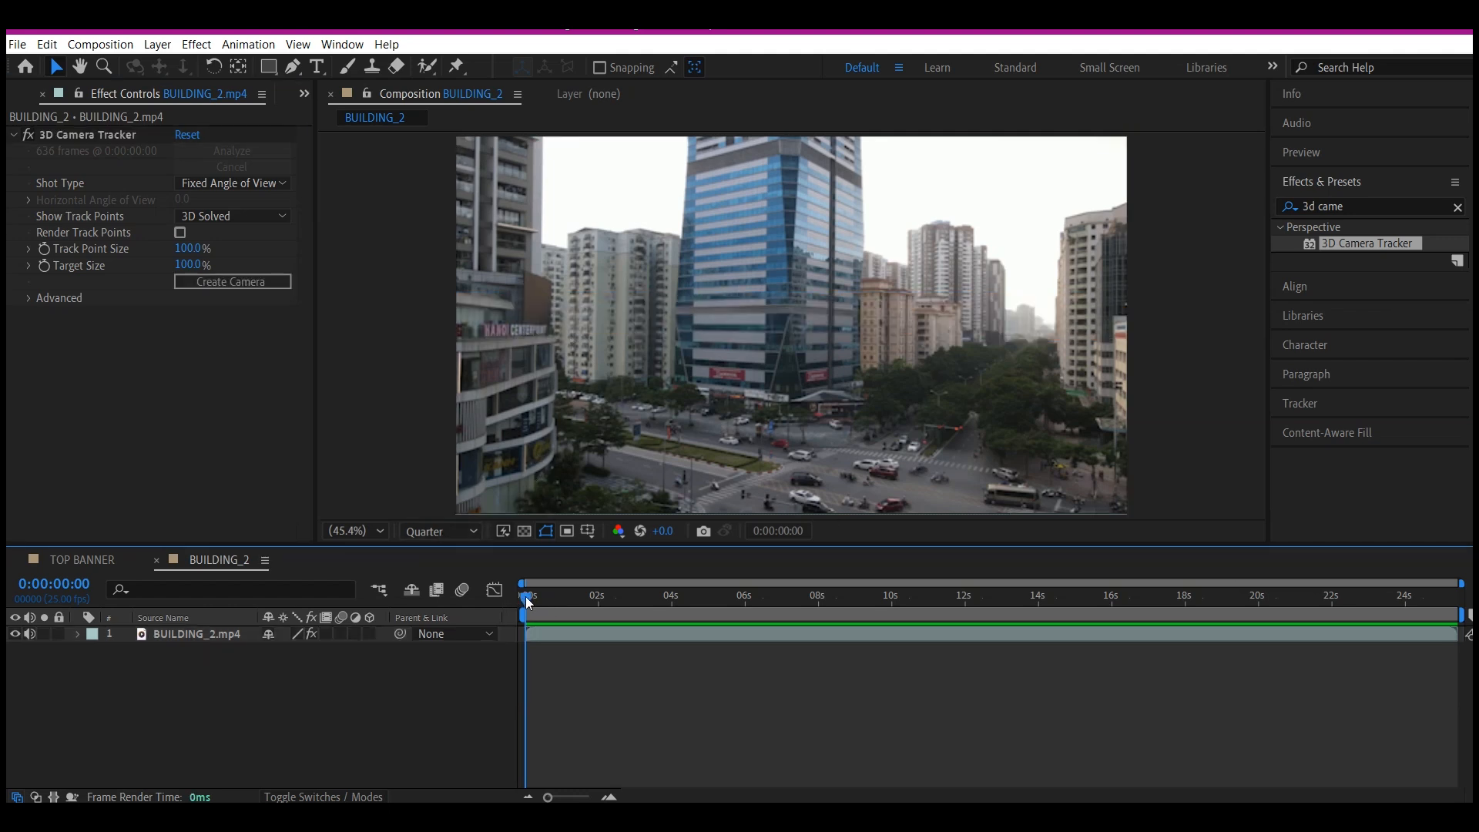
# Select the building layer and its 3D Camera Tracker effect to display the solved track points.
pyautogui.click(714, 596)
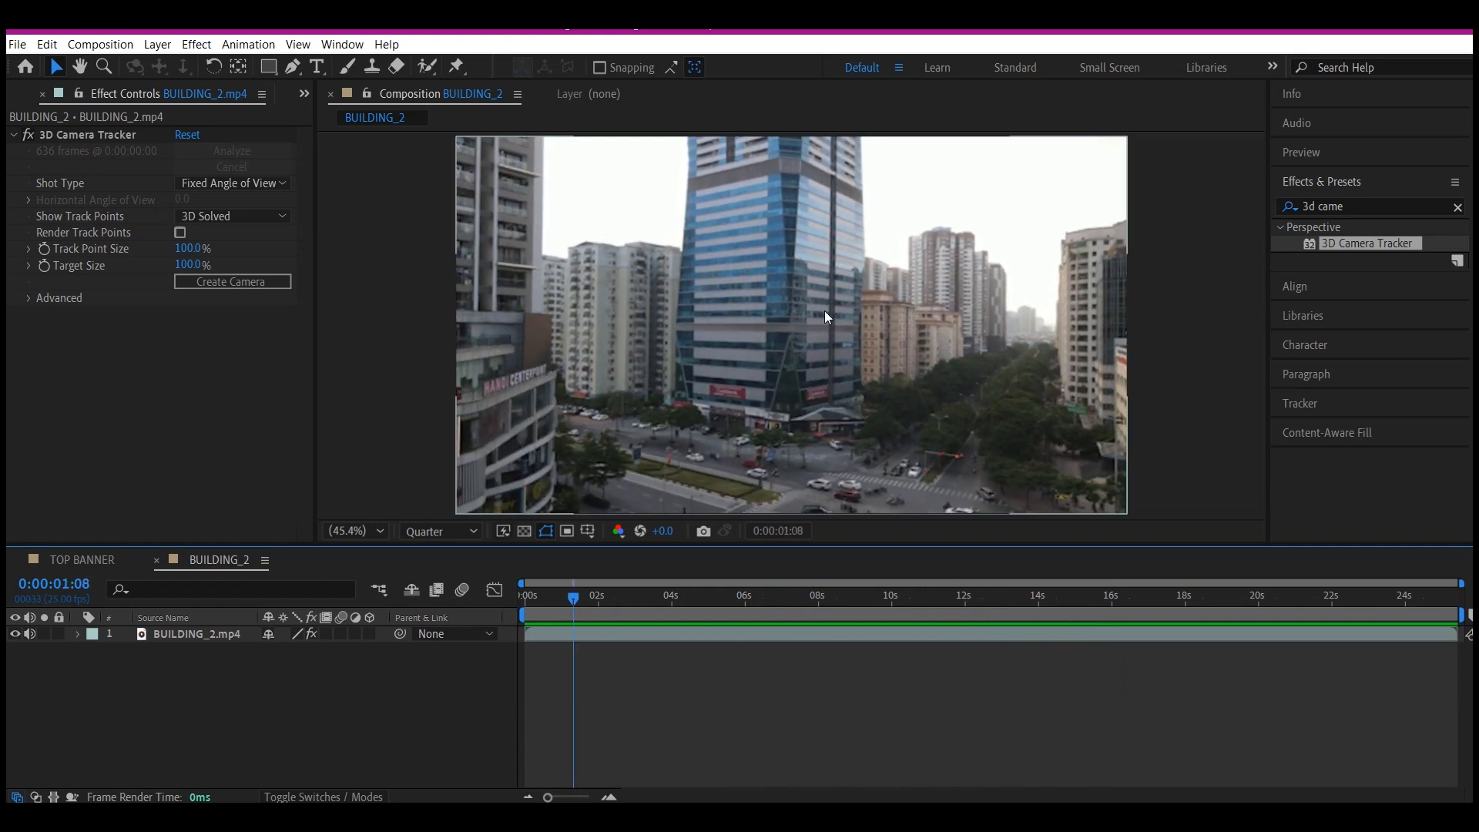
pyautogui.moveTo(763, 312)
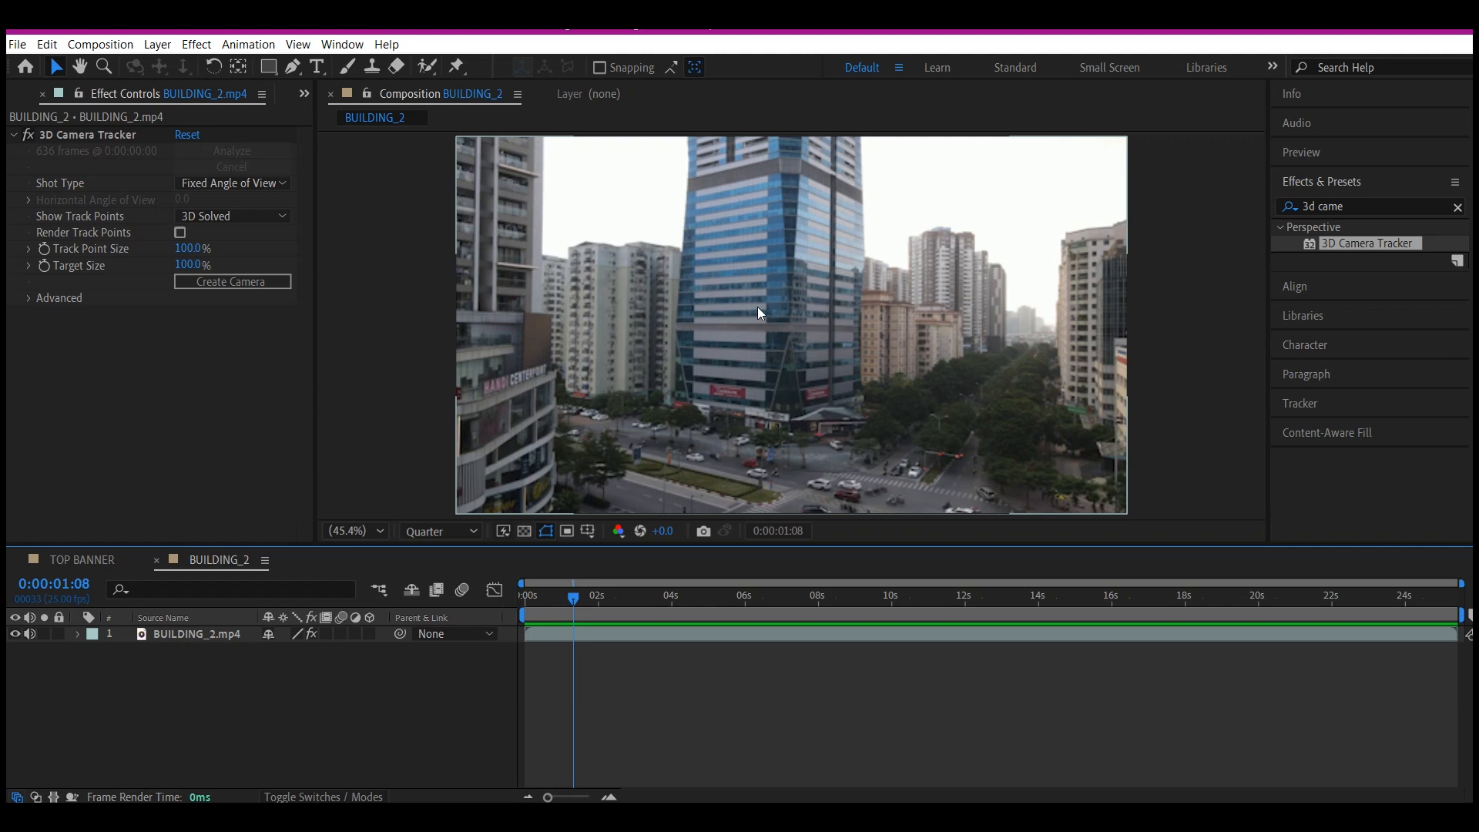
pyautogui.moveTo(730, 392)
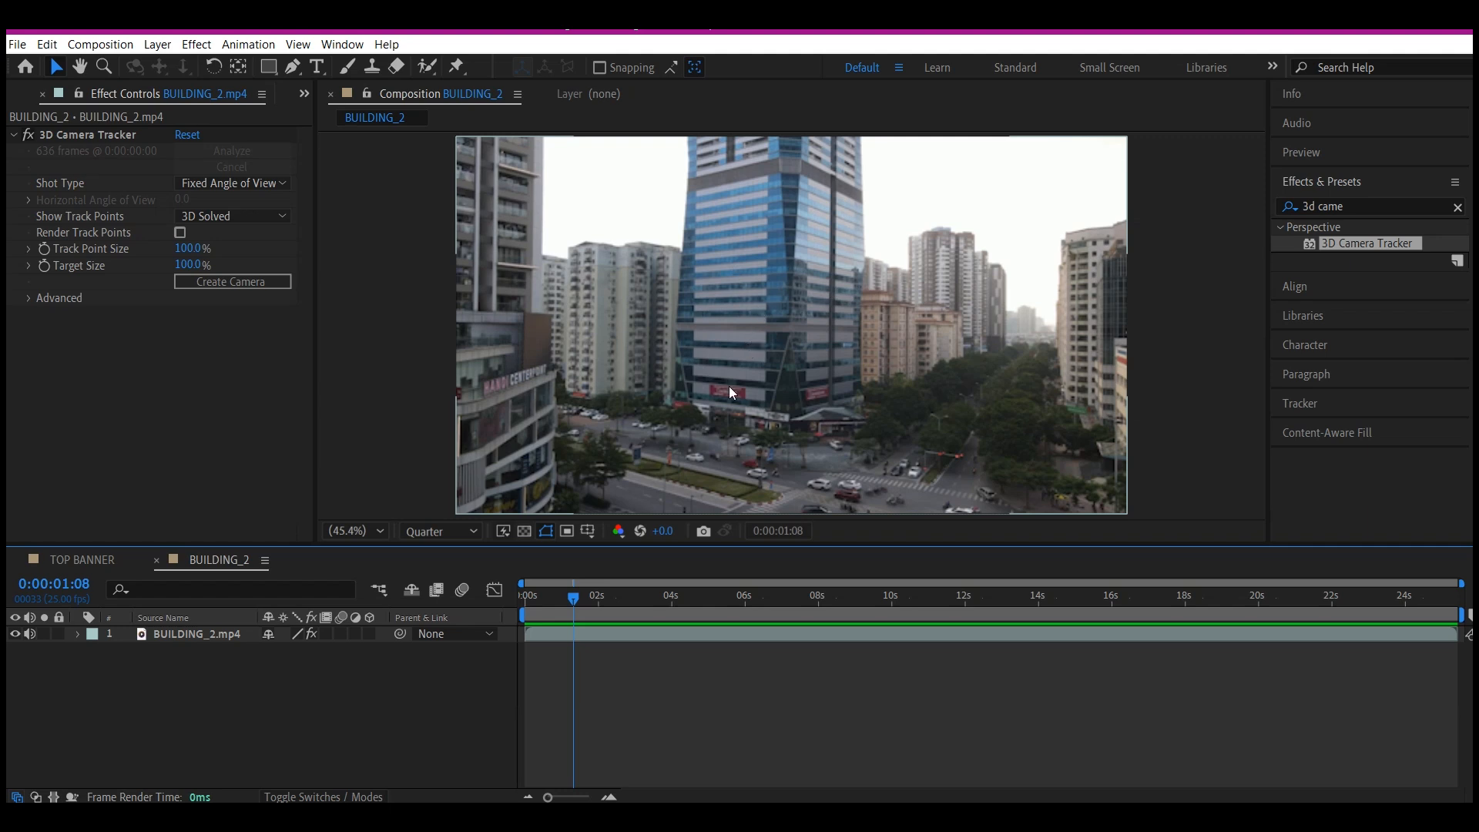
pyautogui.moveTo(728, 382)
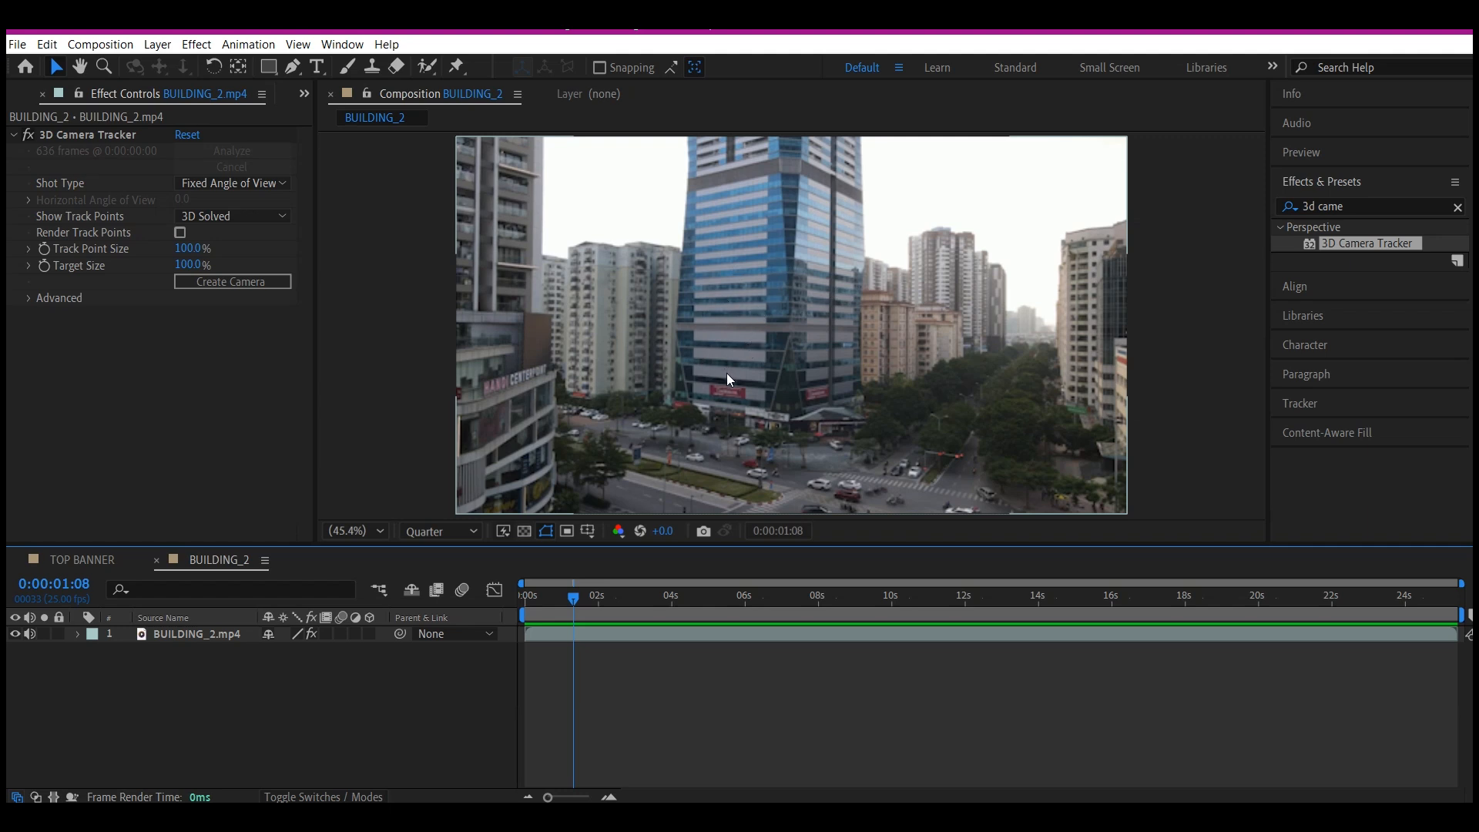
pyautogui.click(199, 633)
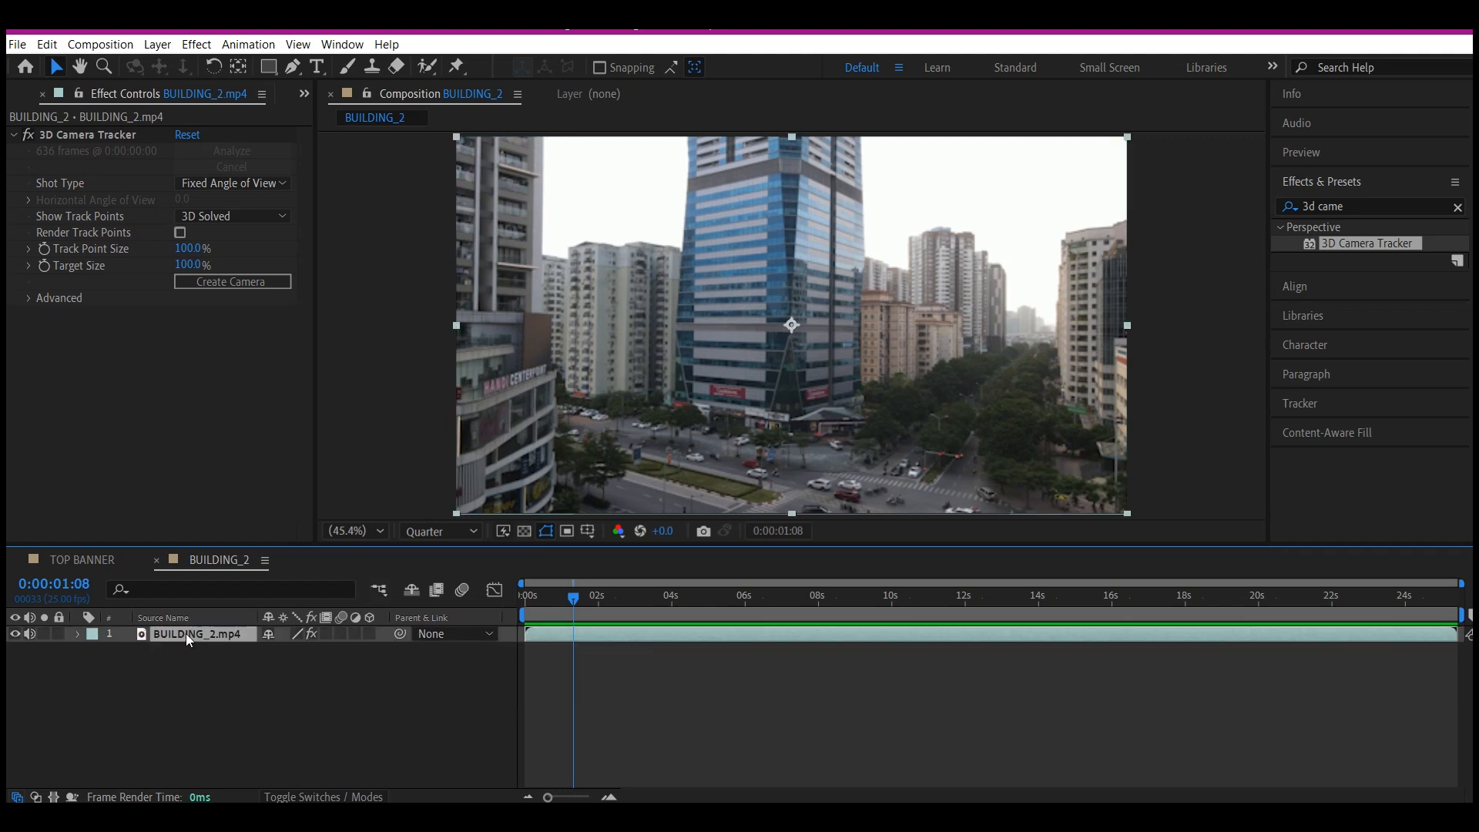
pyautogui.moveTo(77, 151)
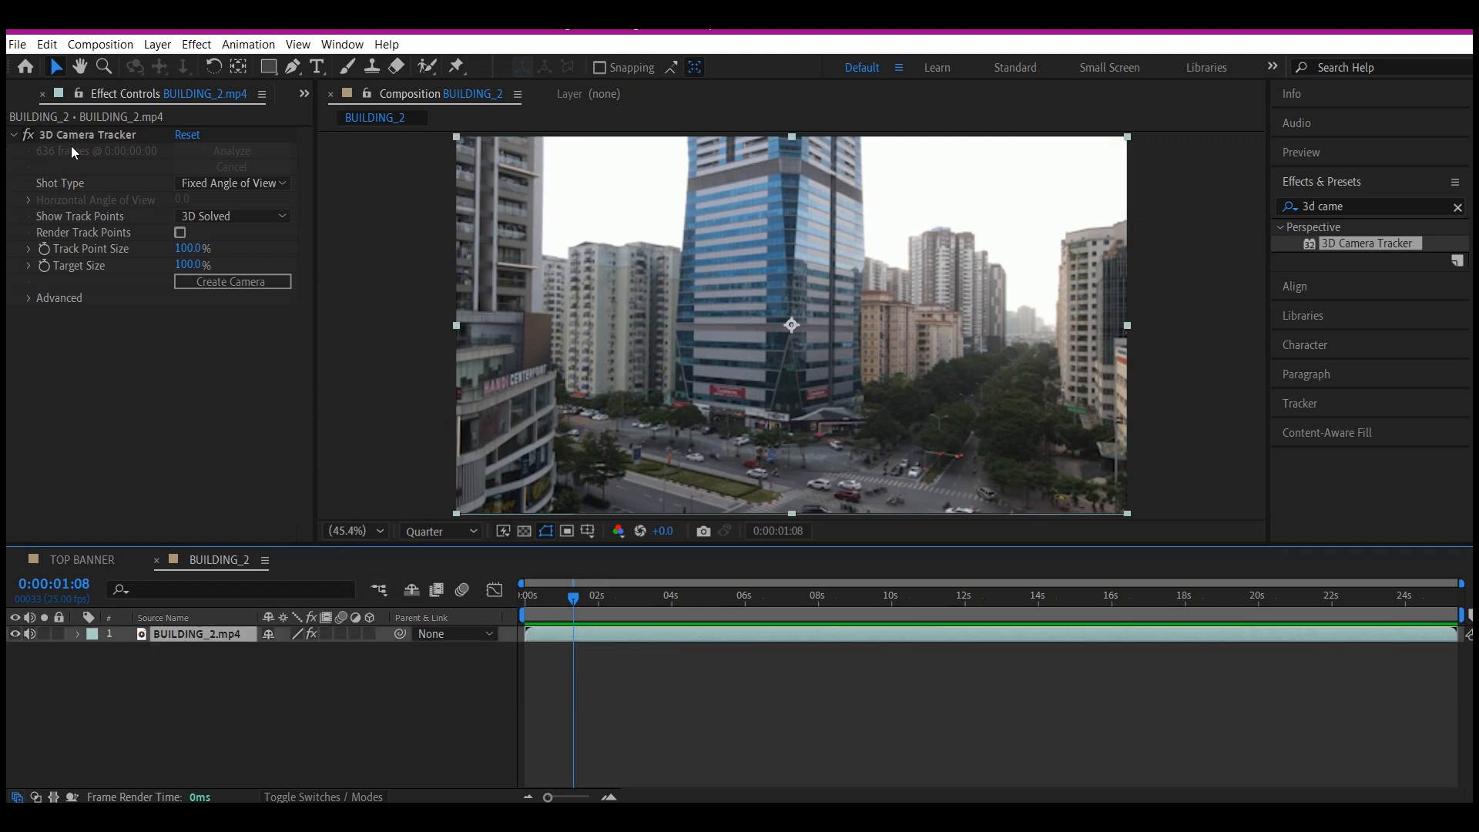
pyautogui.click(90, 134)
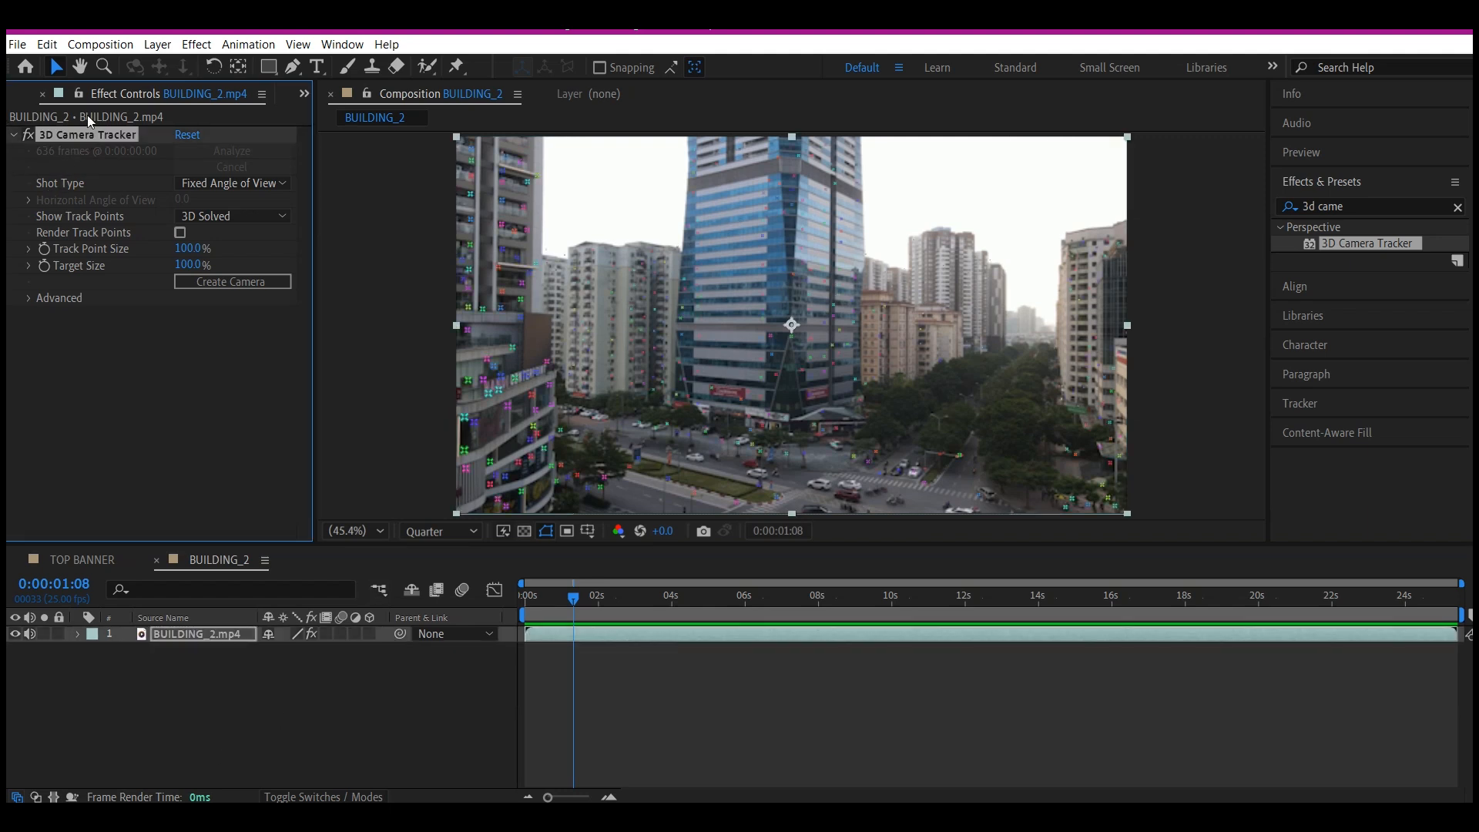
# Create a tracked green solid and tracking camera from points on the tower facade.
pyautogui.click(744, 396)
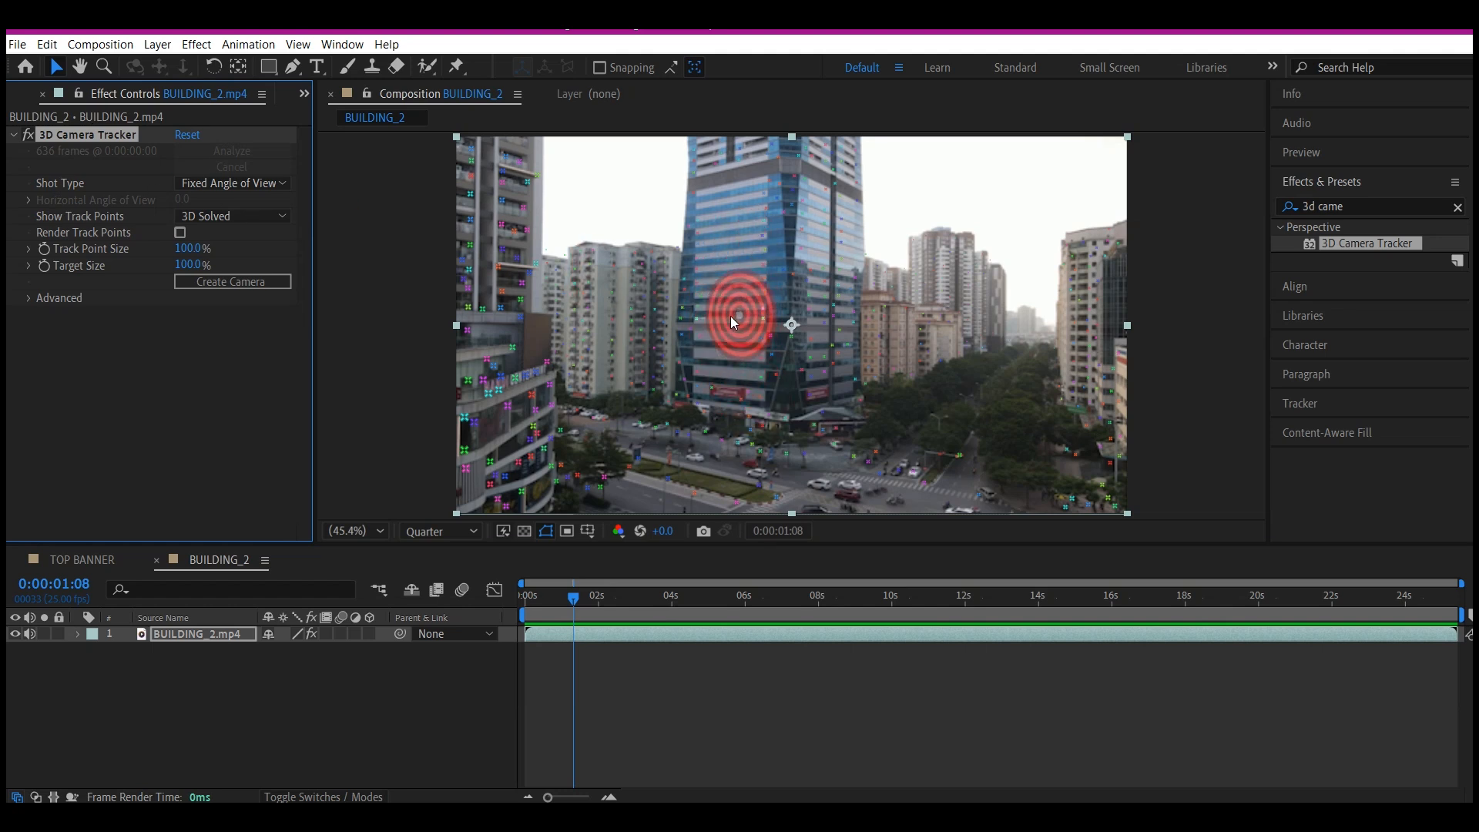
pyautogui.rightClick(732, 321)
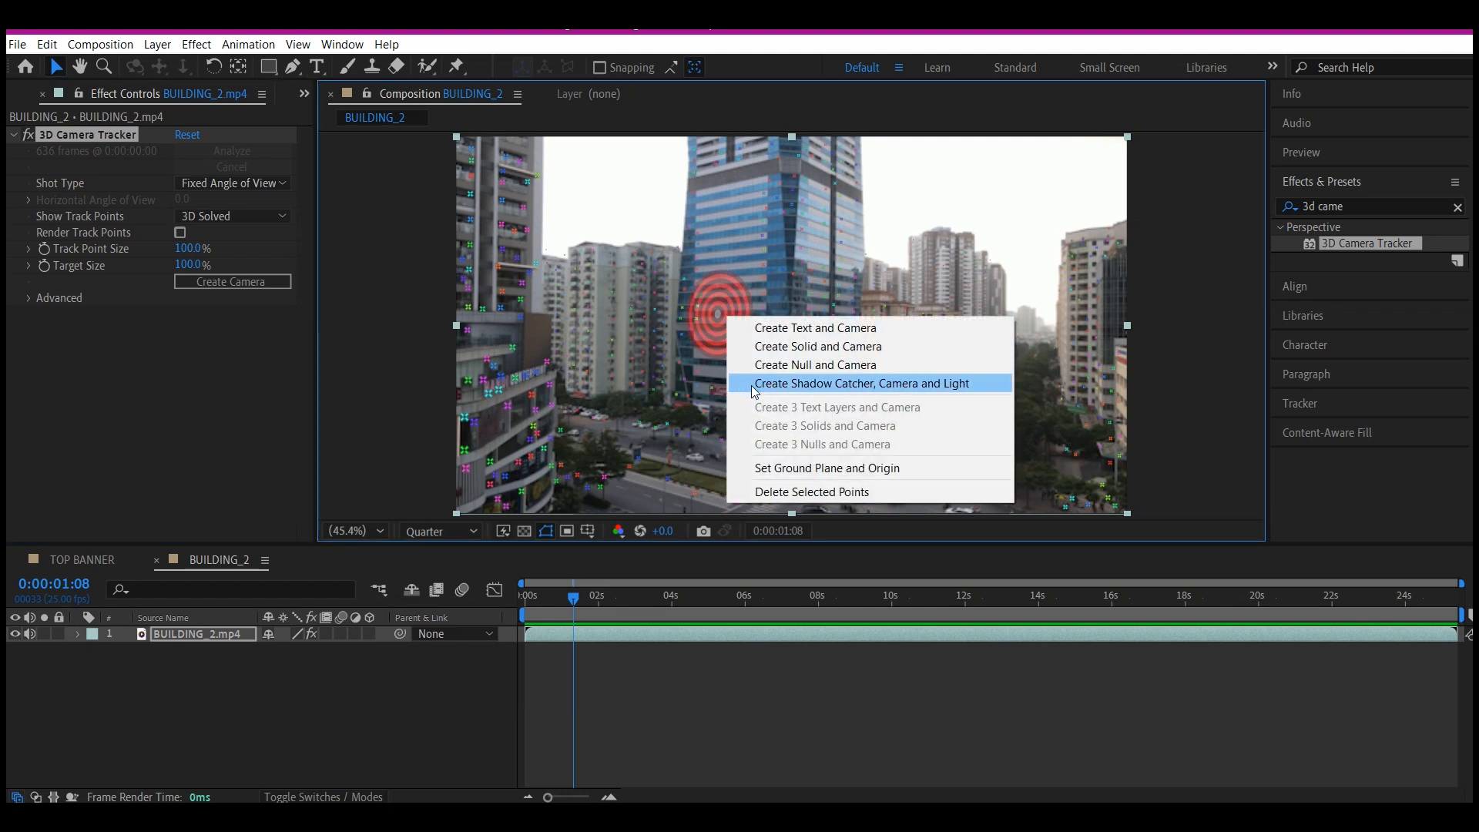
pyautogui.moveTo(816, 346)
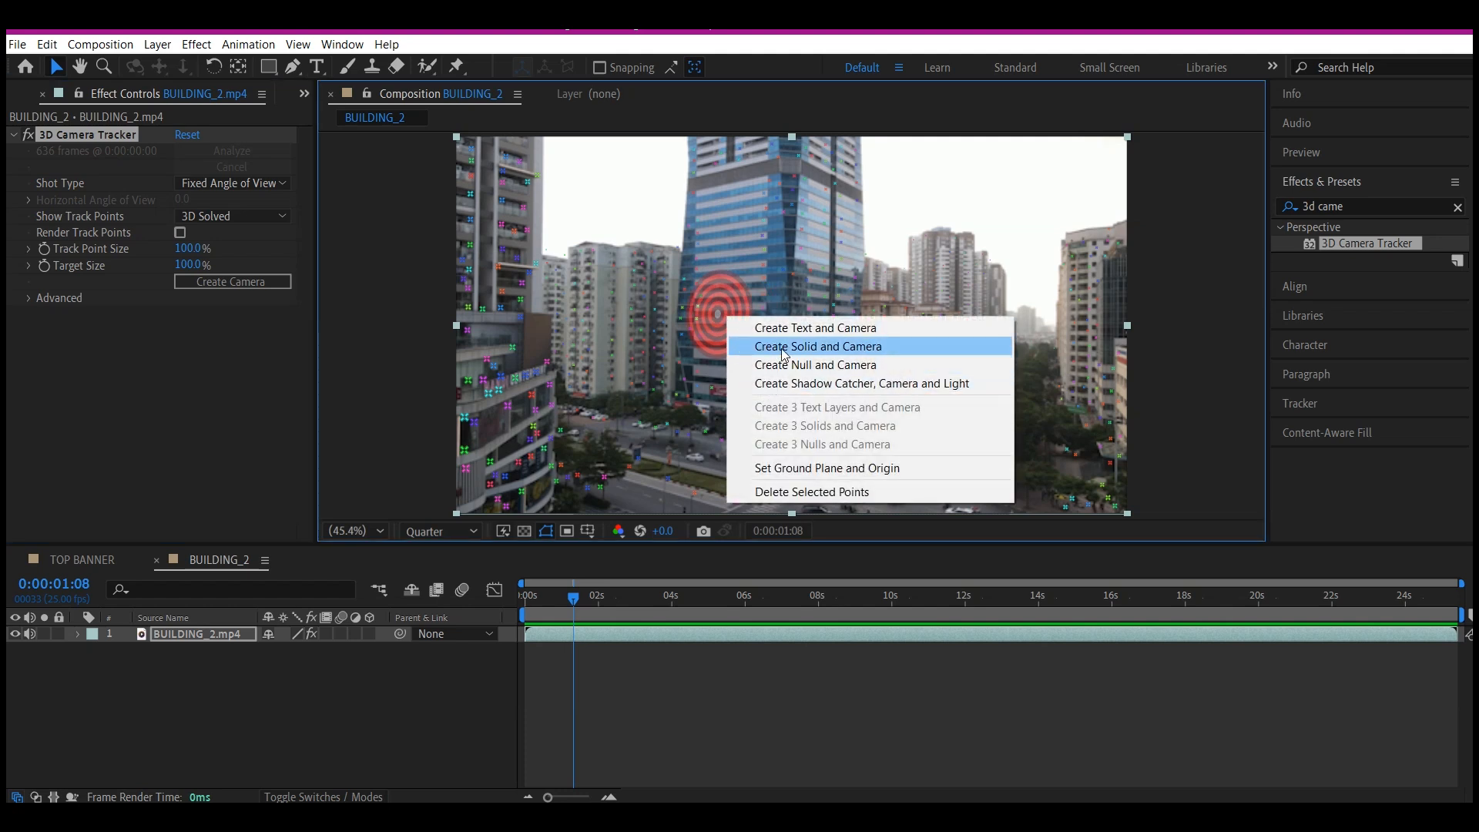
pyautogui.click(816, 345)
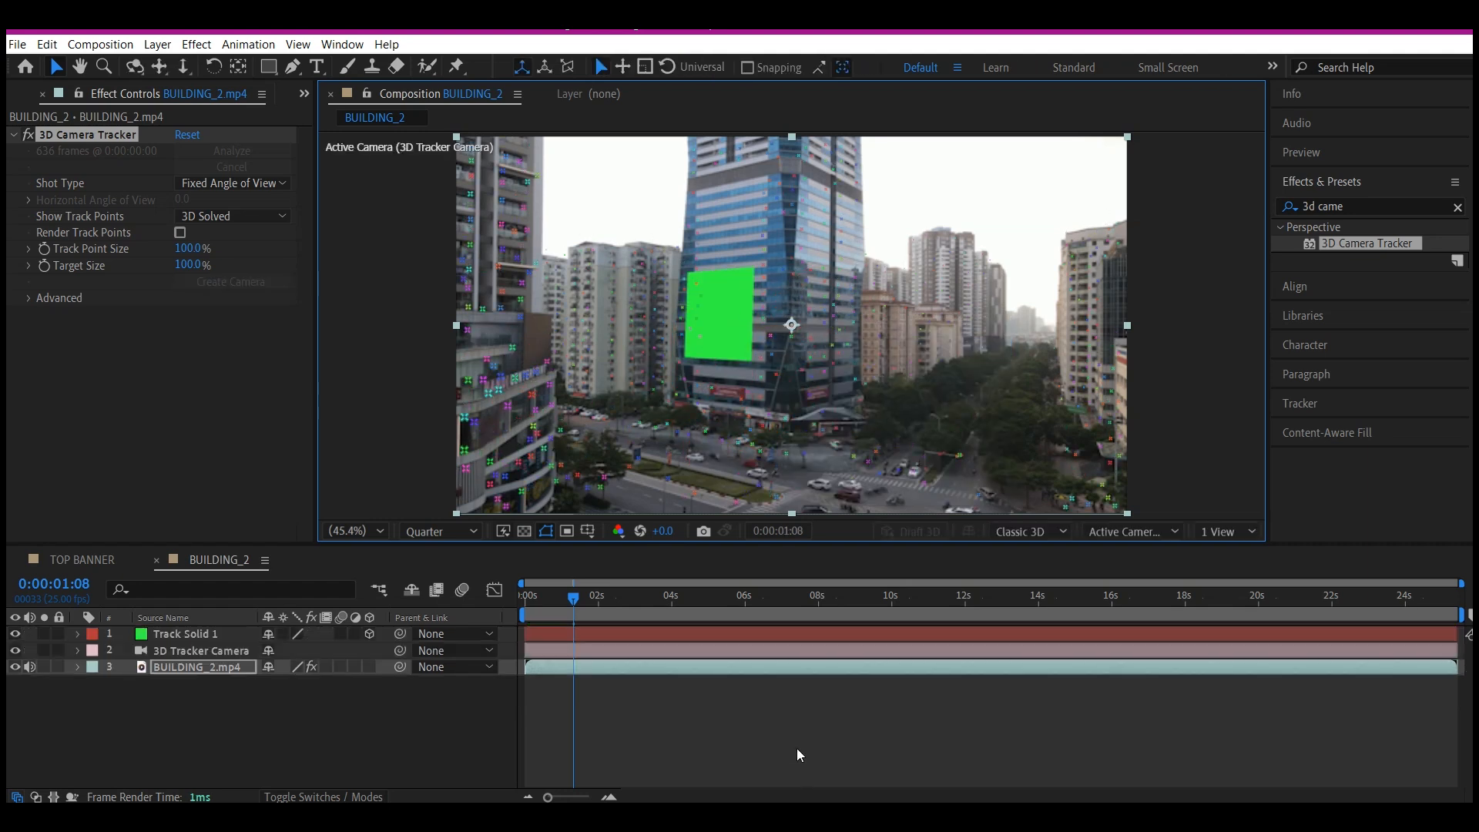
pyautogui.moveTo(552, 602)
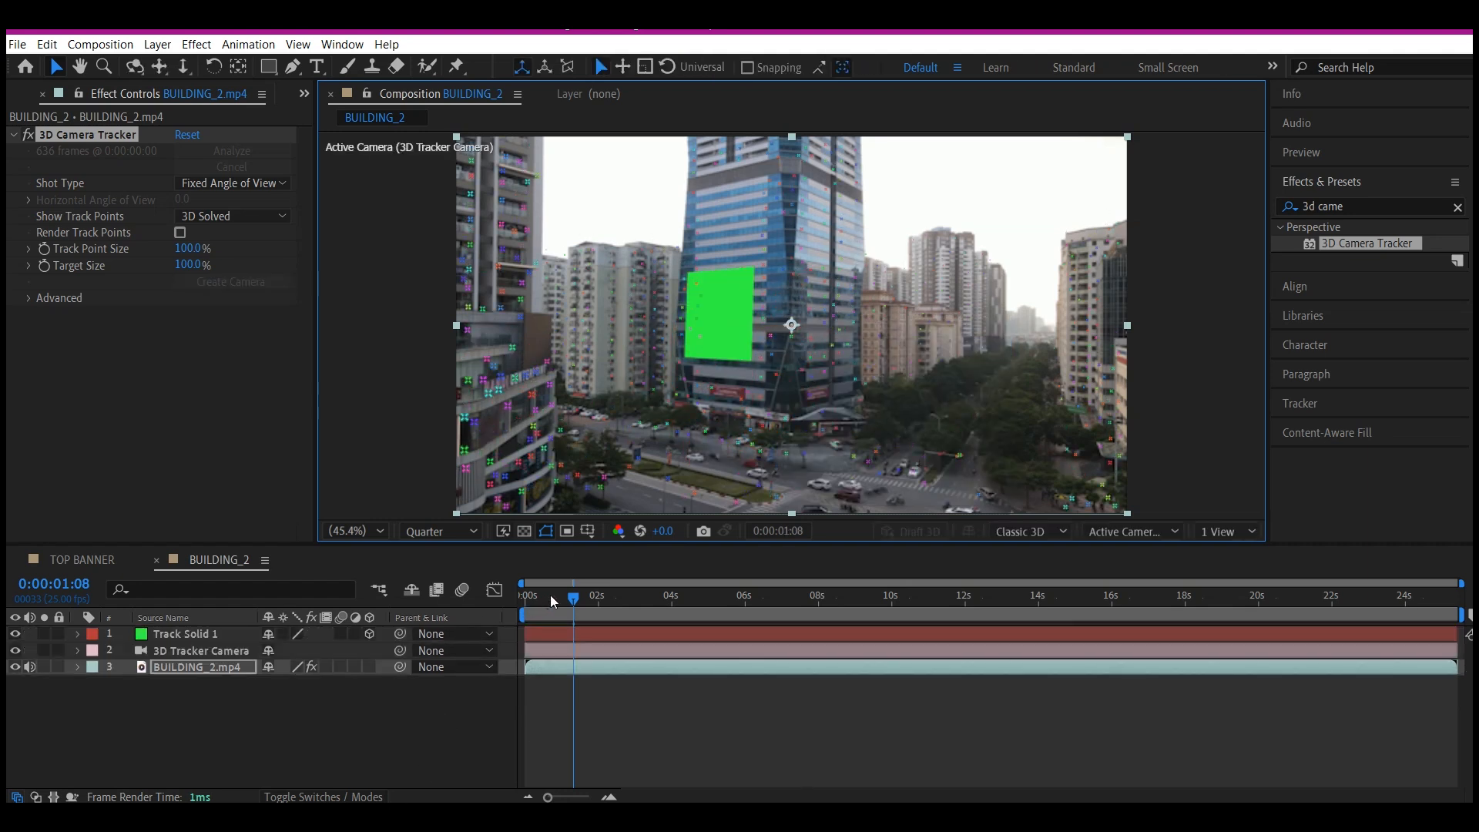
# Later in the clip, create two more tracked solids on the tower top and its right face.
pyautogui.click(860, 595)
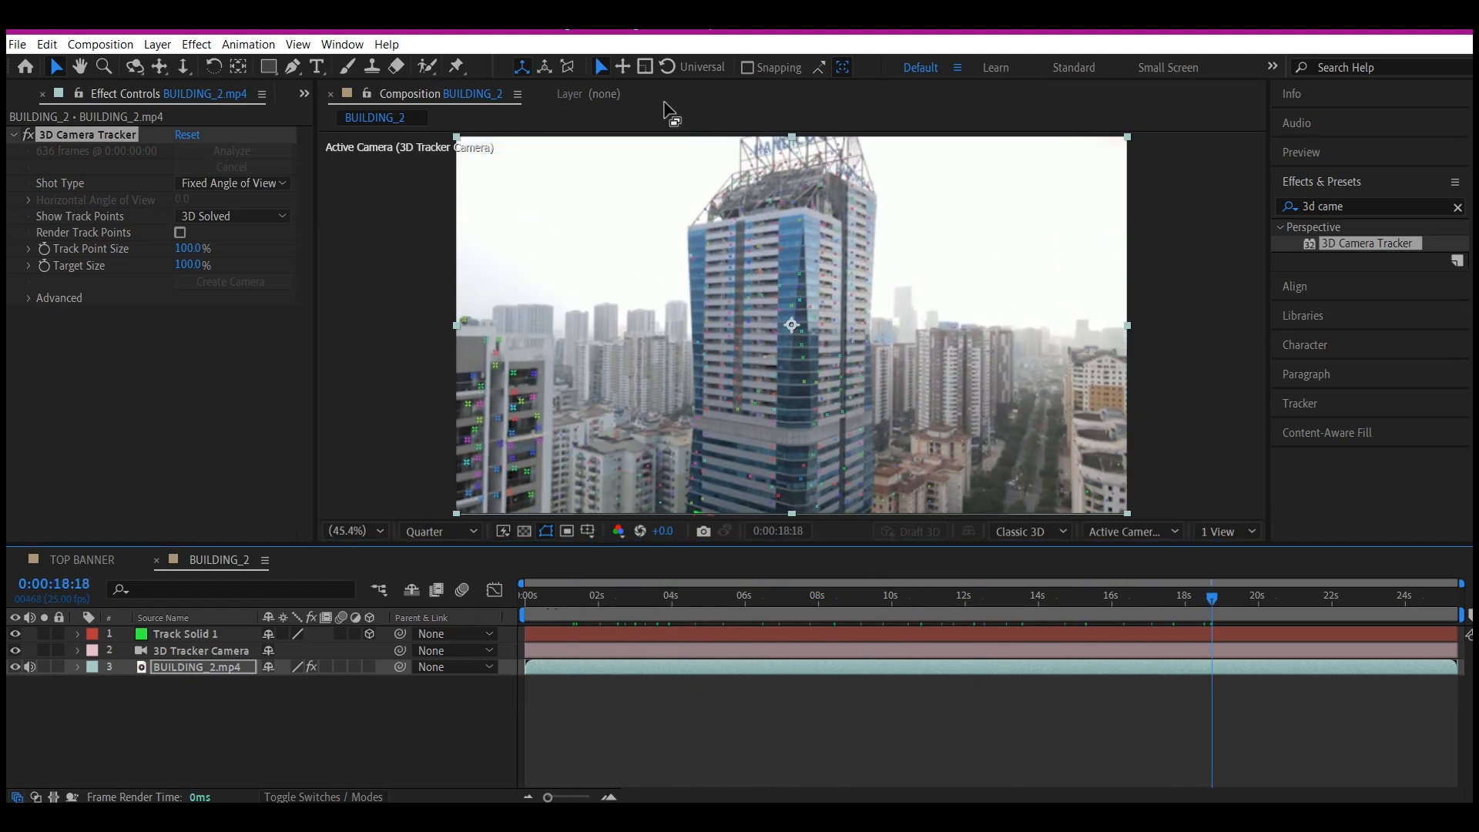
pyautogui.moveTo(736, 286)
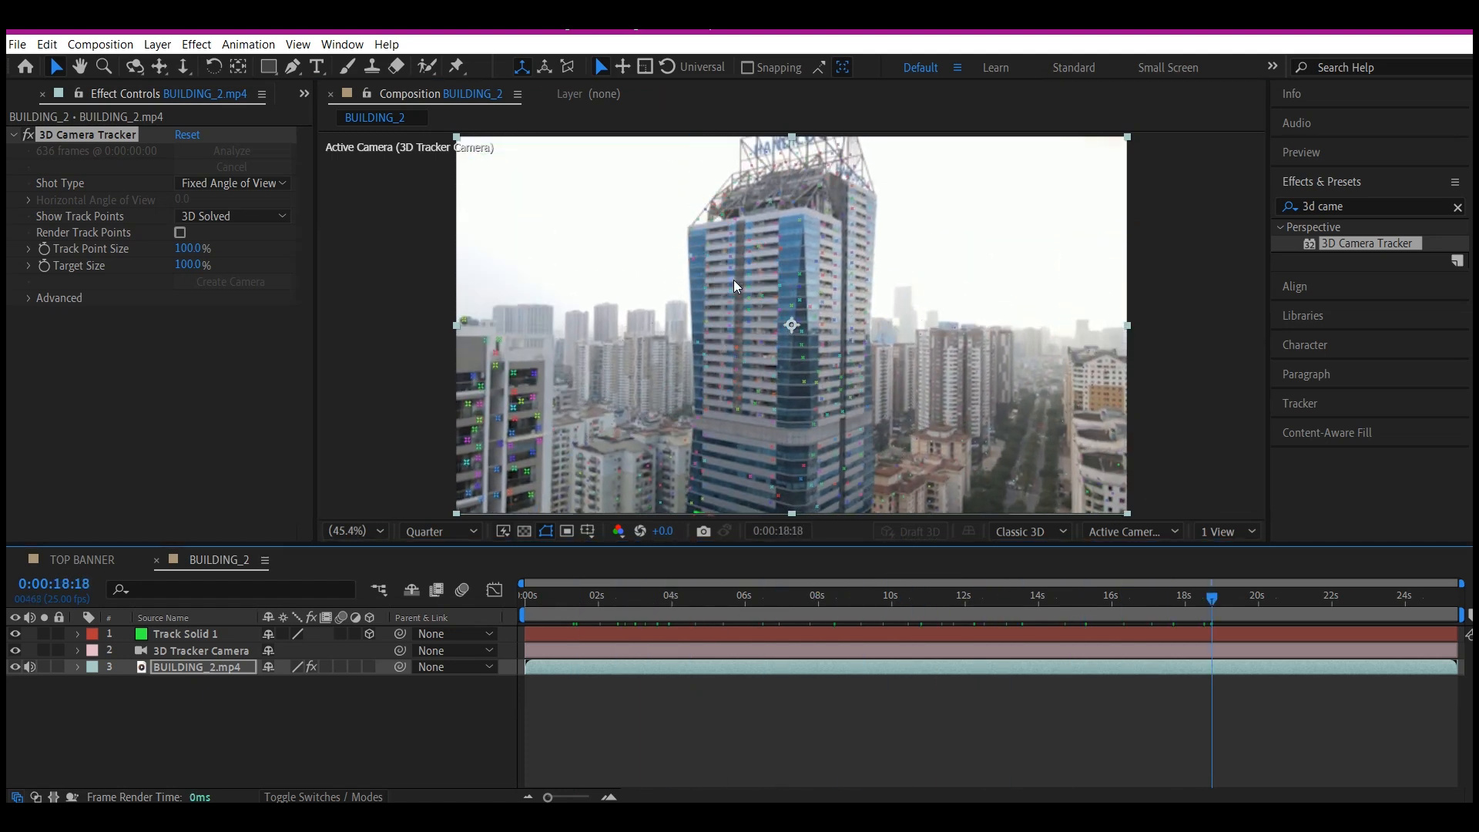
pyautogui.rightClick(738, 287)
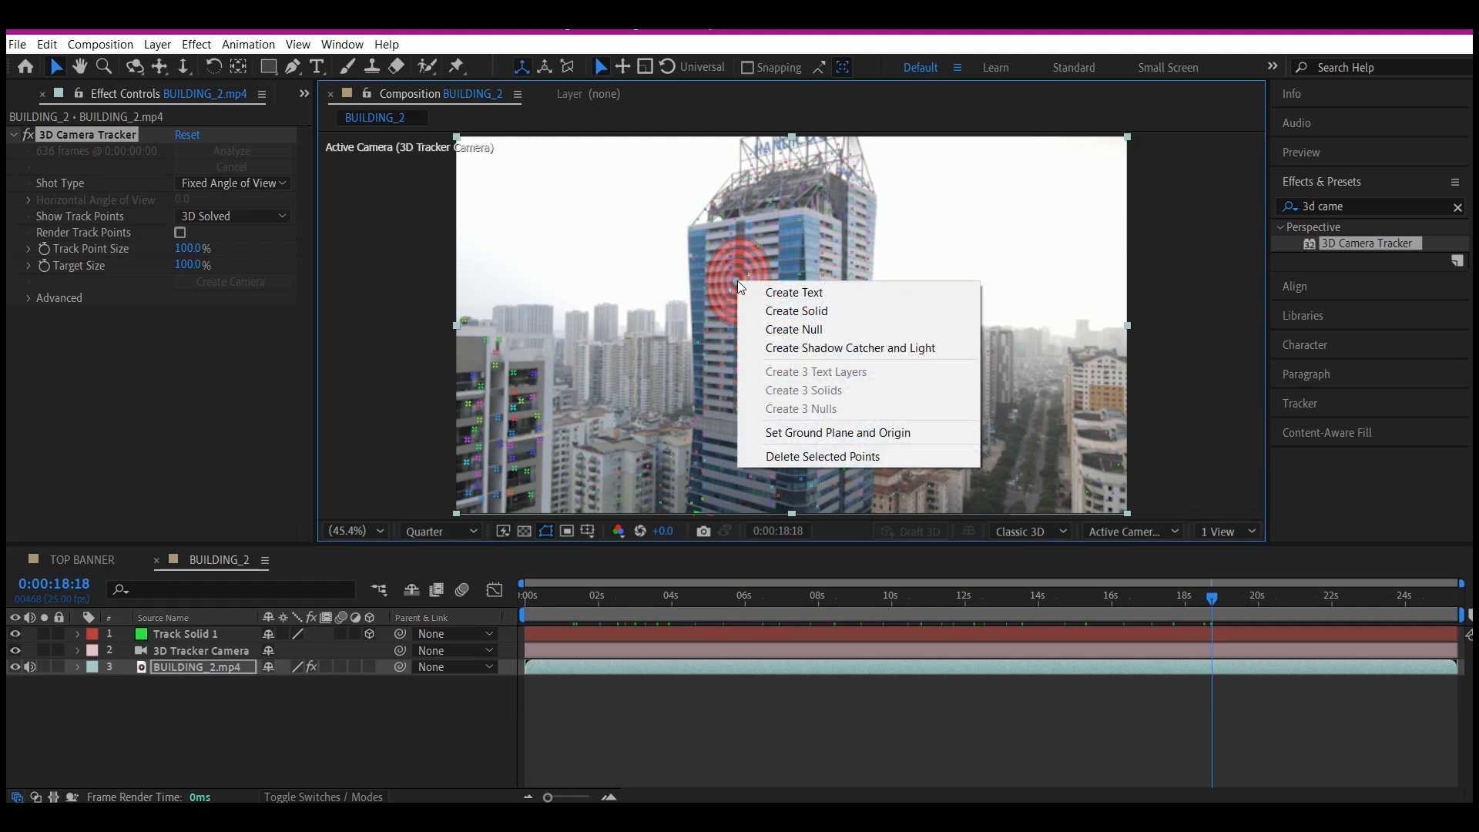
pyautogui.click(797, 310)
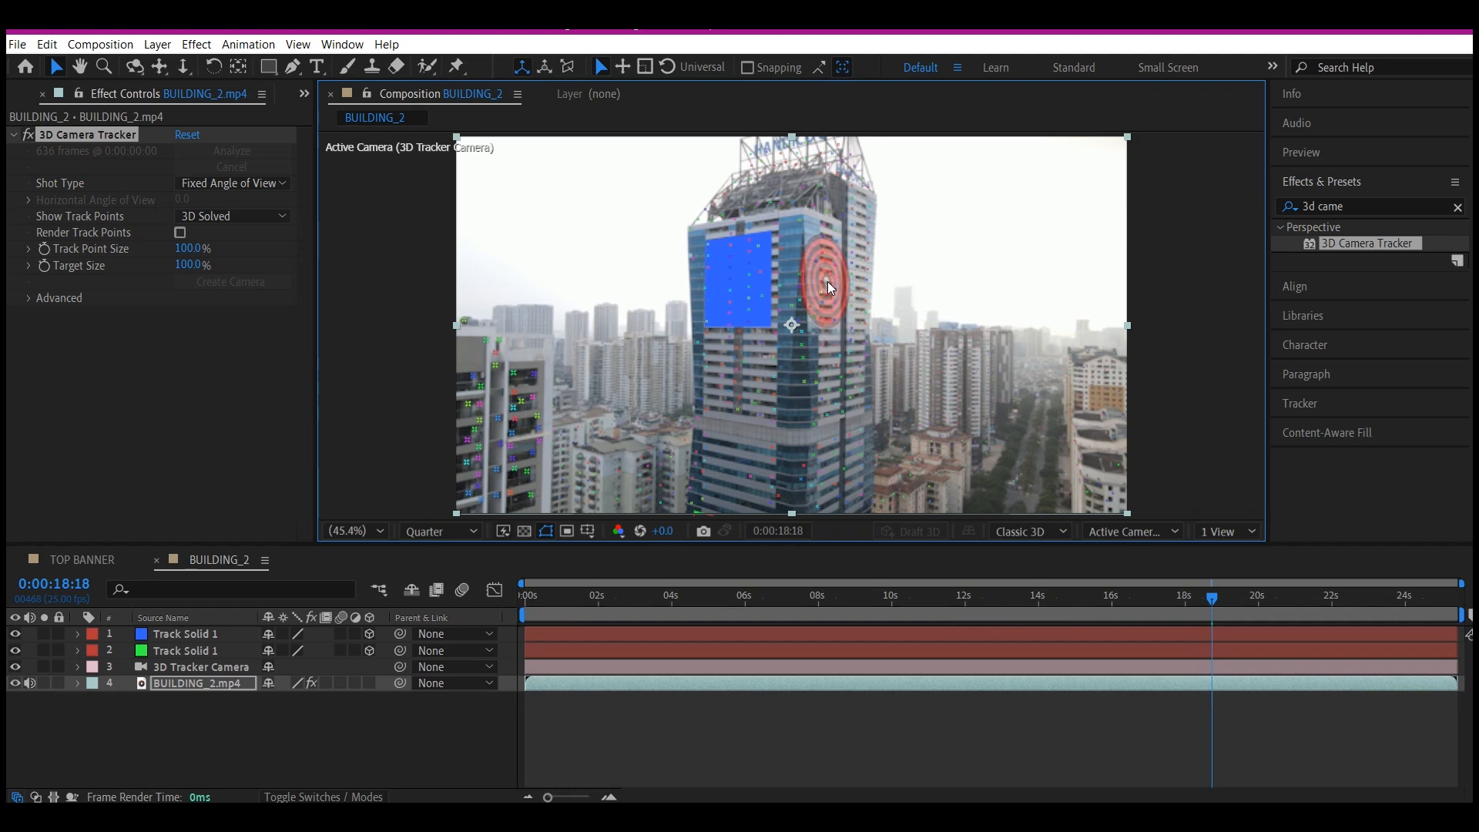
pyautogui.rightClick(826, 288)
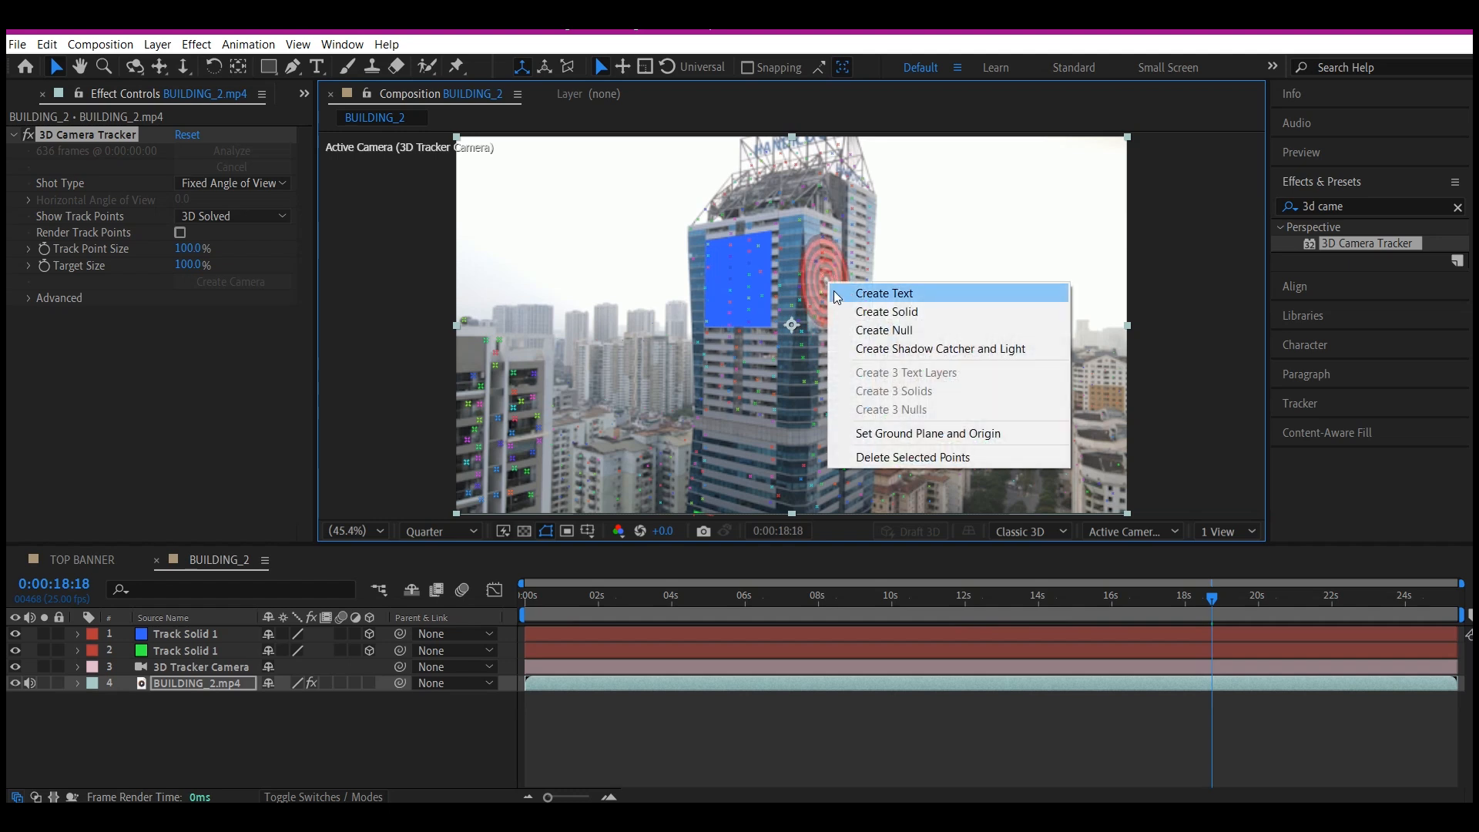
pyautogui.moveTo(884, 311)
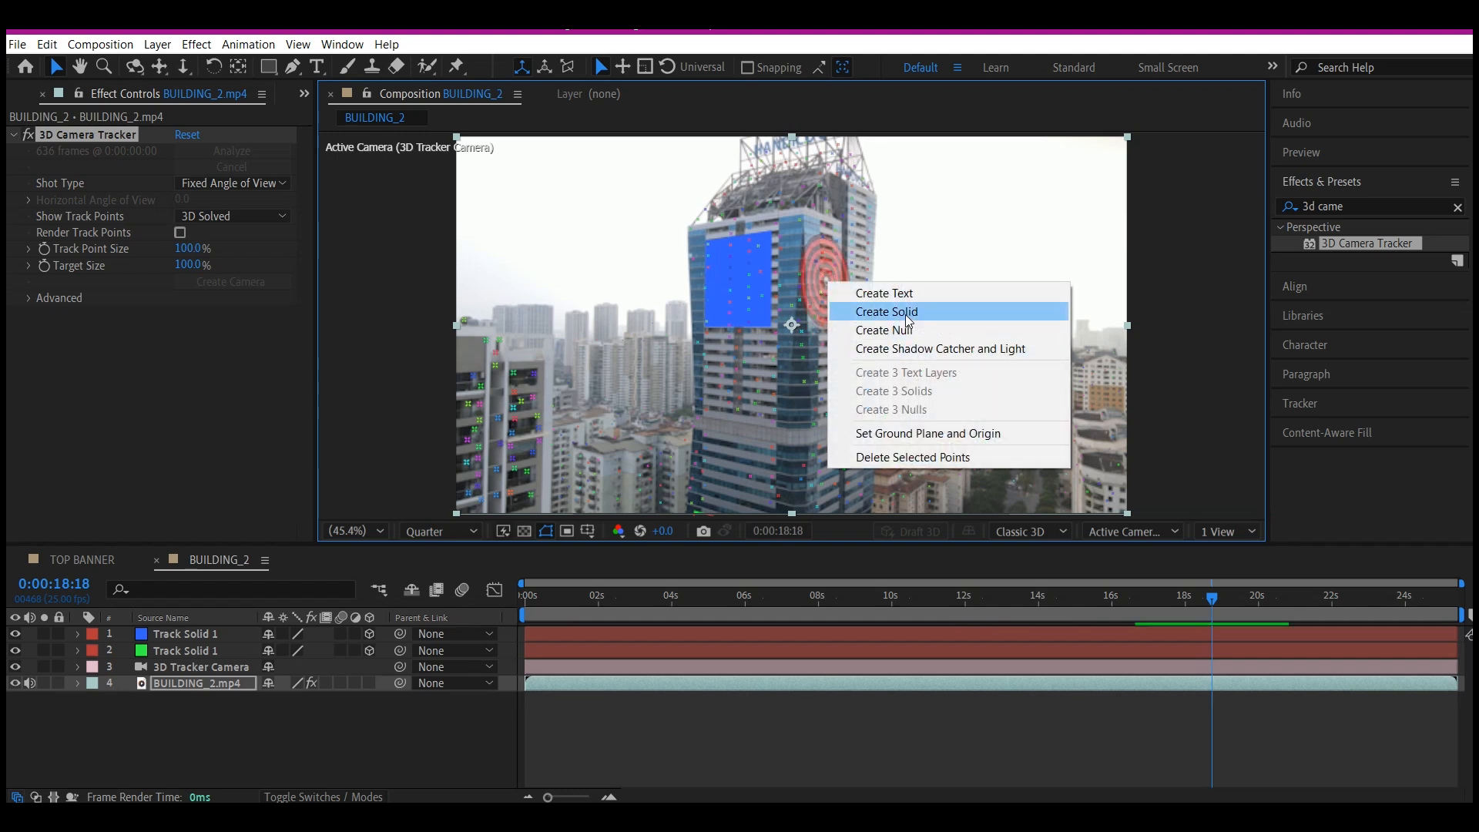
pyautogui.click(885, 311)
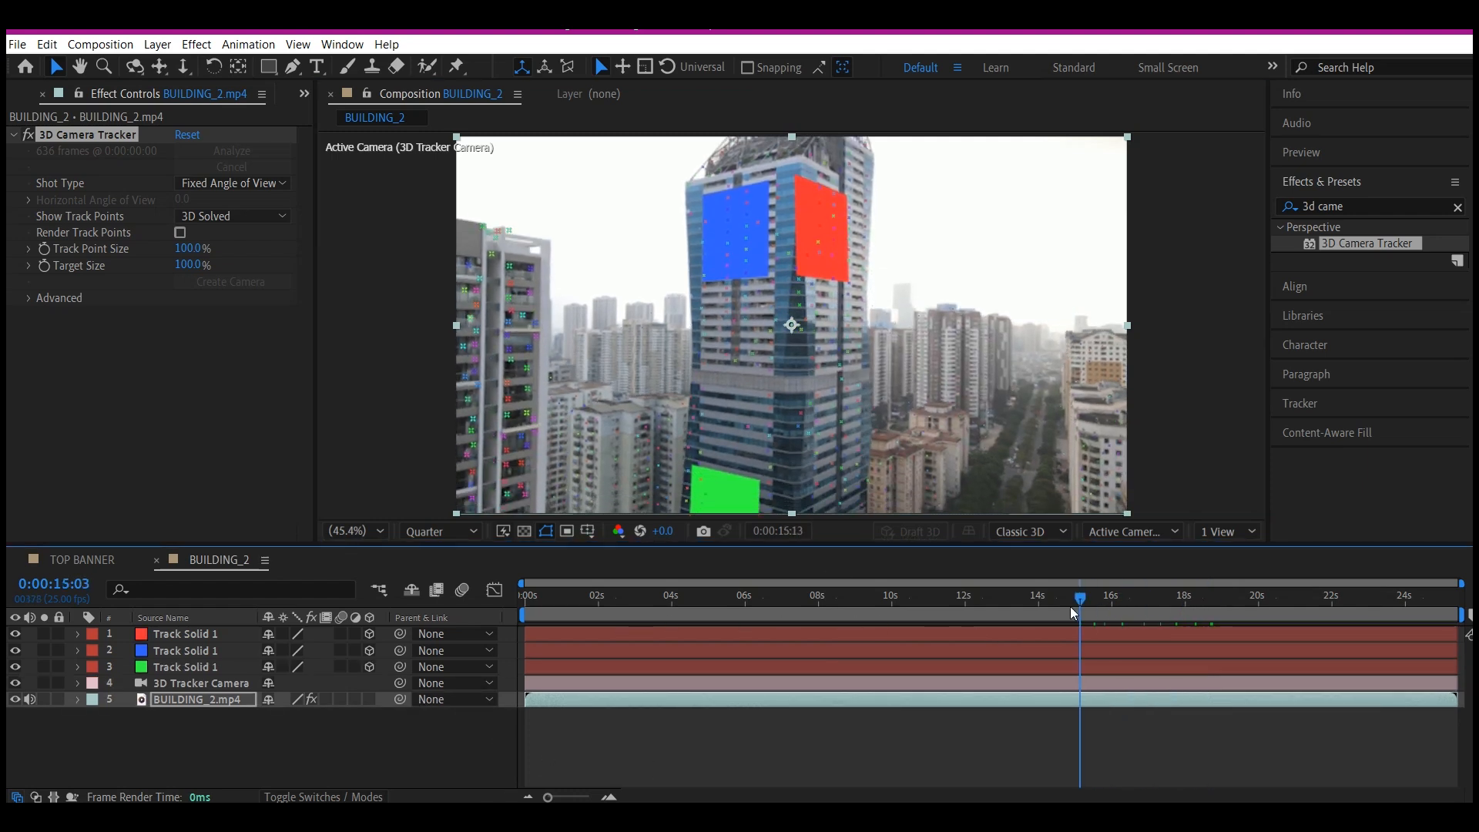
# Reset the playhead to 0:00 and bring up the Project panel's footage list.
pyautogui.click(840, 599)
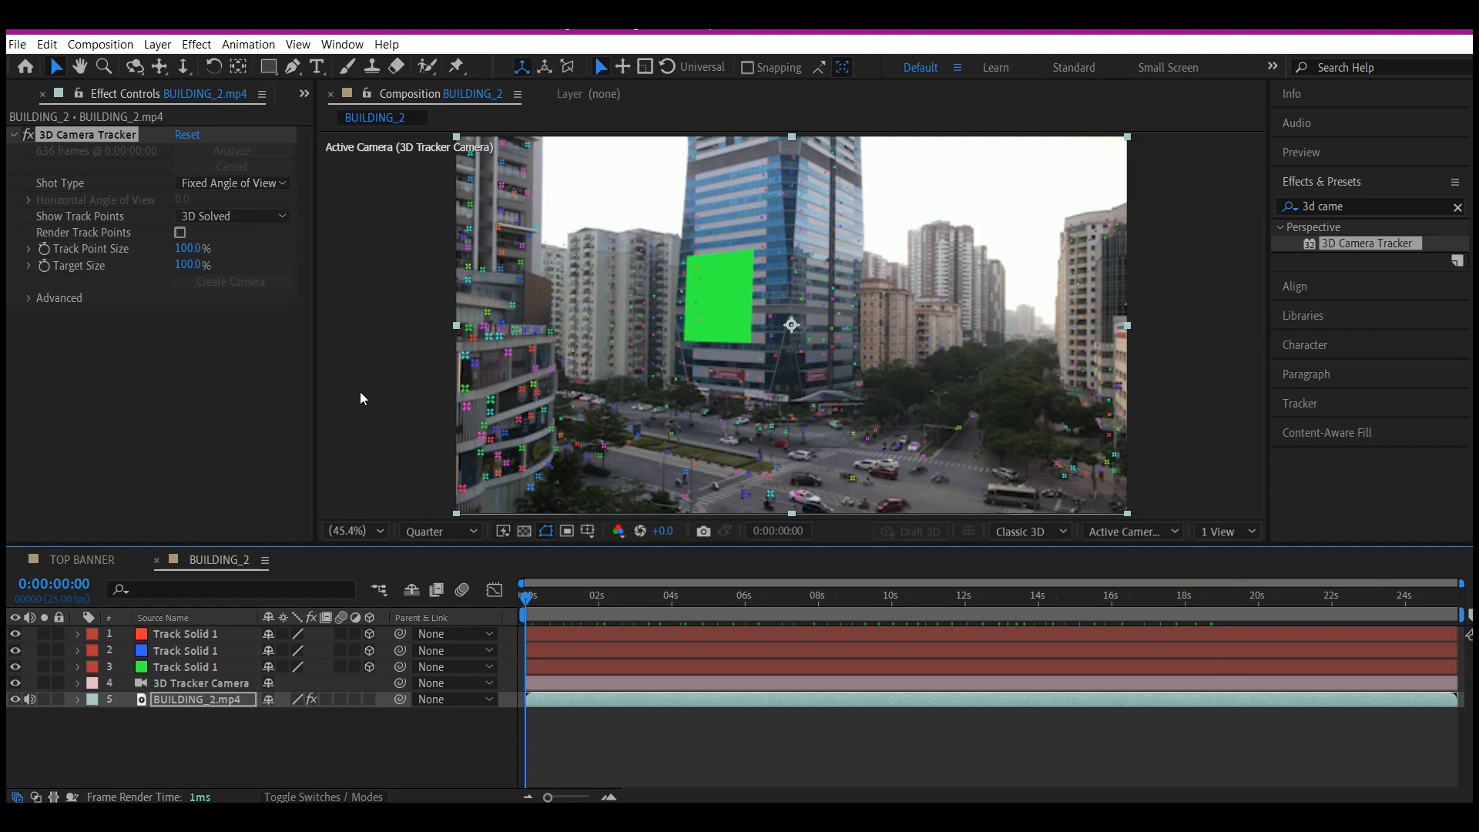
pyautogui.moveTo(305, 103)
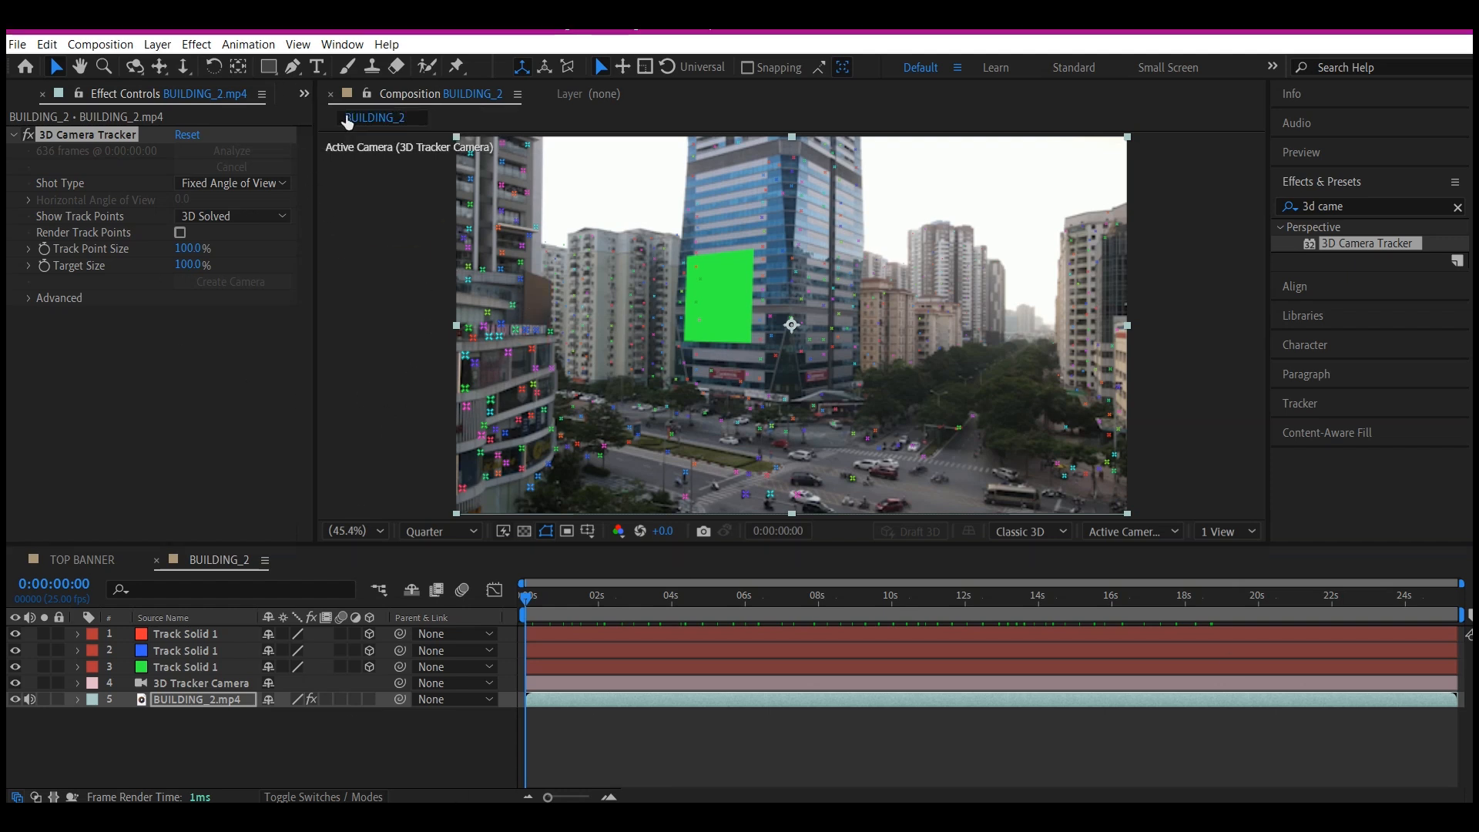
pyautogui.click(32, 93)
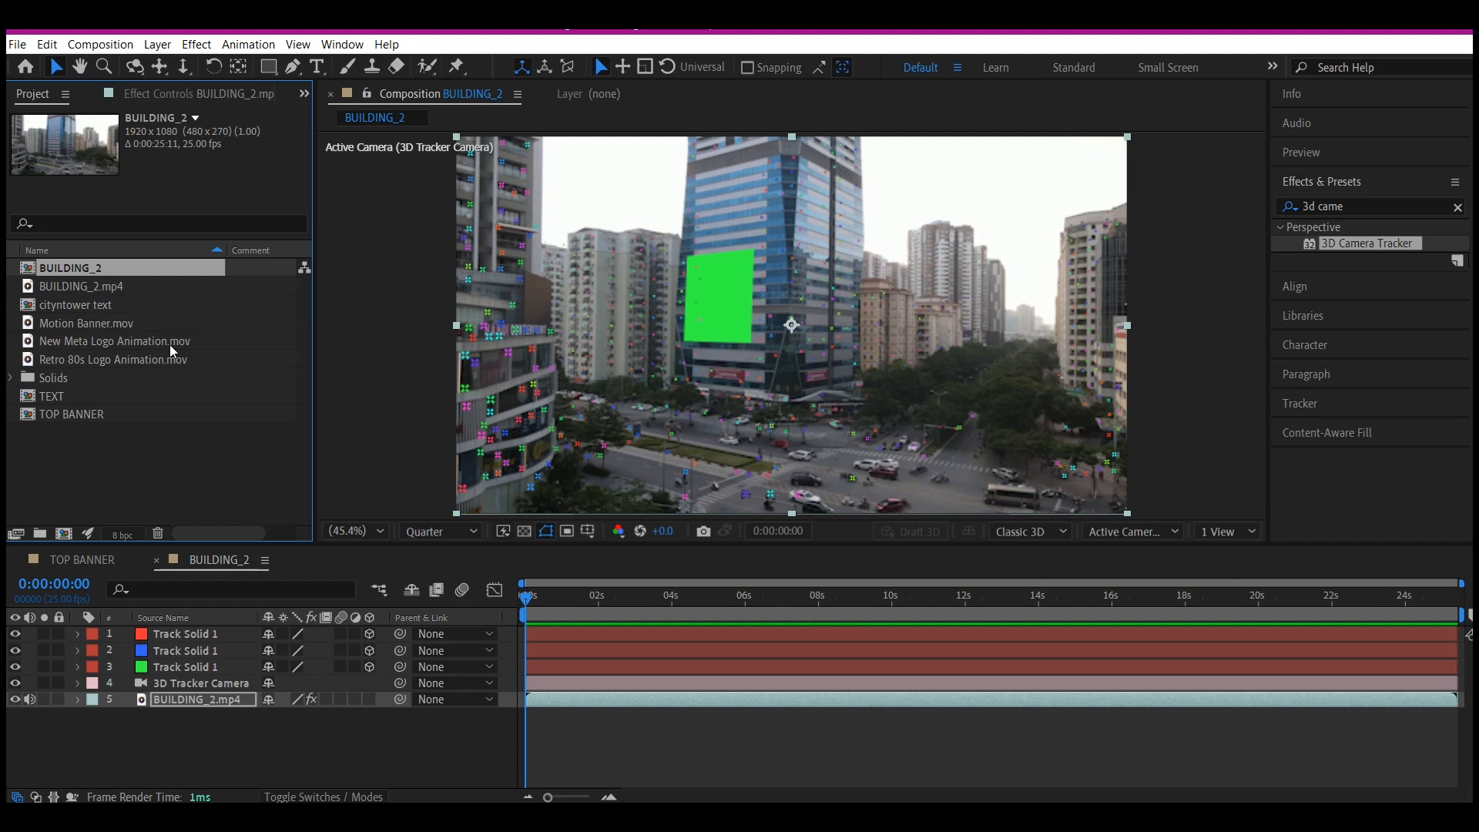
pyautogui.moveTo(157, 366)
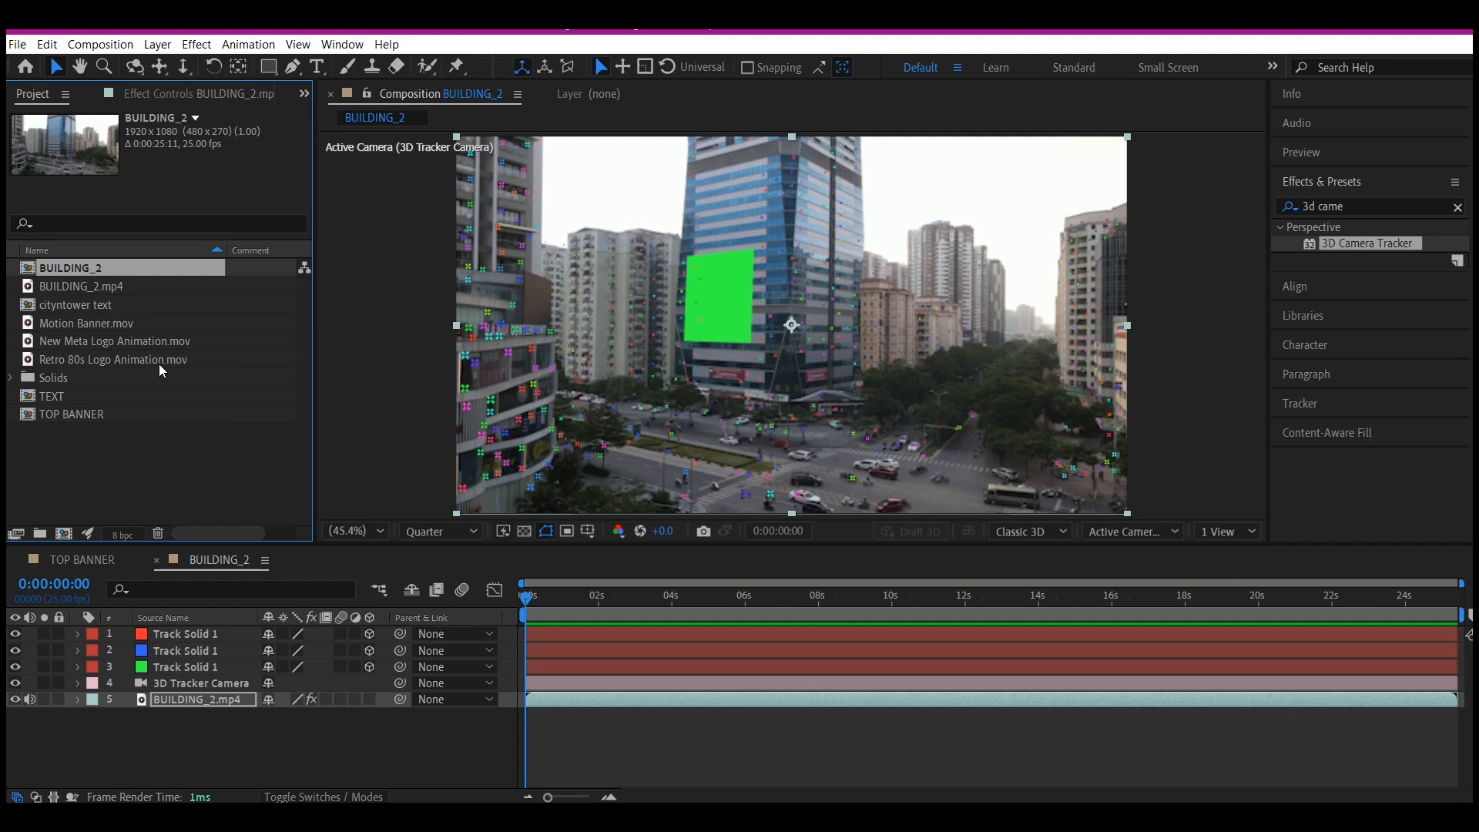
pyautogui.moveTo(145, 451)
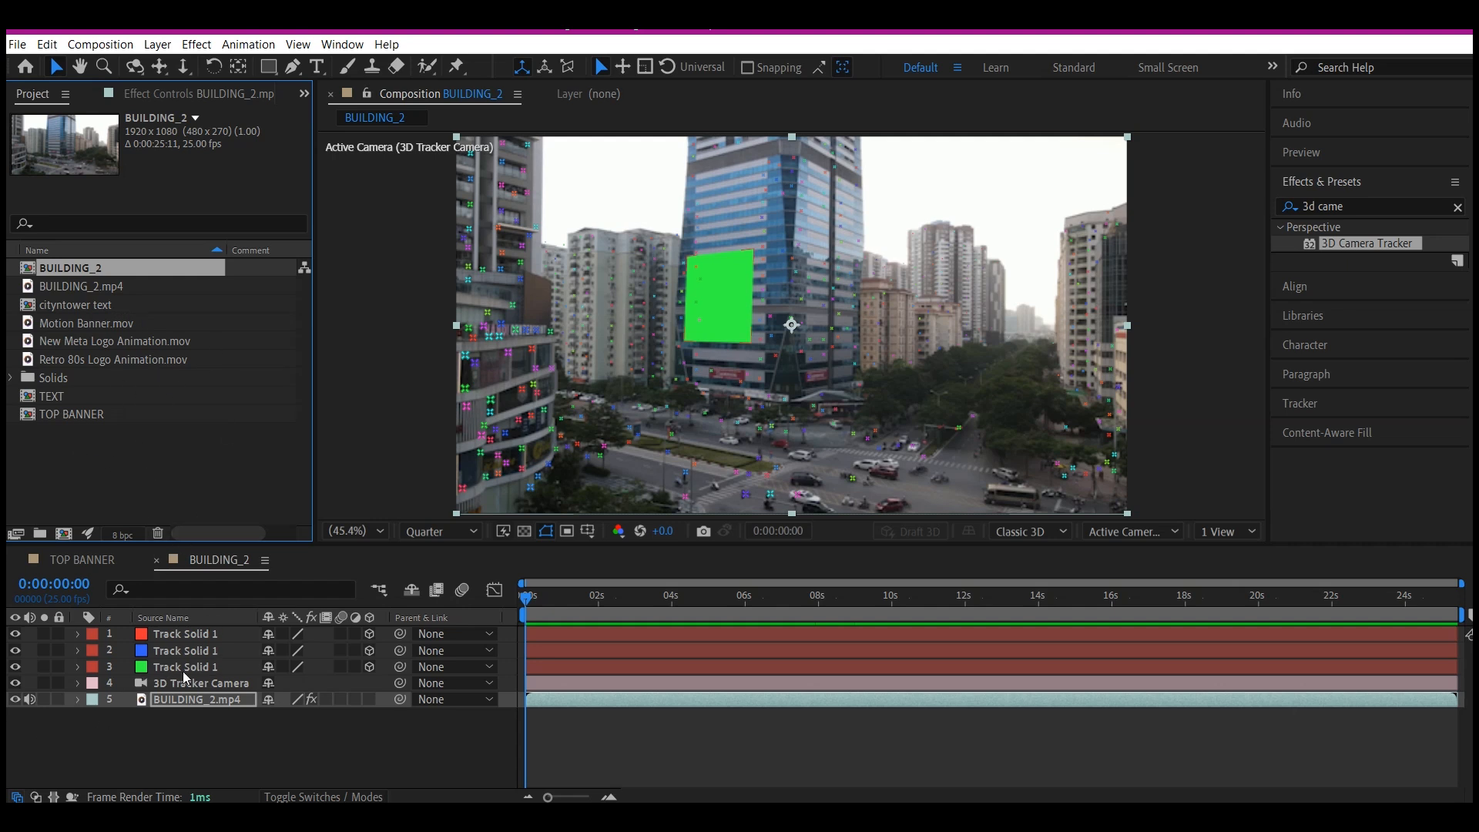
# Swap the green Track Solid 1 layer for the TEXT composition so the sign rides the facade.
pyautogui.click(186, 666)
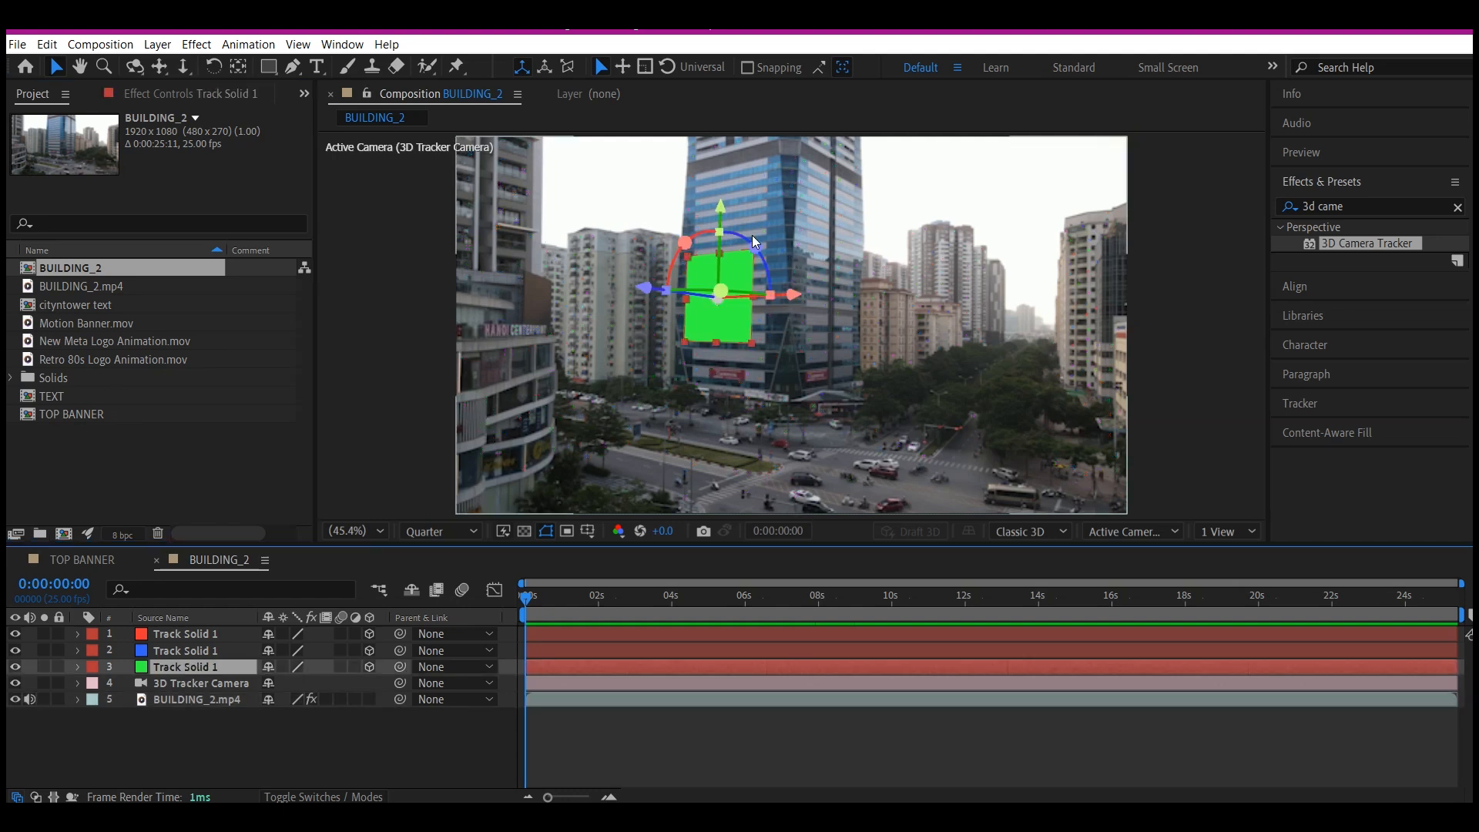
pyautogui.moveTo(963, 351)
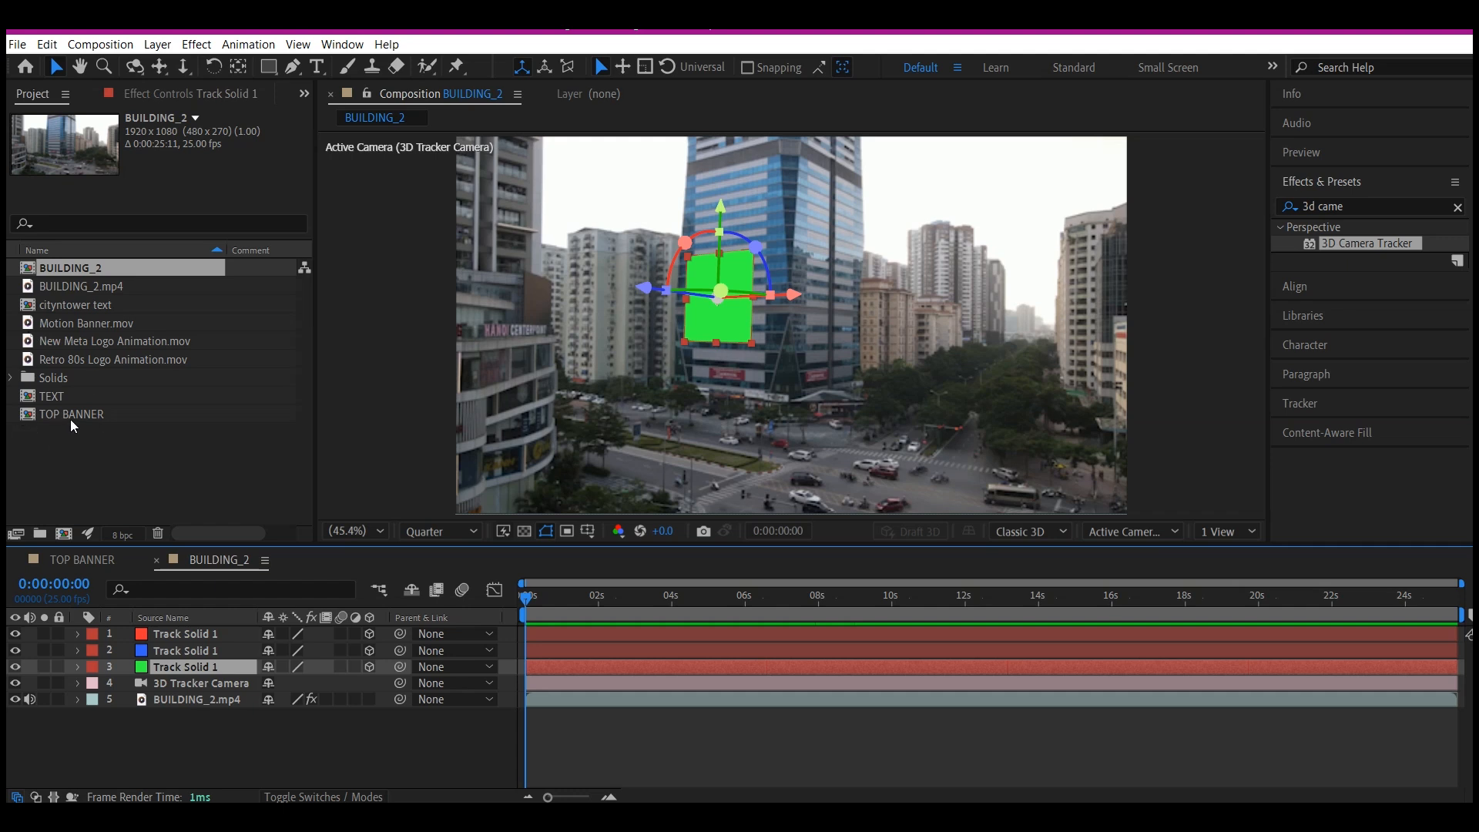
pyautogui.moveTo(64, 404)
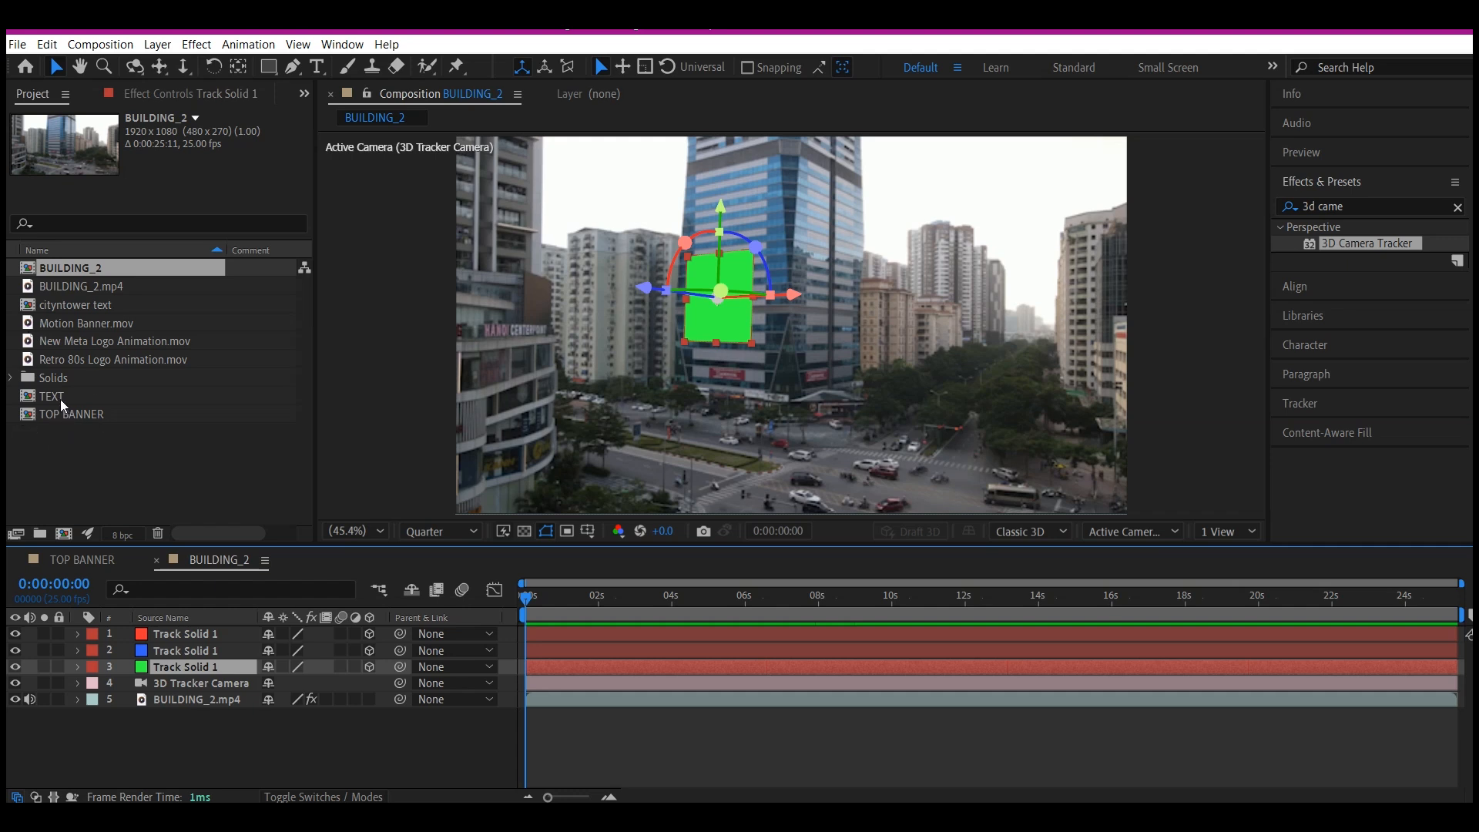
pyautogui.click(52, 395)
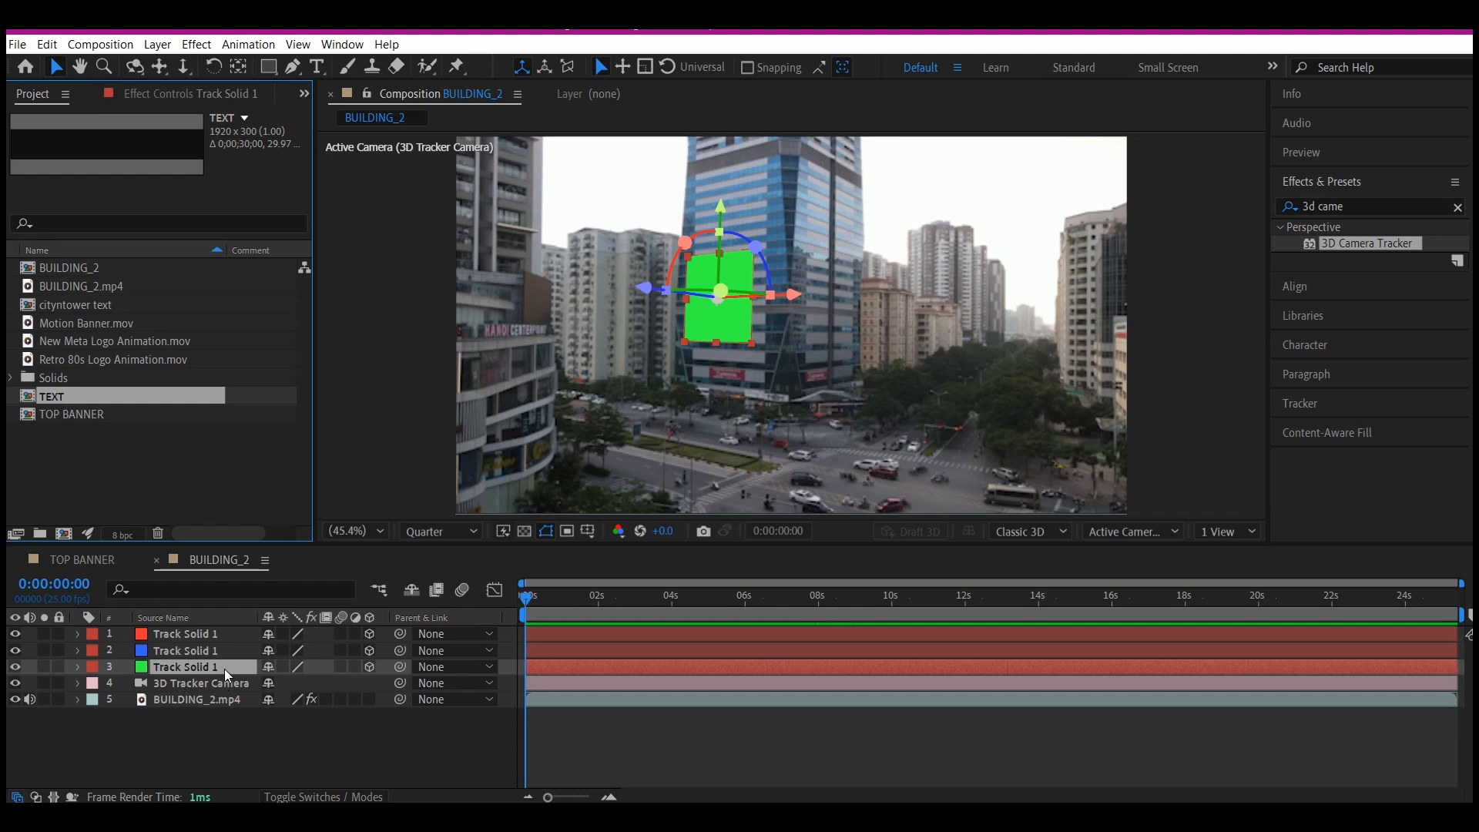
pyautogui.moveTo(97, 415)
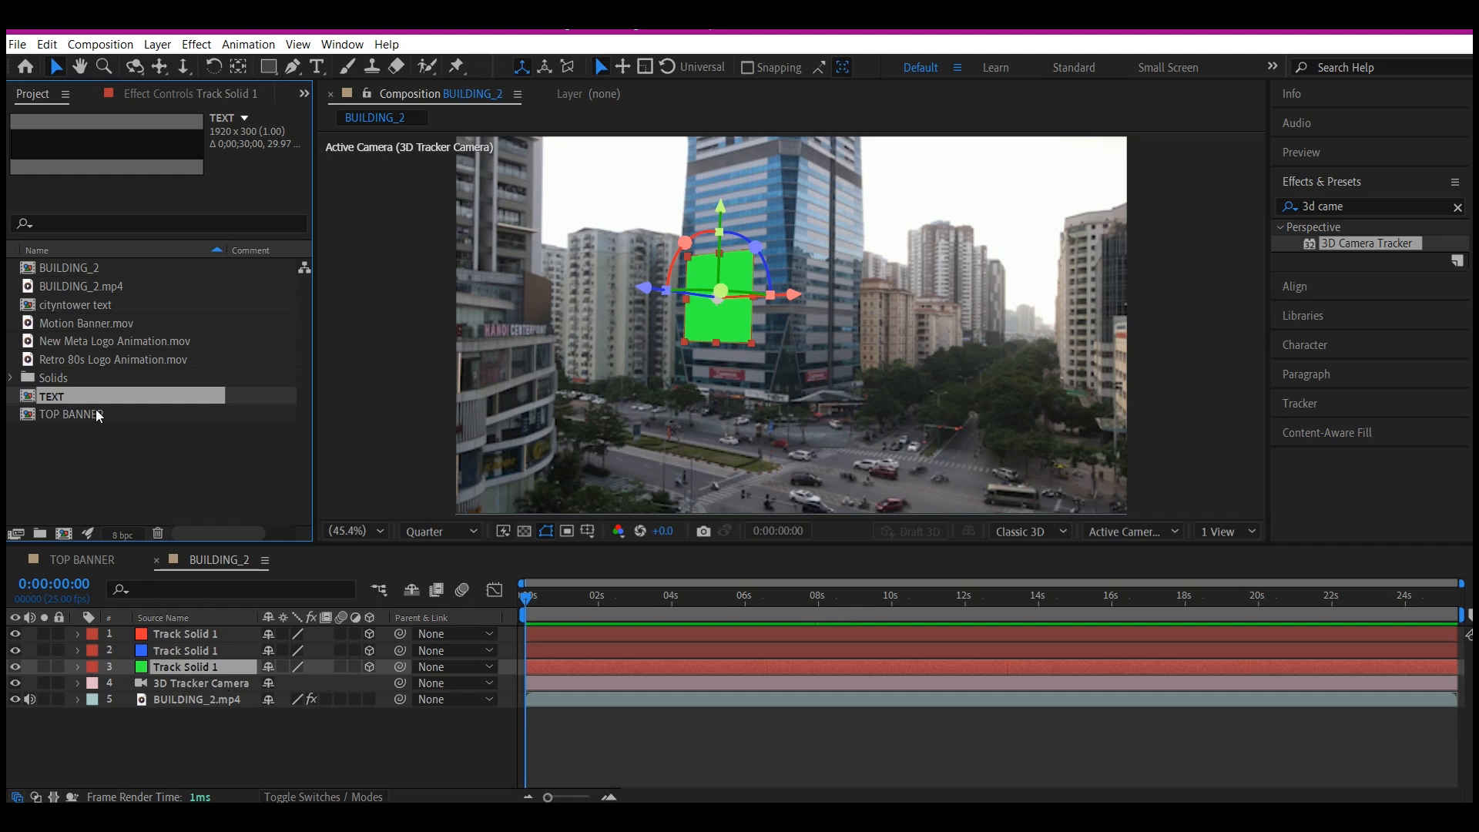
pyautogui.moveTo(123, 398)
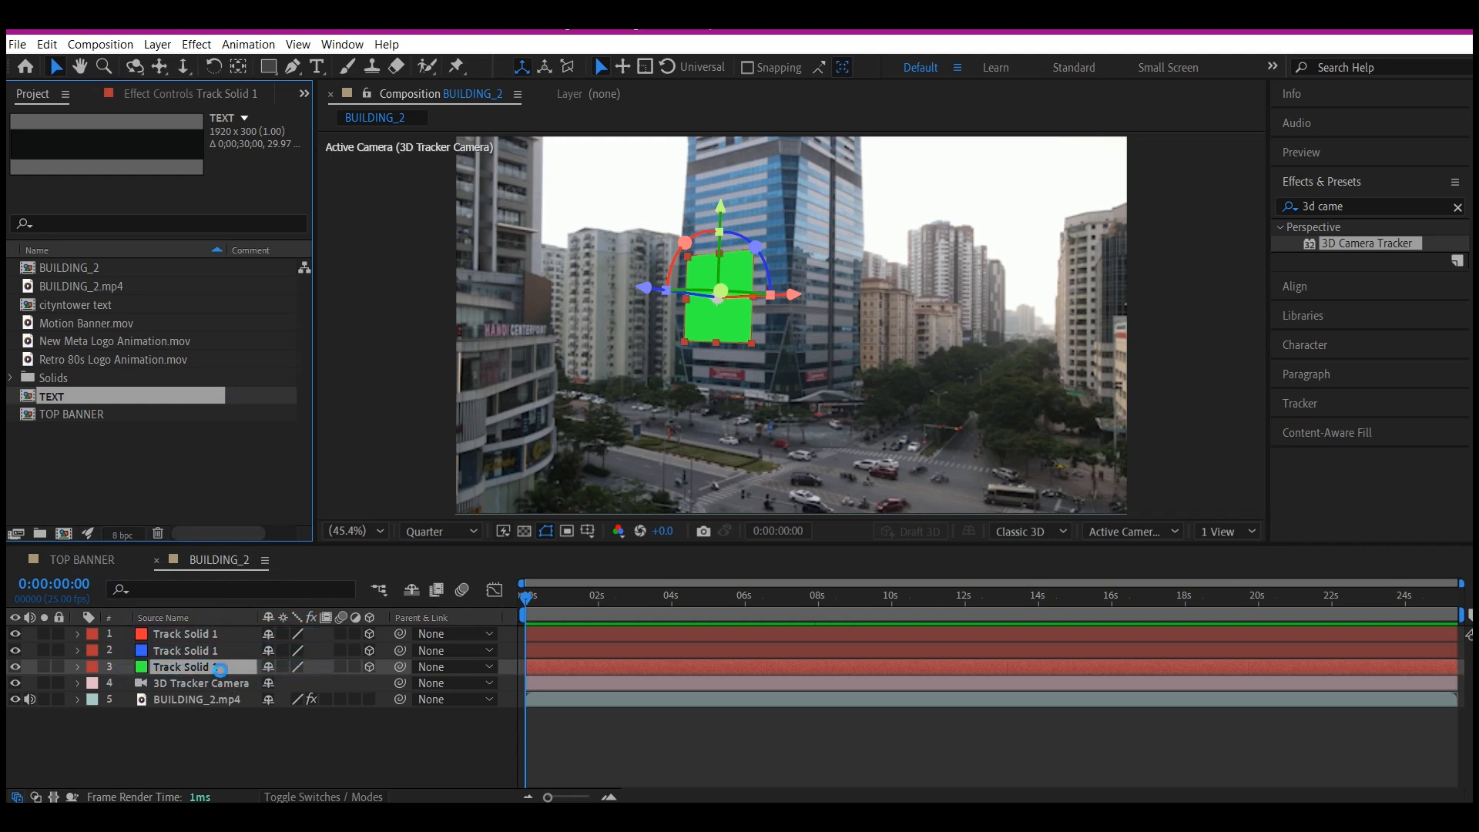
pyautogui.click(165, 667)
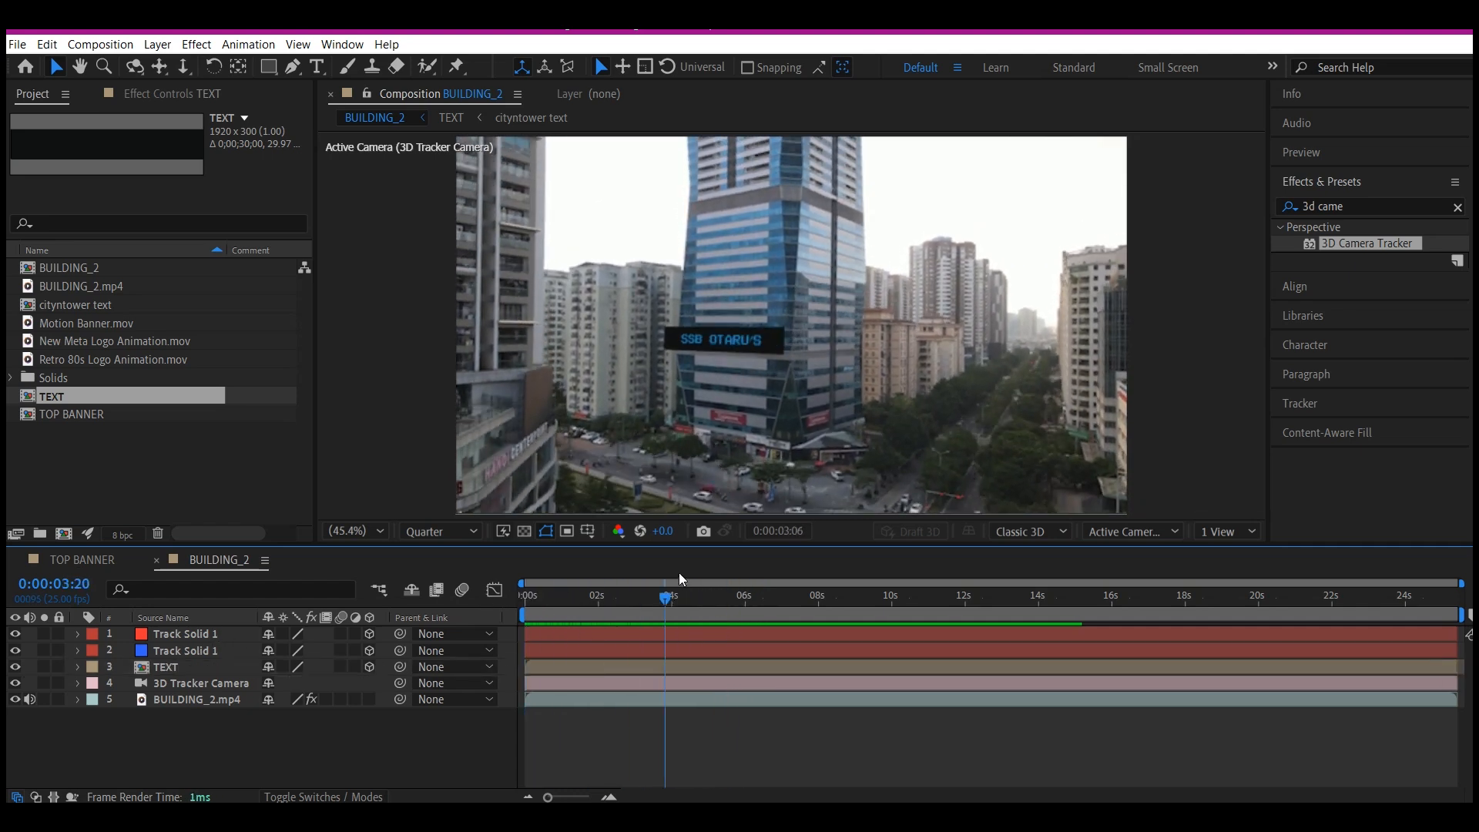
pyautogui.click(775, 595)
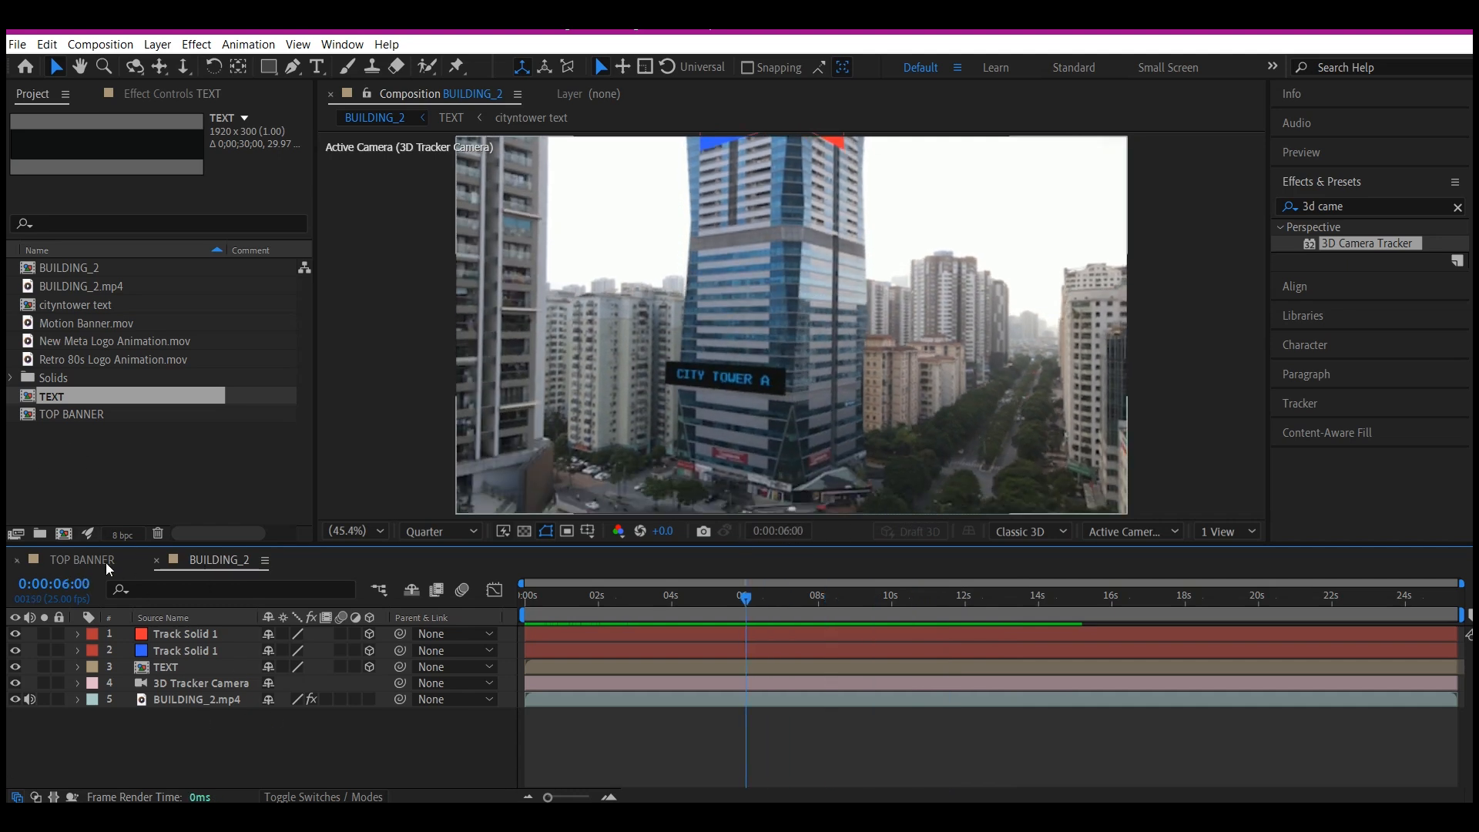
pyautogui.click(165, 667)
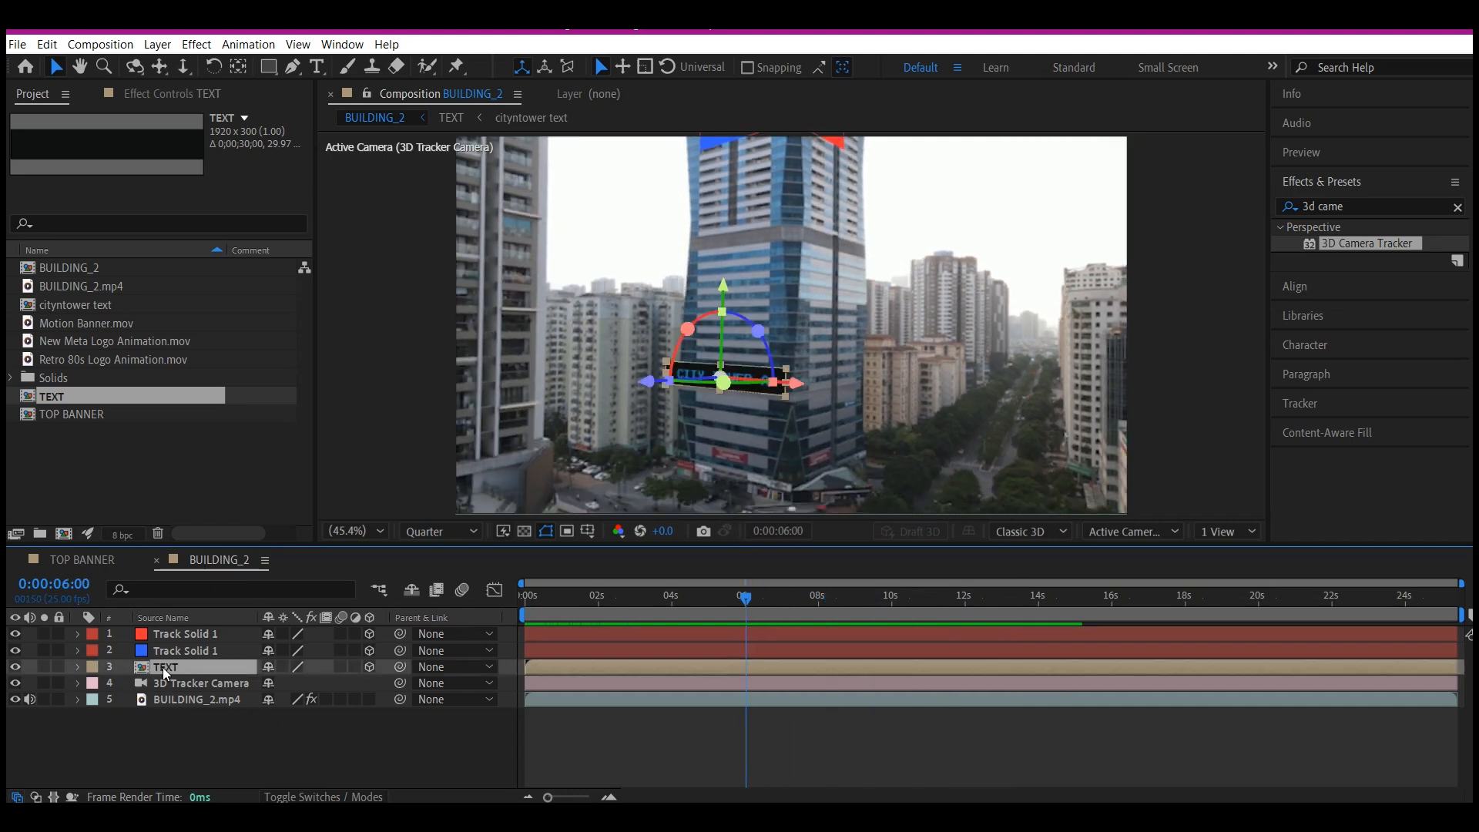
# Scale the TEXT layer to 80%, view at 100%, and shift its X Position from 65.1 to 159.1.
pyautogui.click(77, 667)
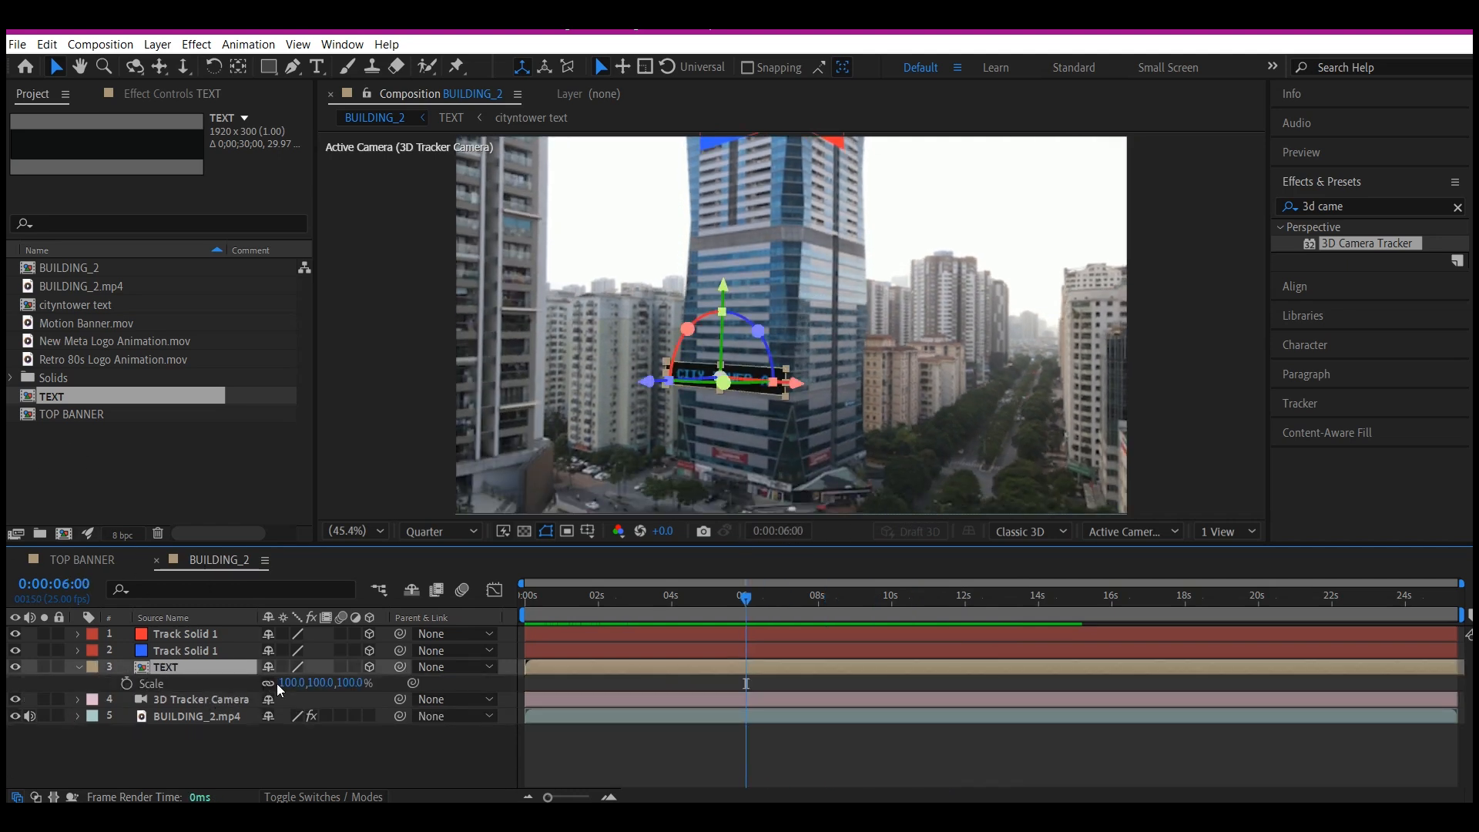
pyautogui.doubleClick(302, 682)
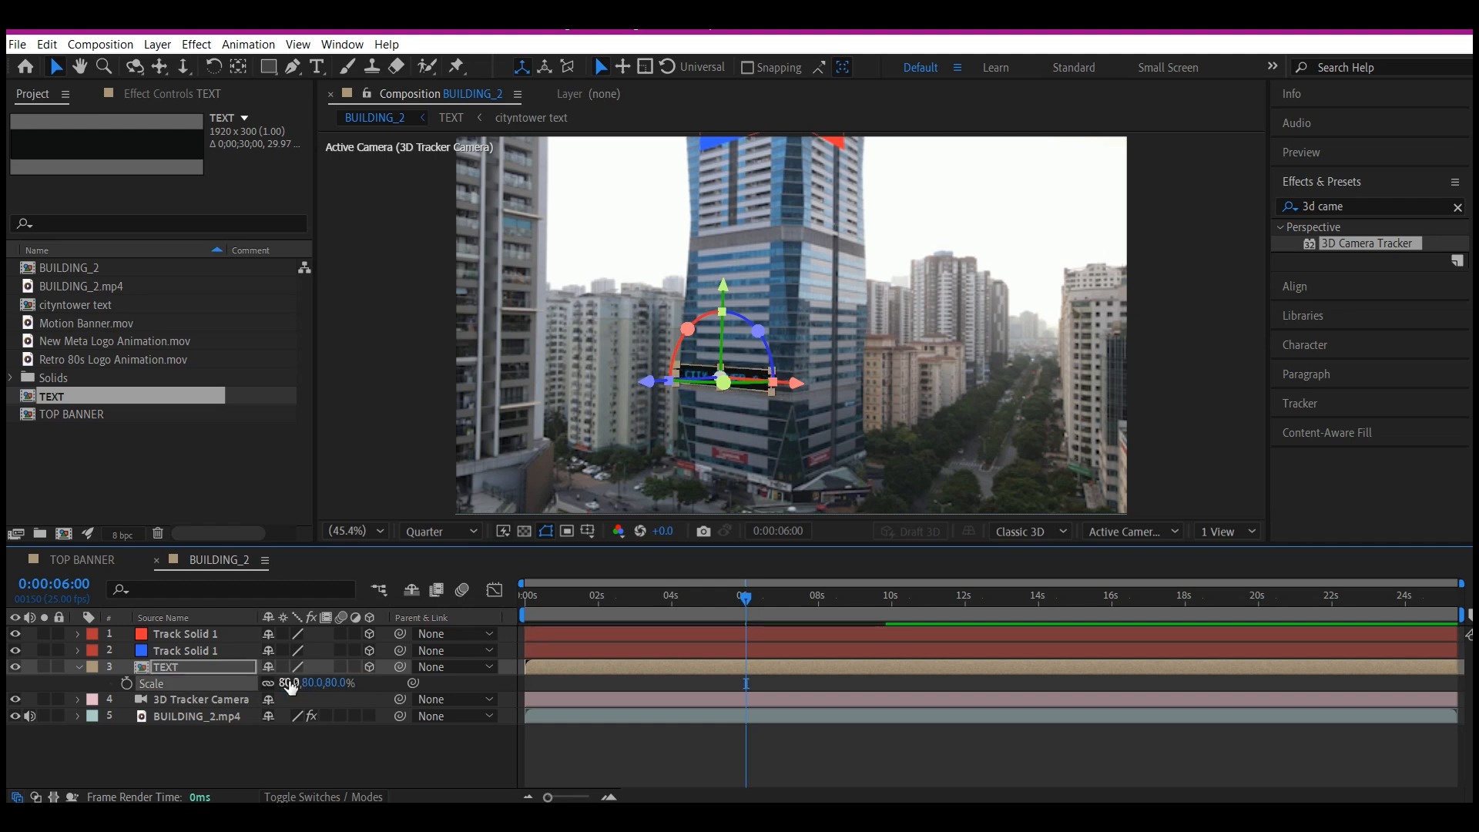
pyautogui.click(353, 530)
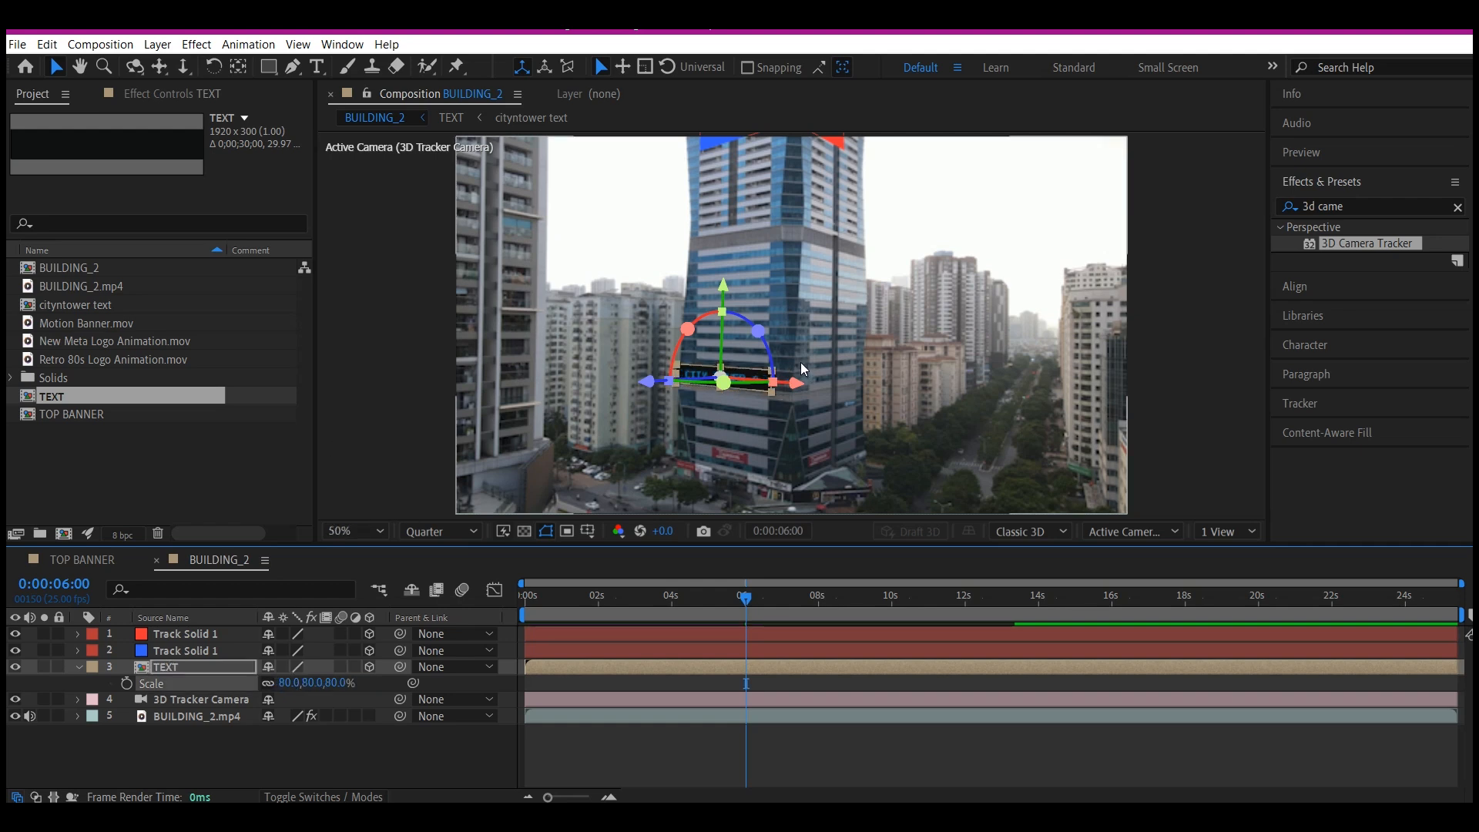
pyautogui.click(354, 530)
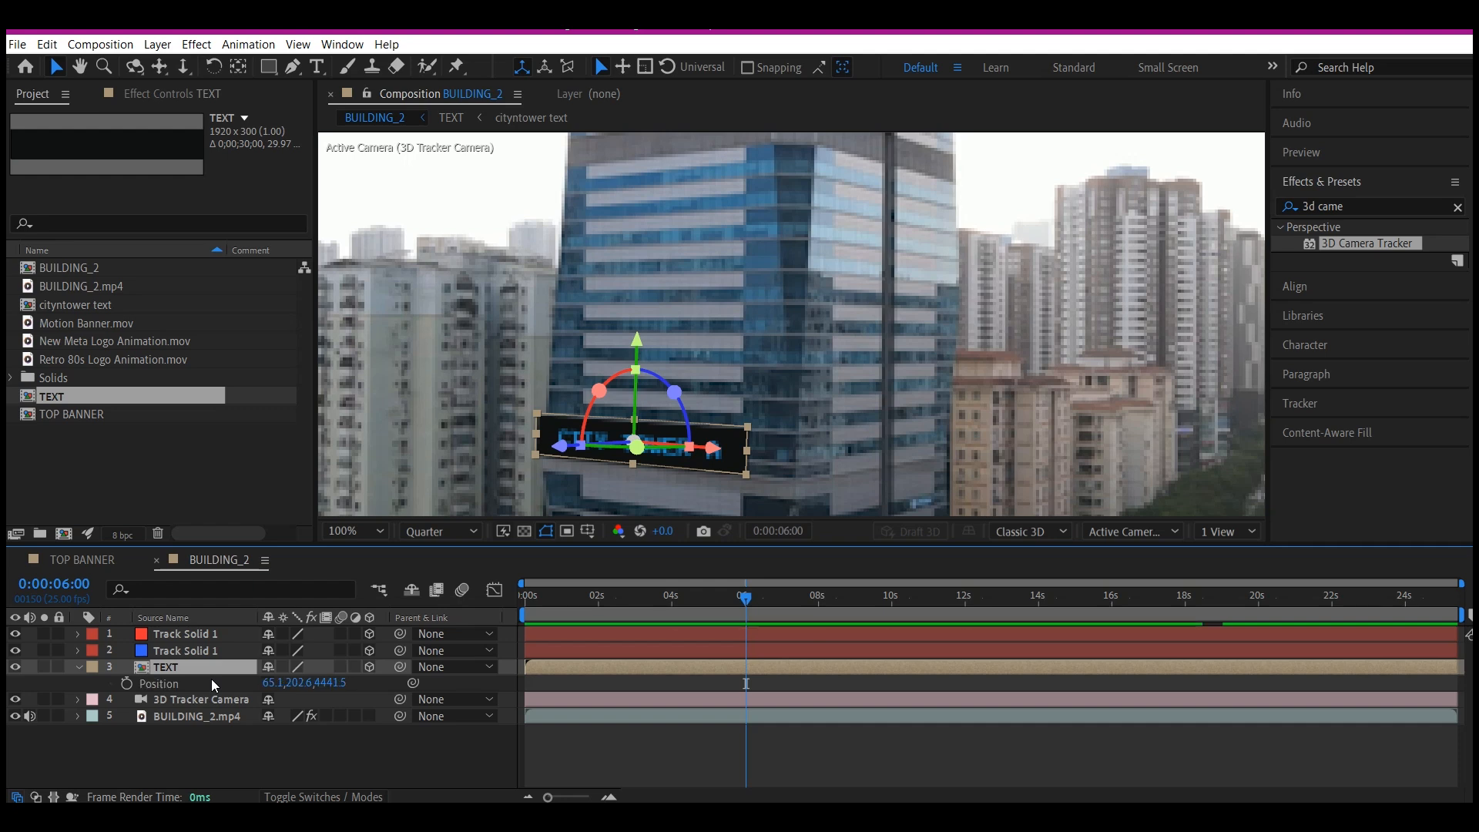
pyautogui.moveTo(273, 684)
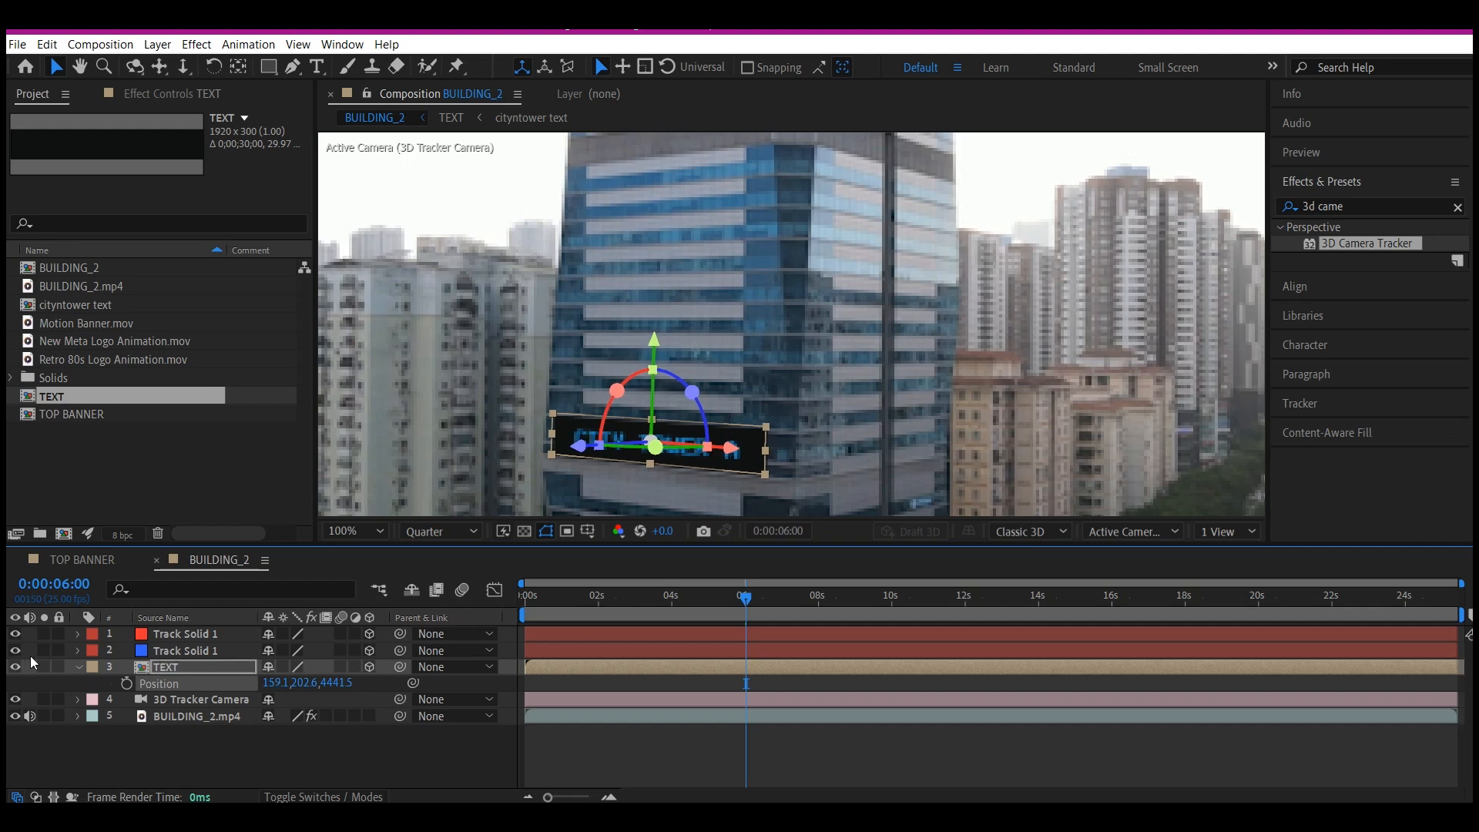
pyautogui.moveTo(339, 490)
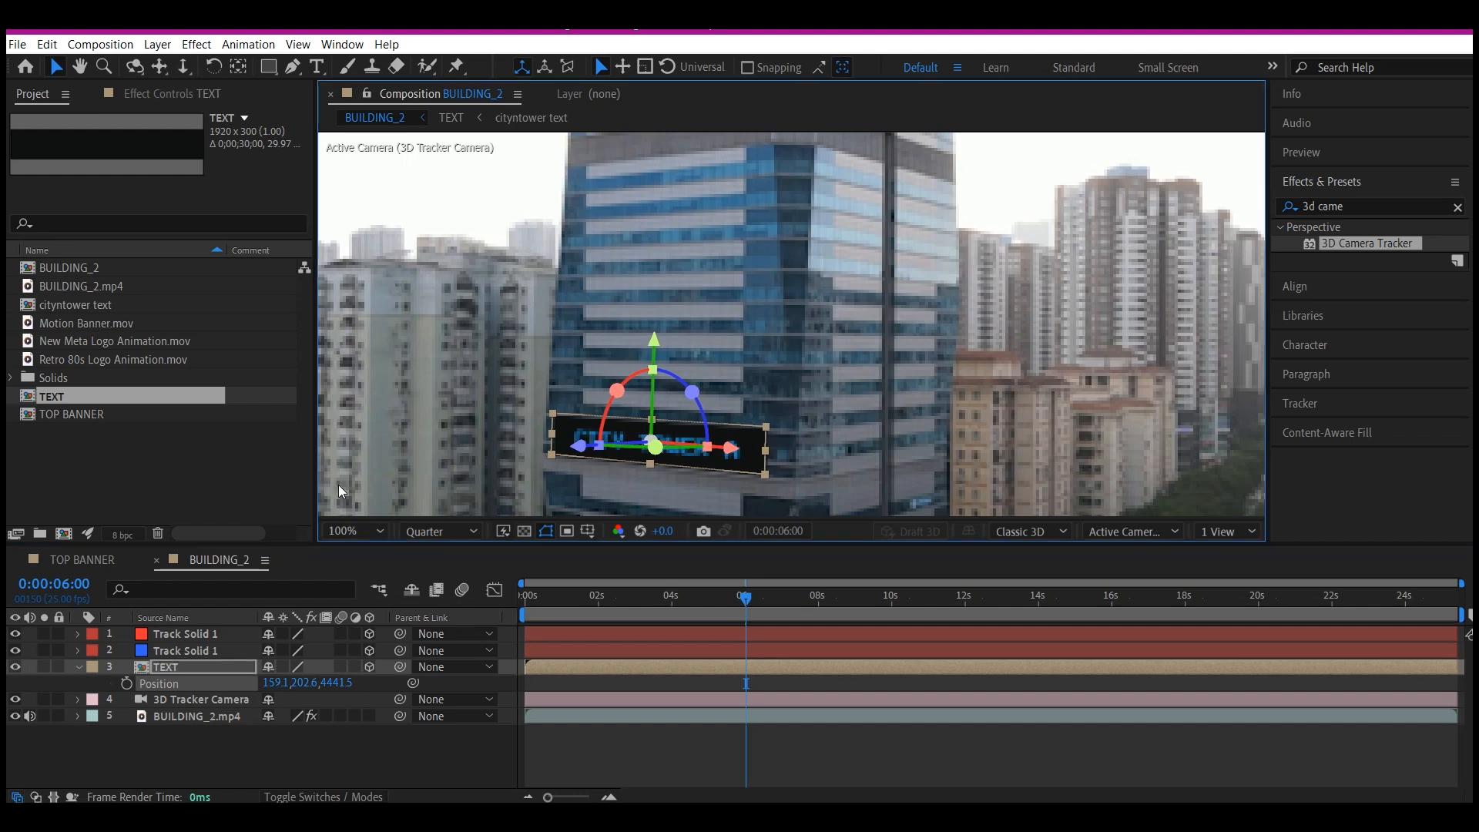
pyautogui.click(351, 530)
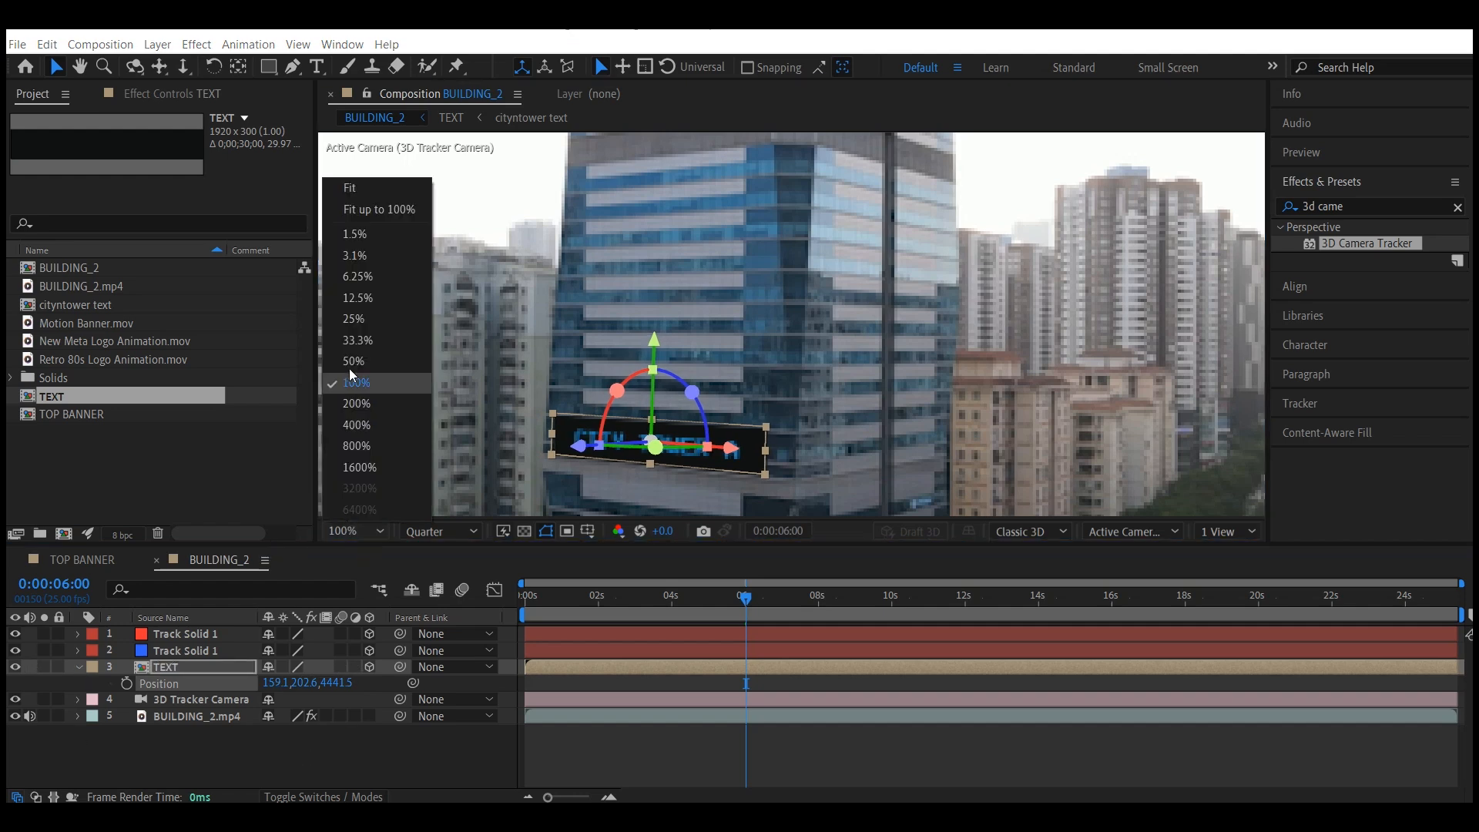
# Fit the frame in the viewer and move the playhead to 0:00:17:16.
pyautogui.click(349, 186)
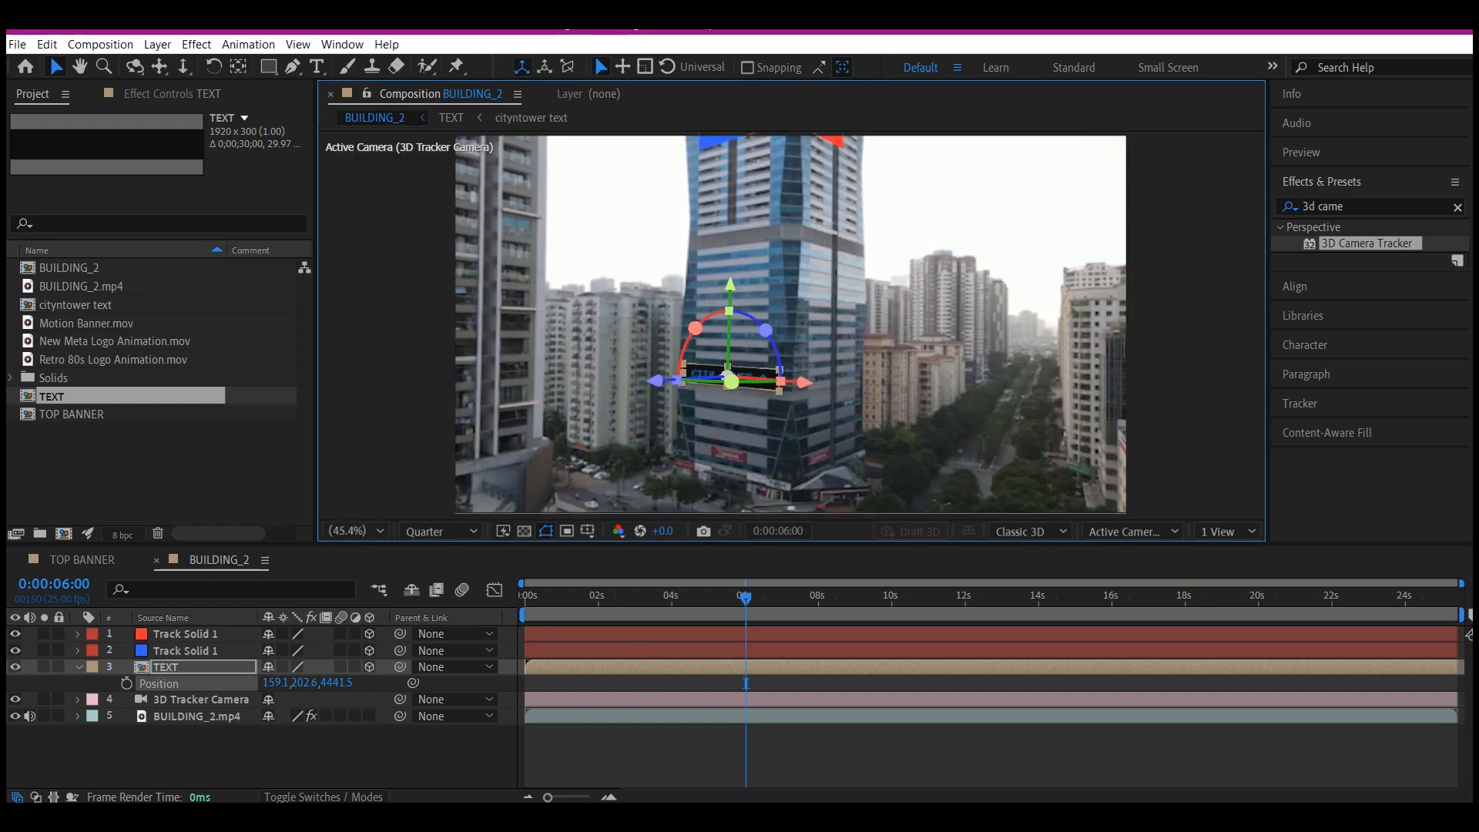
pyautogui.click(556, 599)
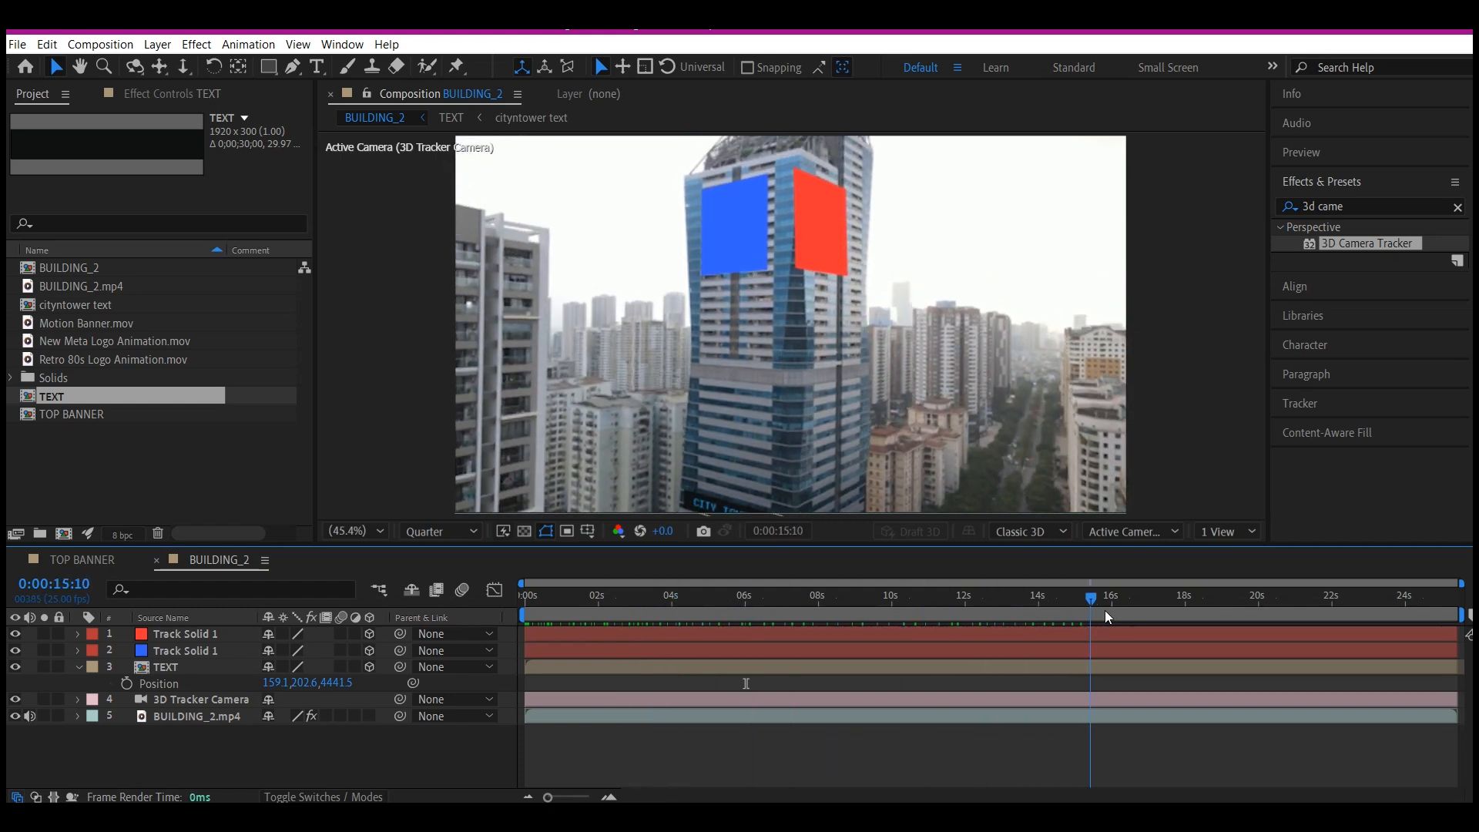
pyautogui.click(1171, 594)
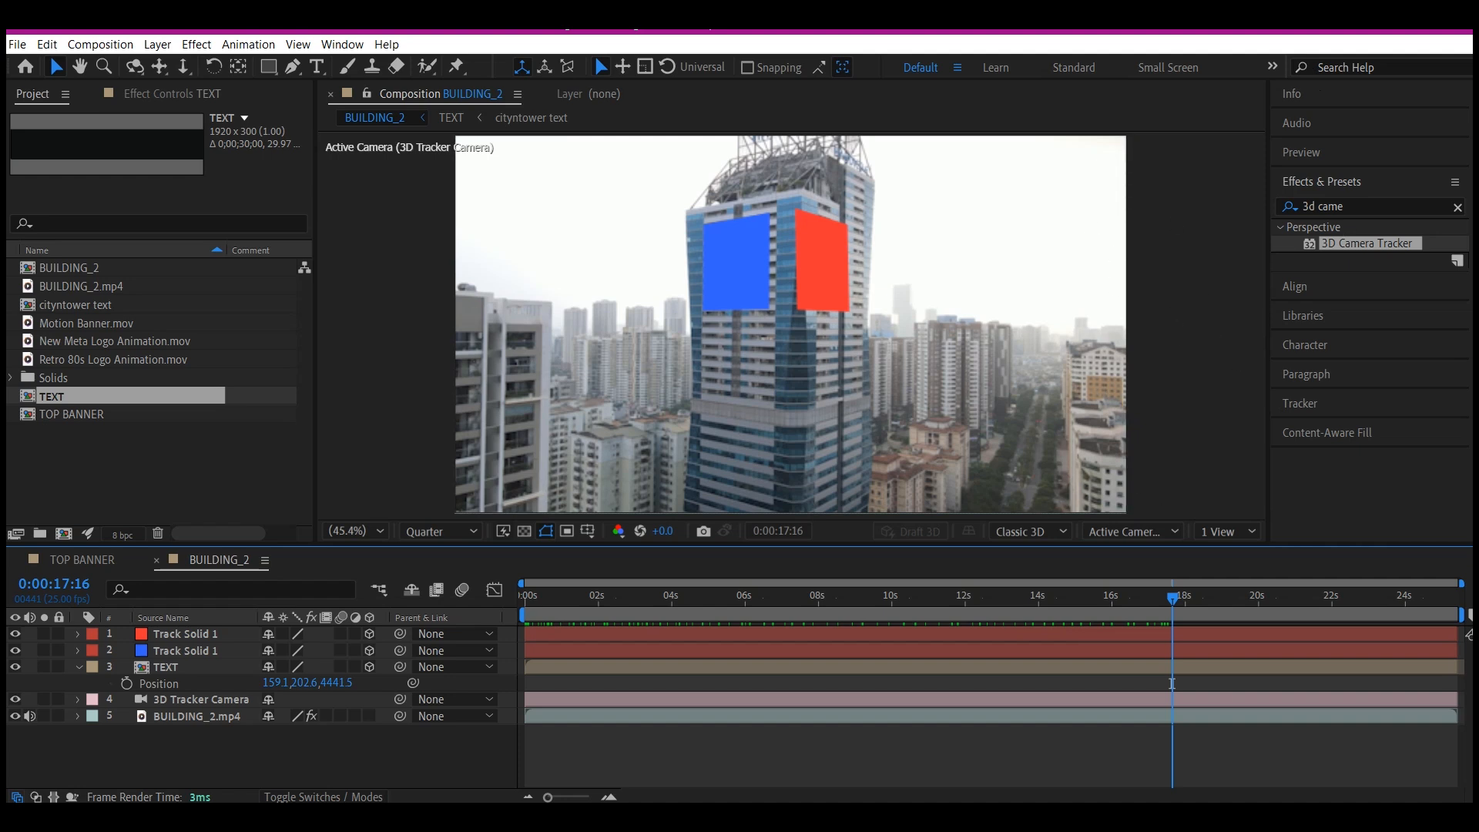
pyautogui.moveTo(1158, 330)
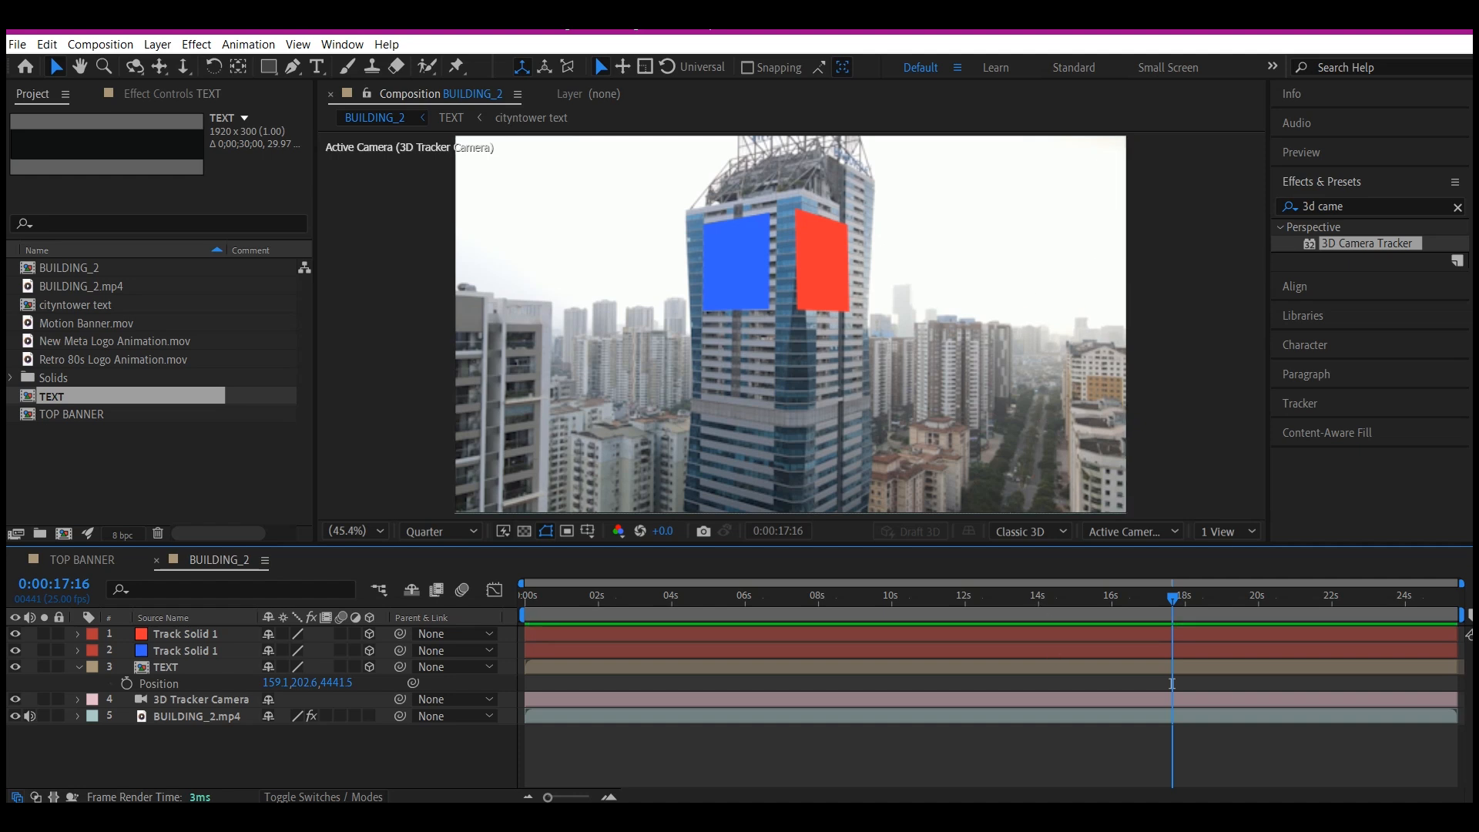
pyautogui.moveTo(764, 519)
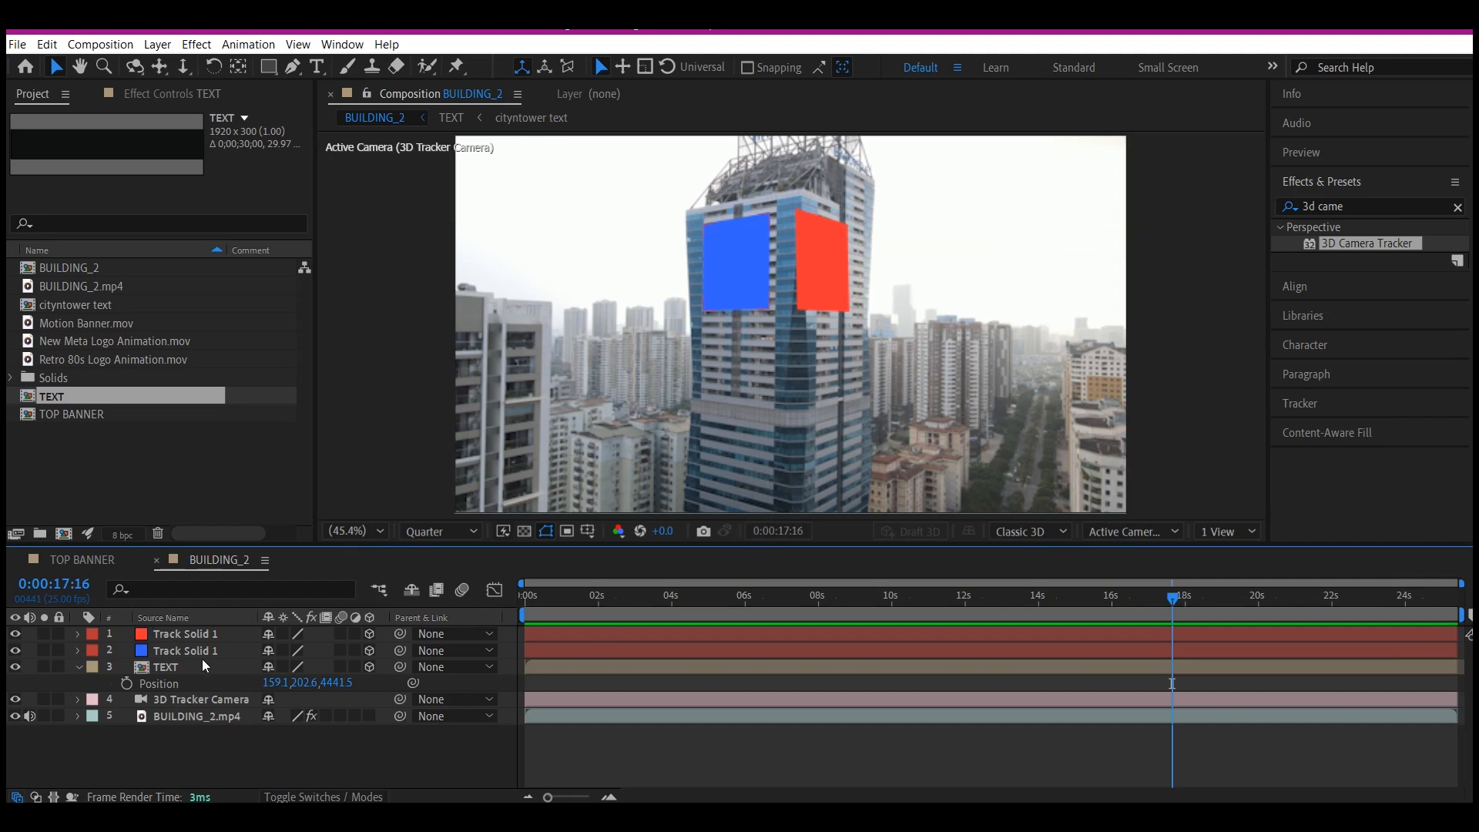
# Swap the blue track solid for the TOP BANNER composition and scale it to 98%.
pyautogui.click(187, 651)
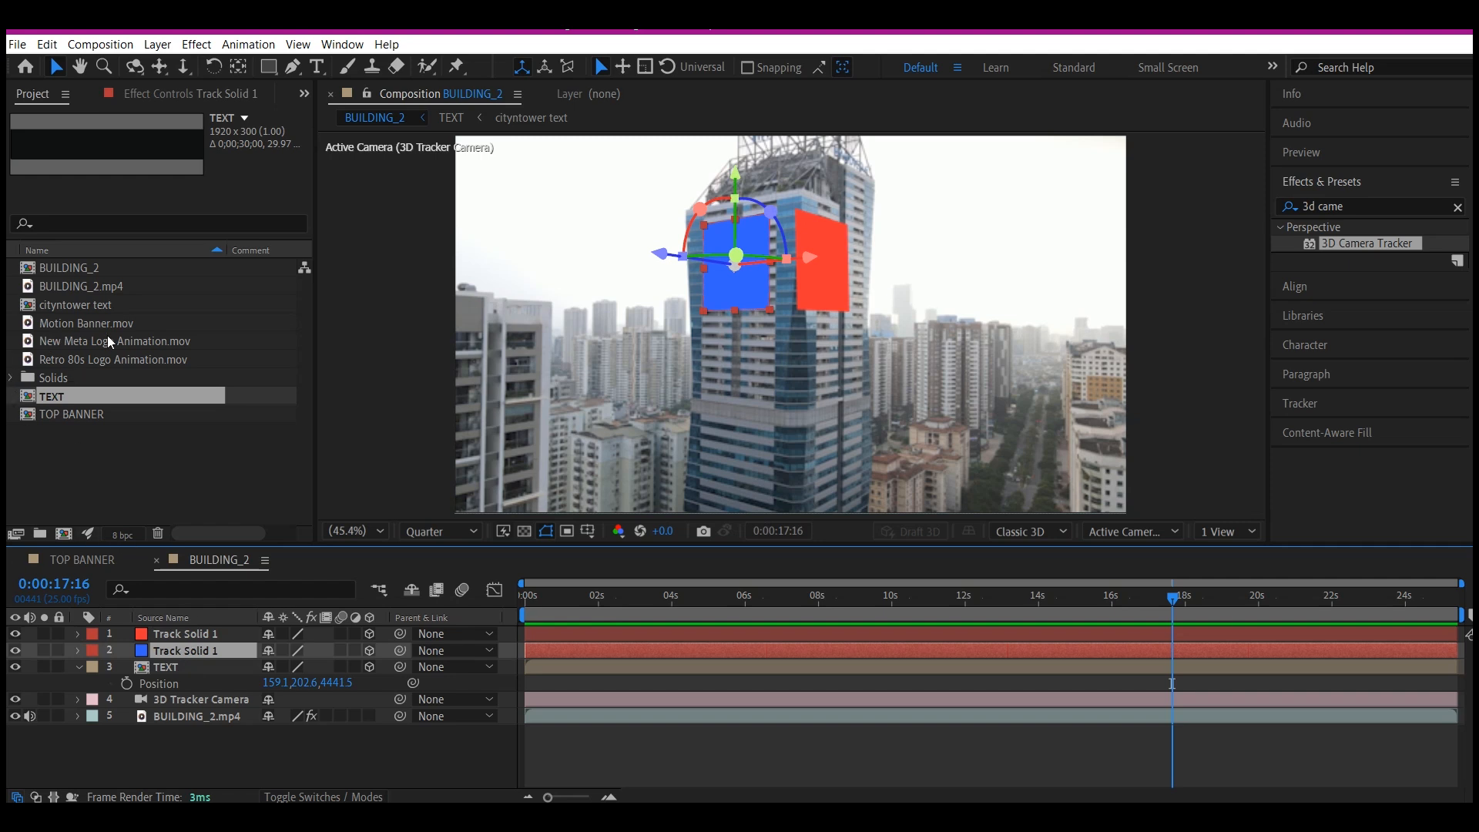
pyautogui.moveTo(675, 262)
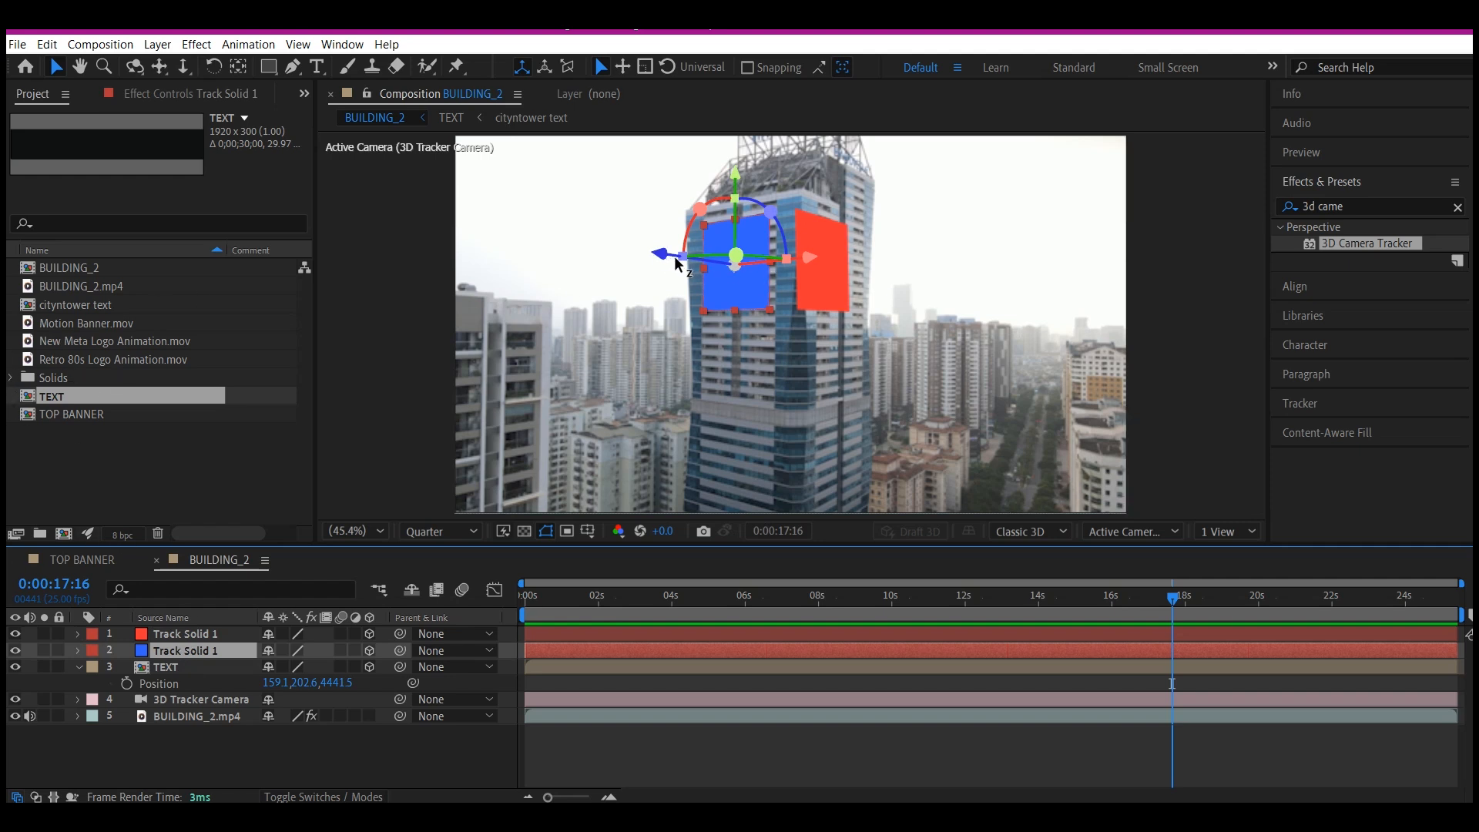
pyautogui.moveTo(690, 291)
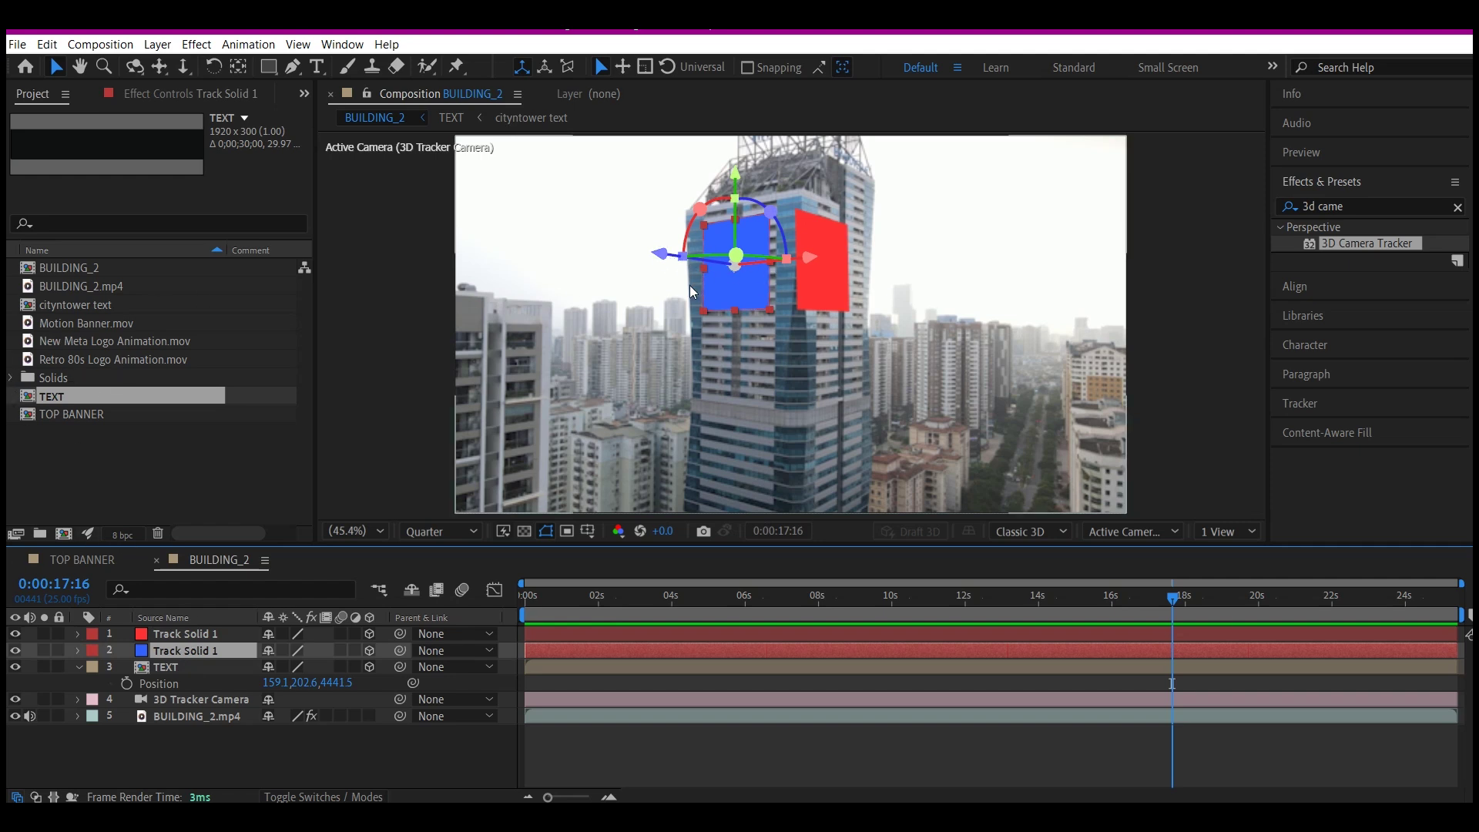
pyautogui.moveTo(681, 292)
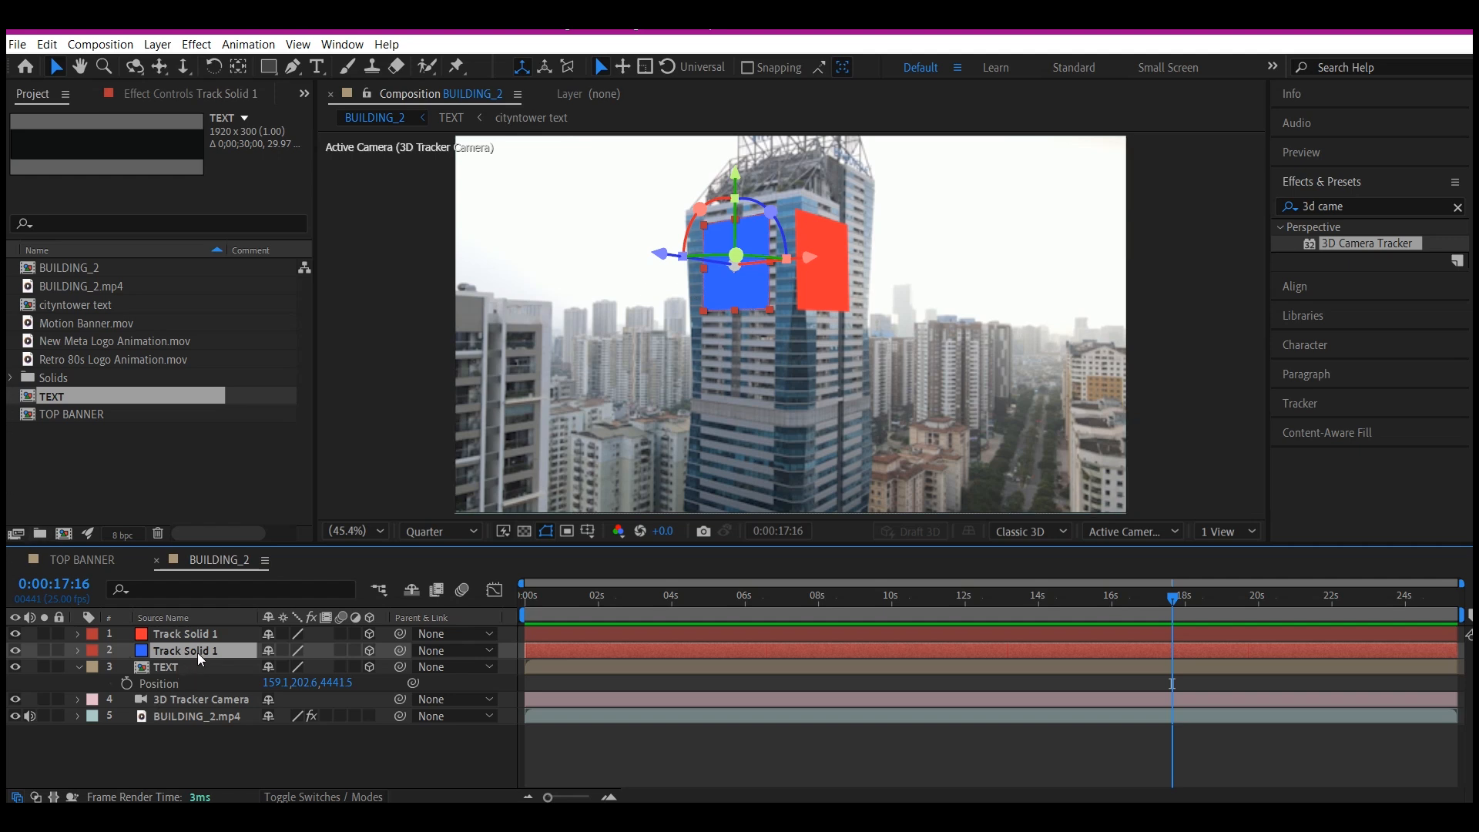
pyautogui.moveTo(86, 404)
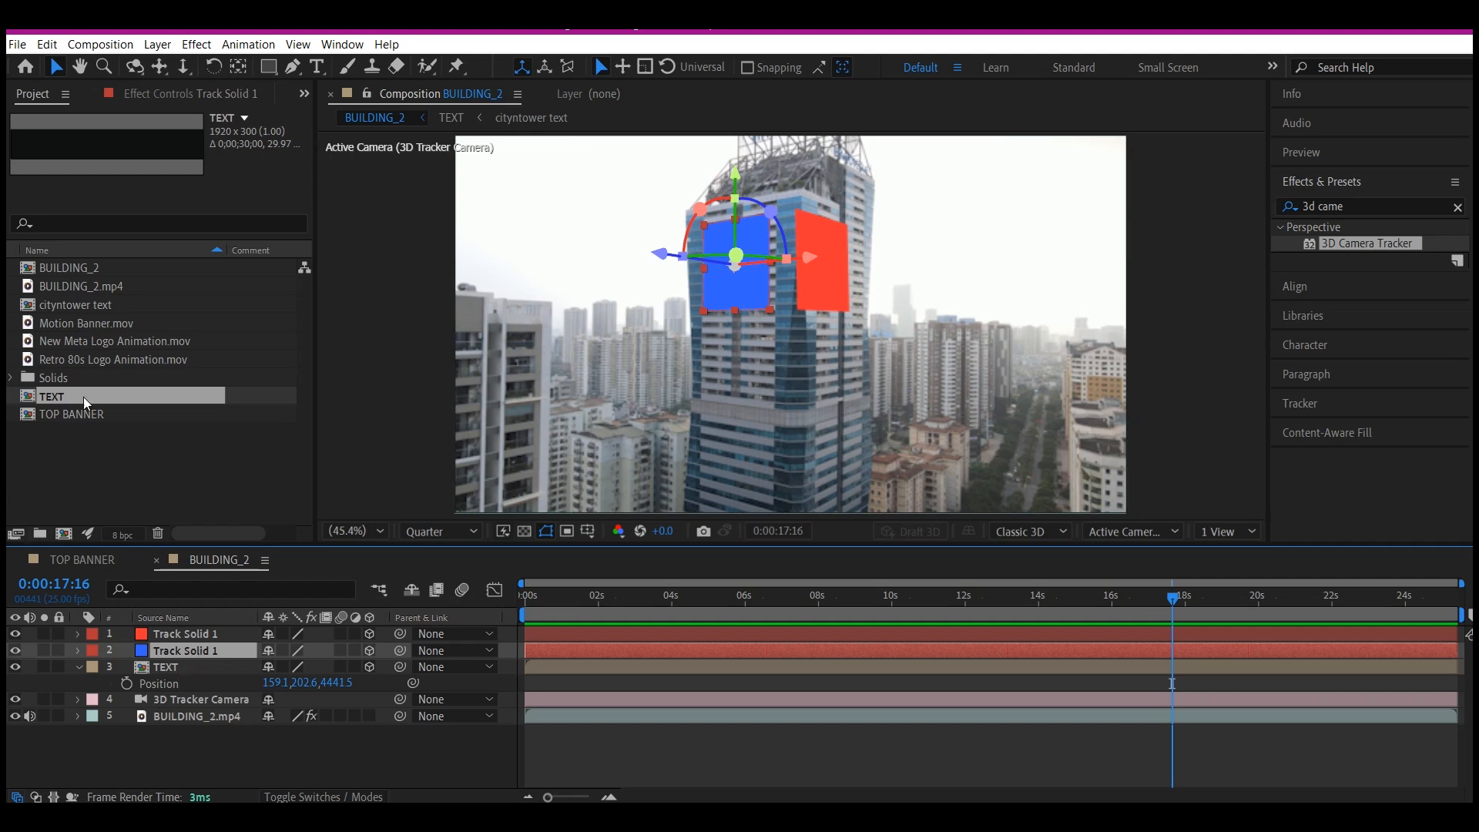
pyautogui.moveTo(77, 309)
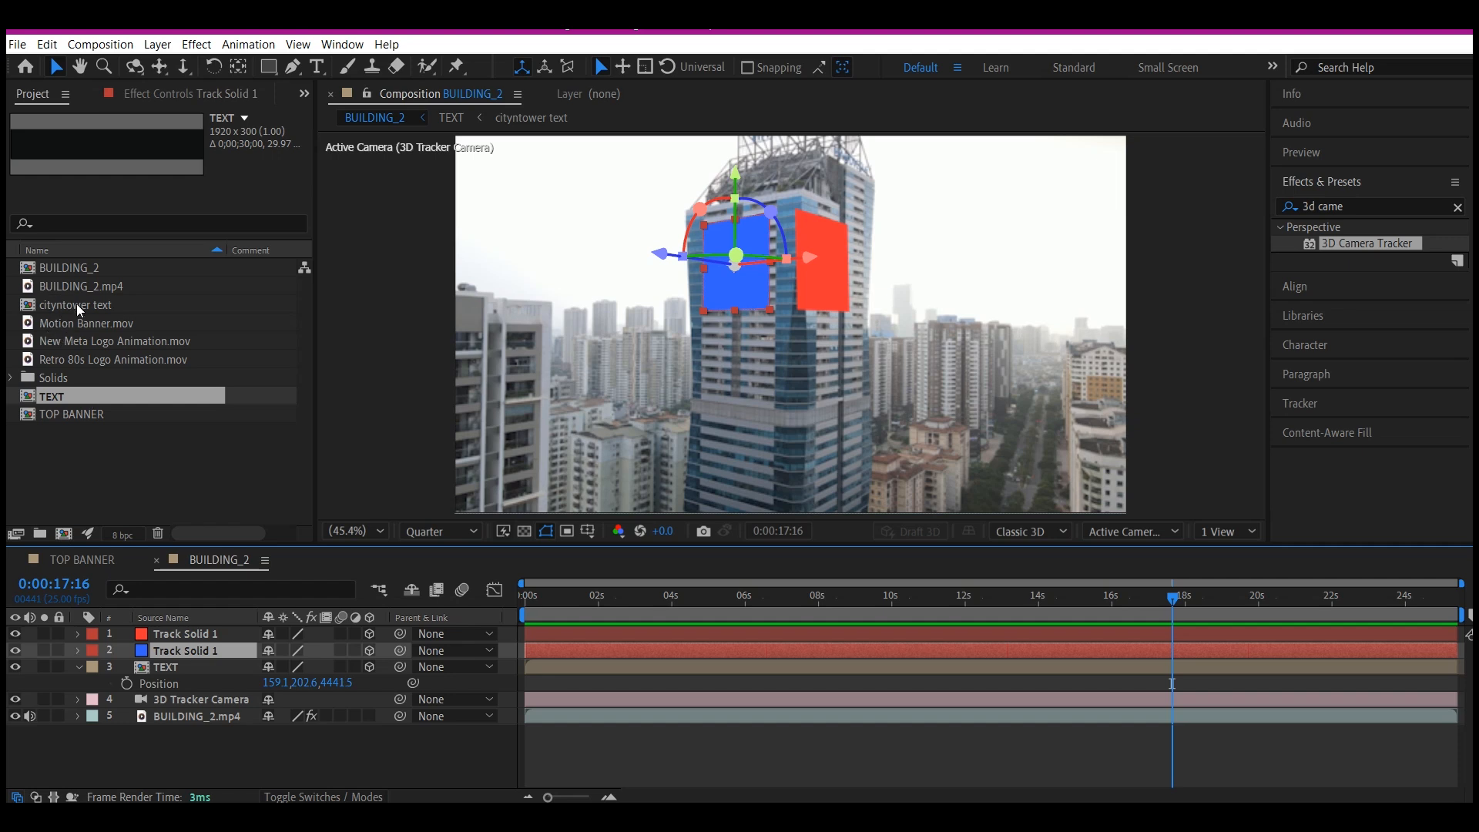
pyautogui.click(71, 415)
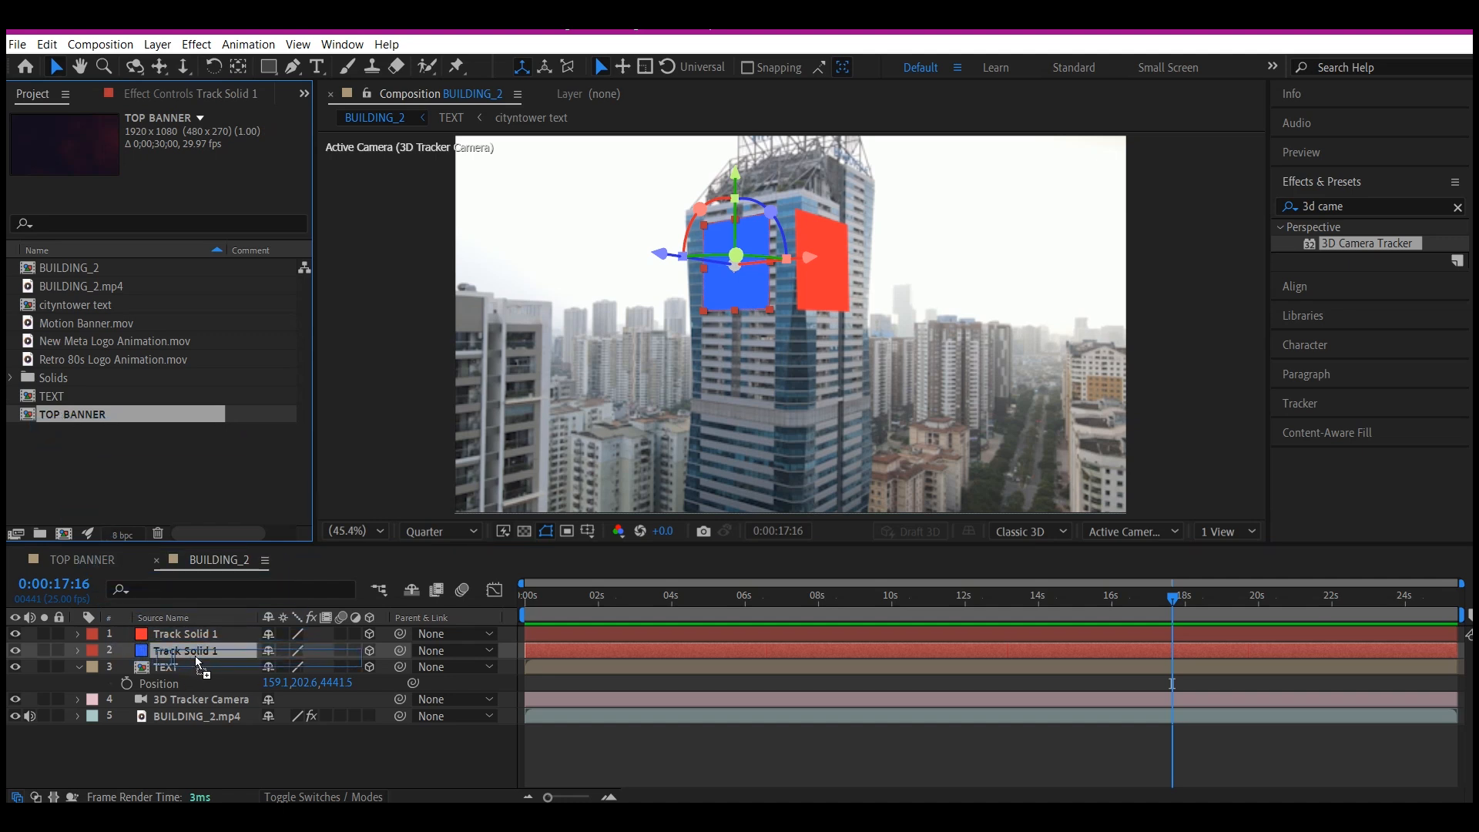
pyautogui.click(185, 650)
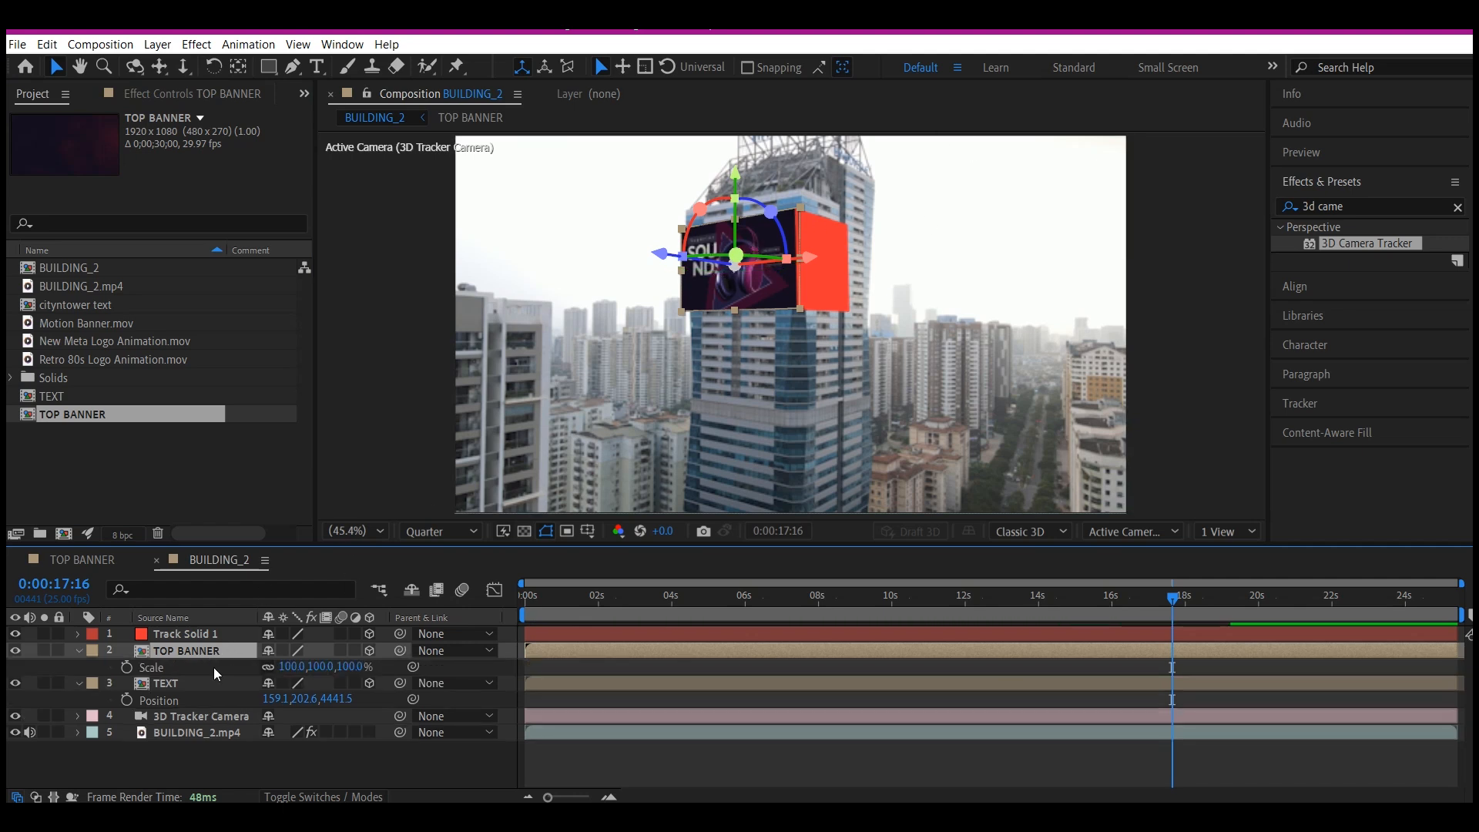
pyautogui.moveTo(344, 524)
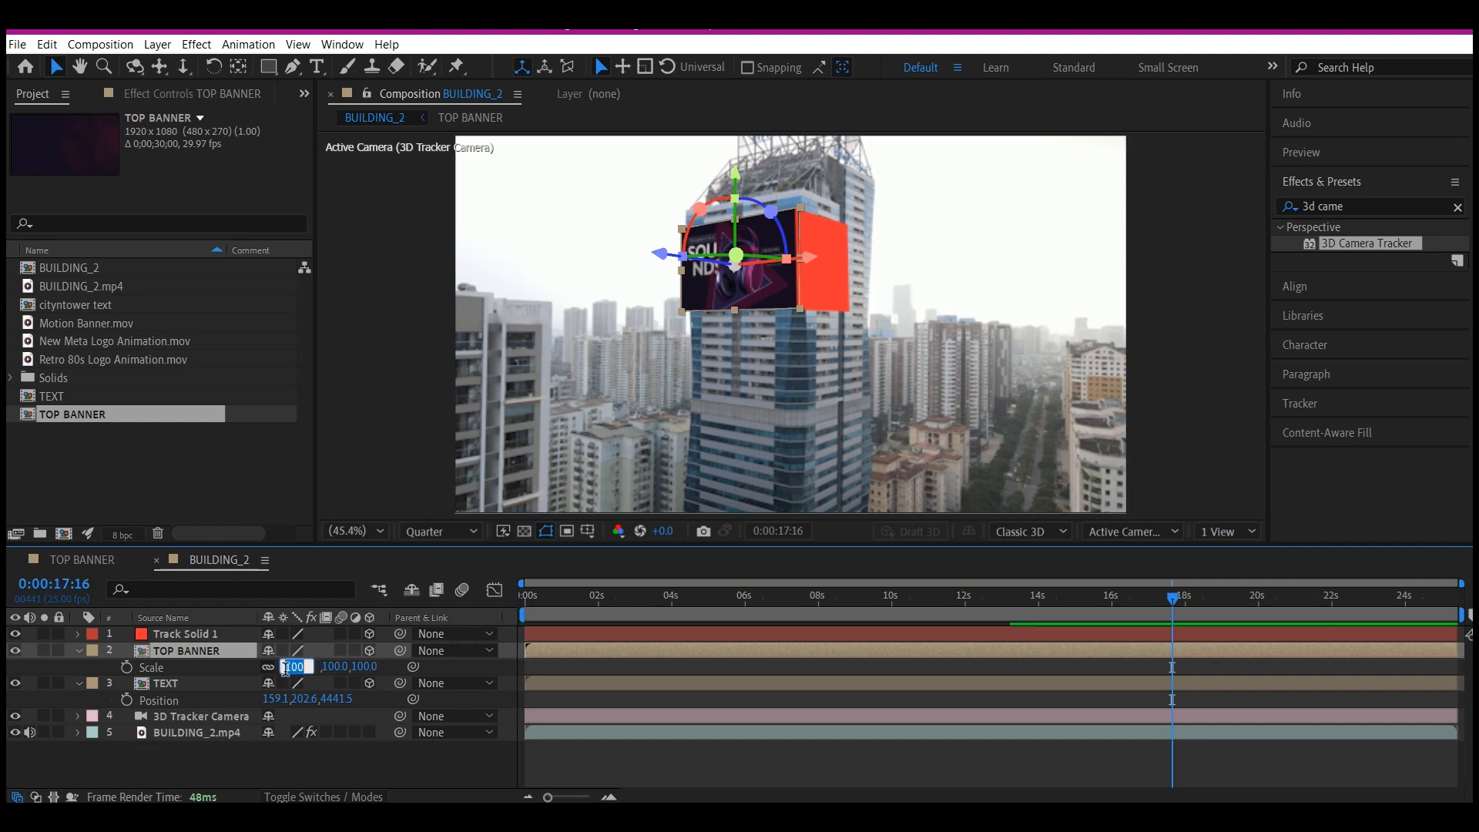
pyautogui.write('98.0,98.0,98.0%')
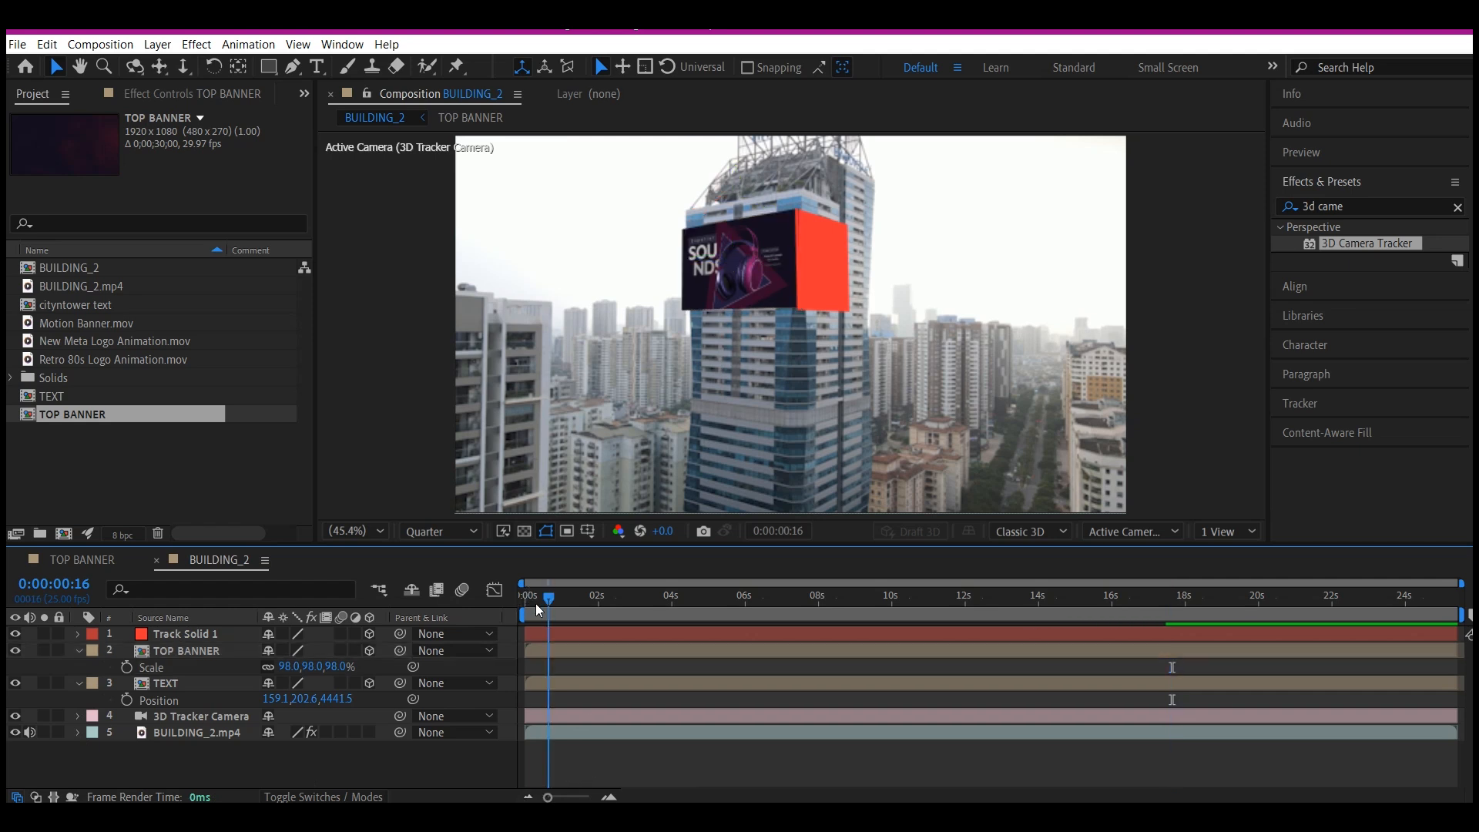
pyautogui.click(721, 594)
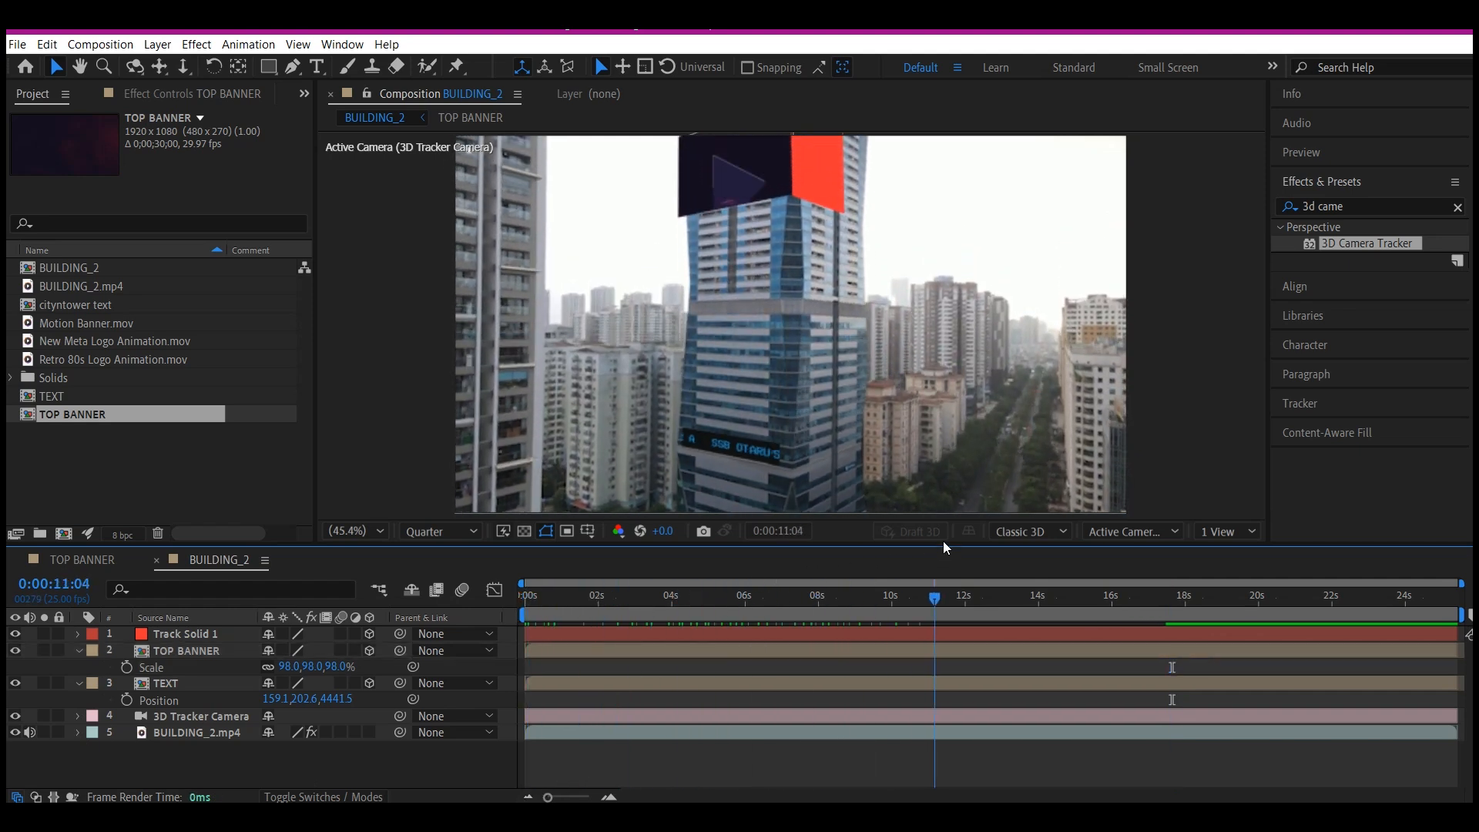
pyautogui.click(1122, 594)
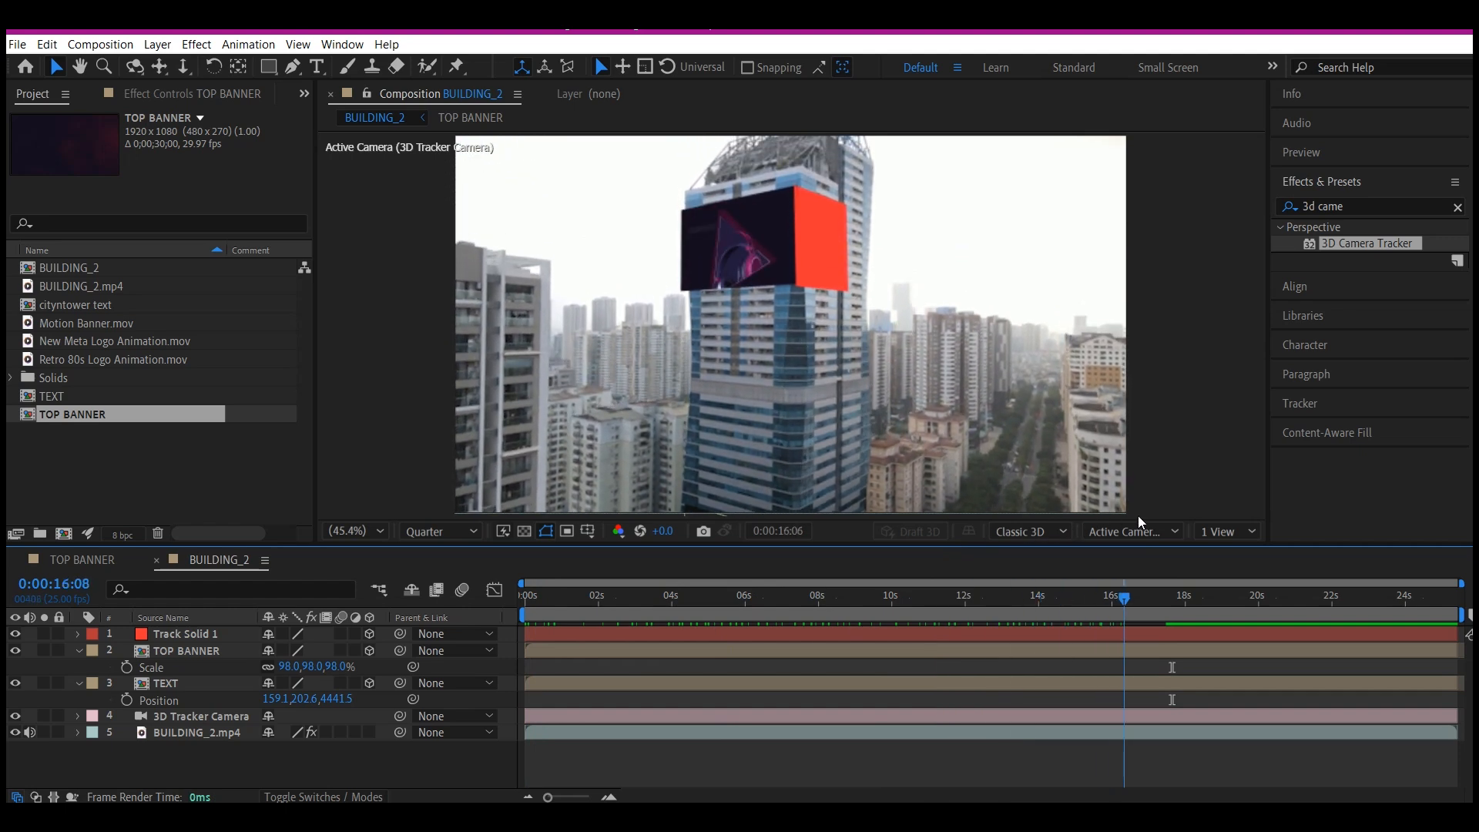
pyautogui.click(1214, 595)
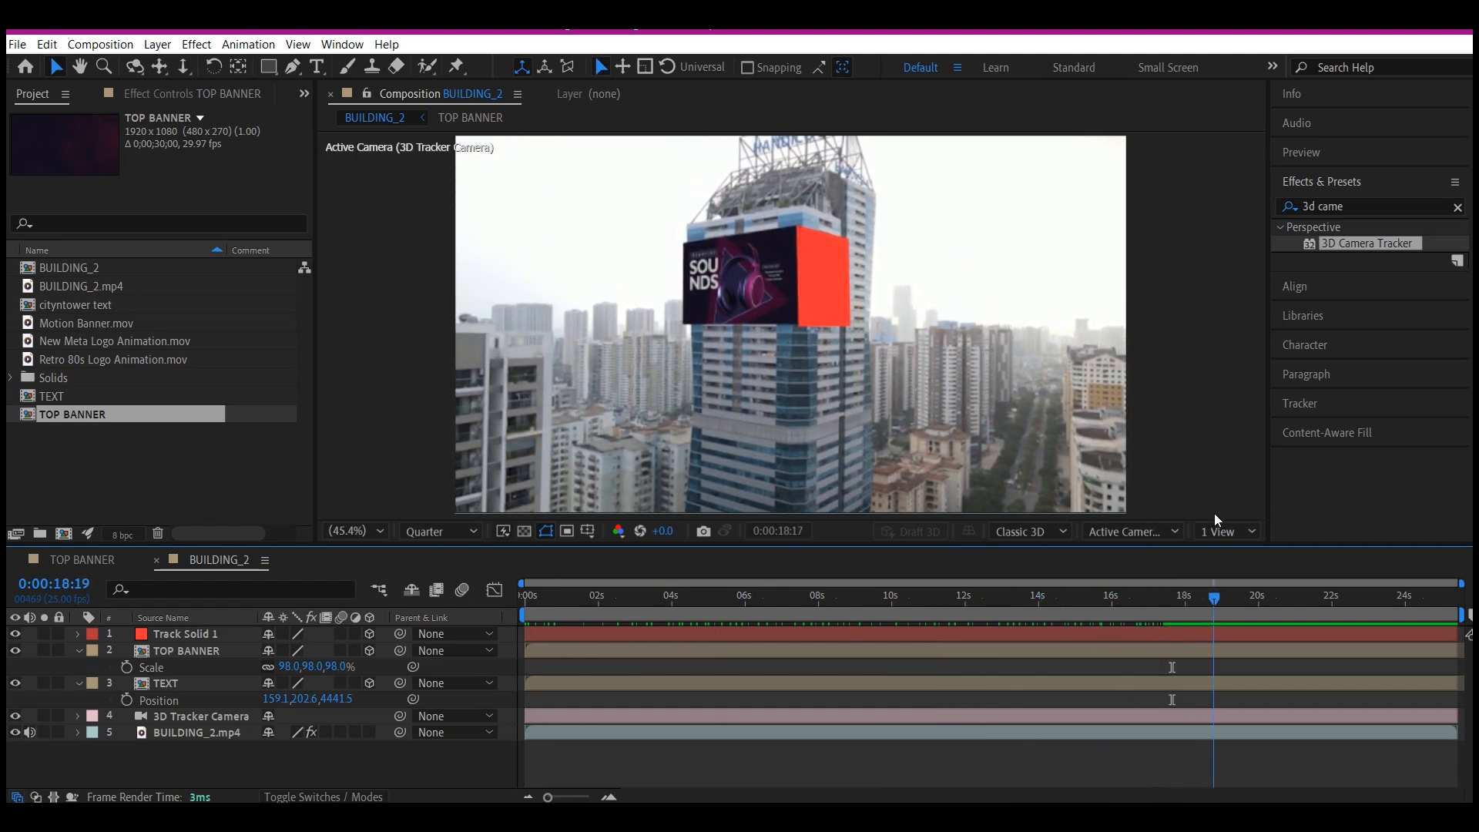
pyautogui.click(1222, 594)
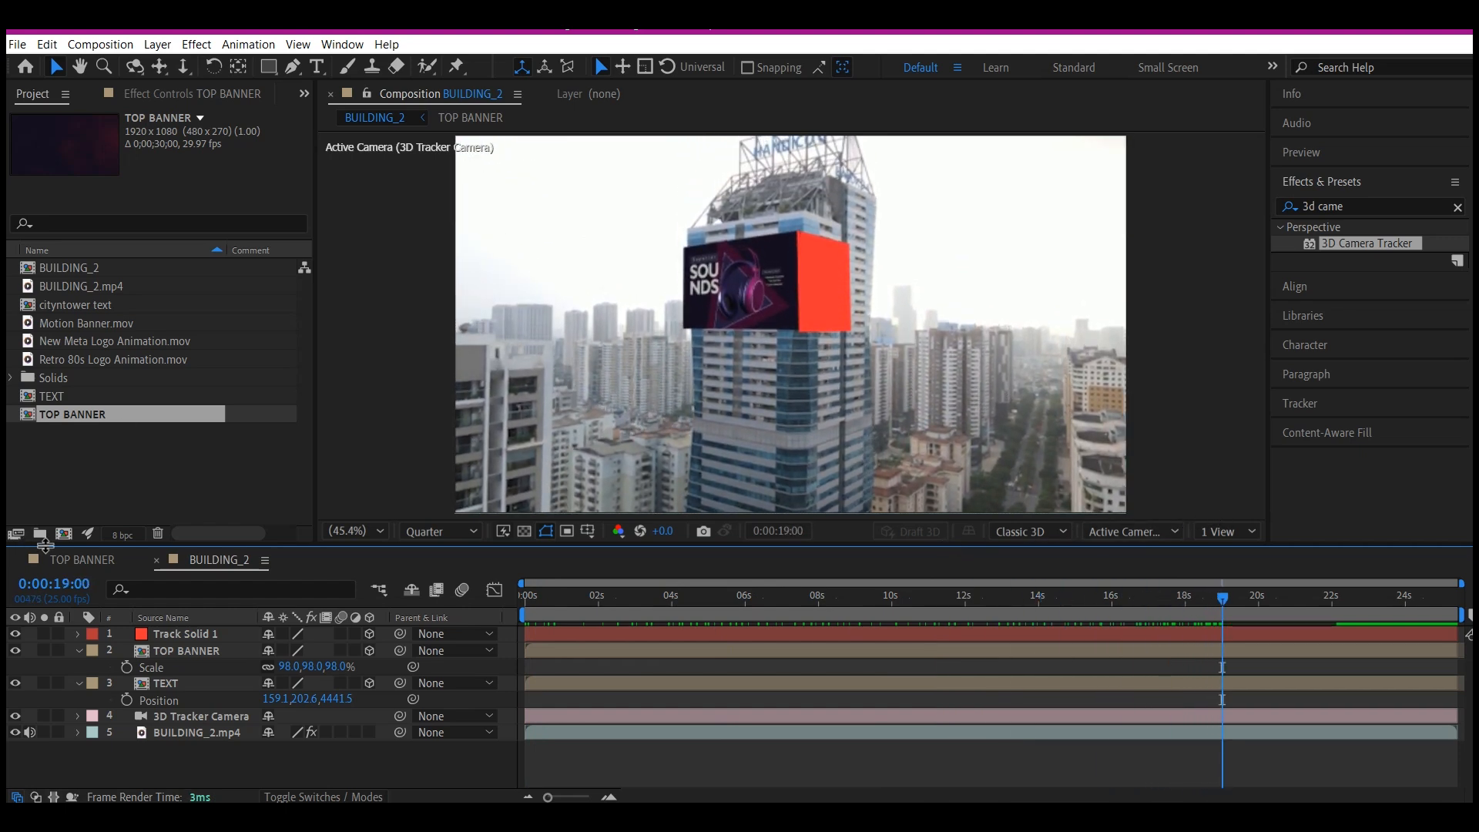
pyautogui.click(187, 633)
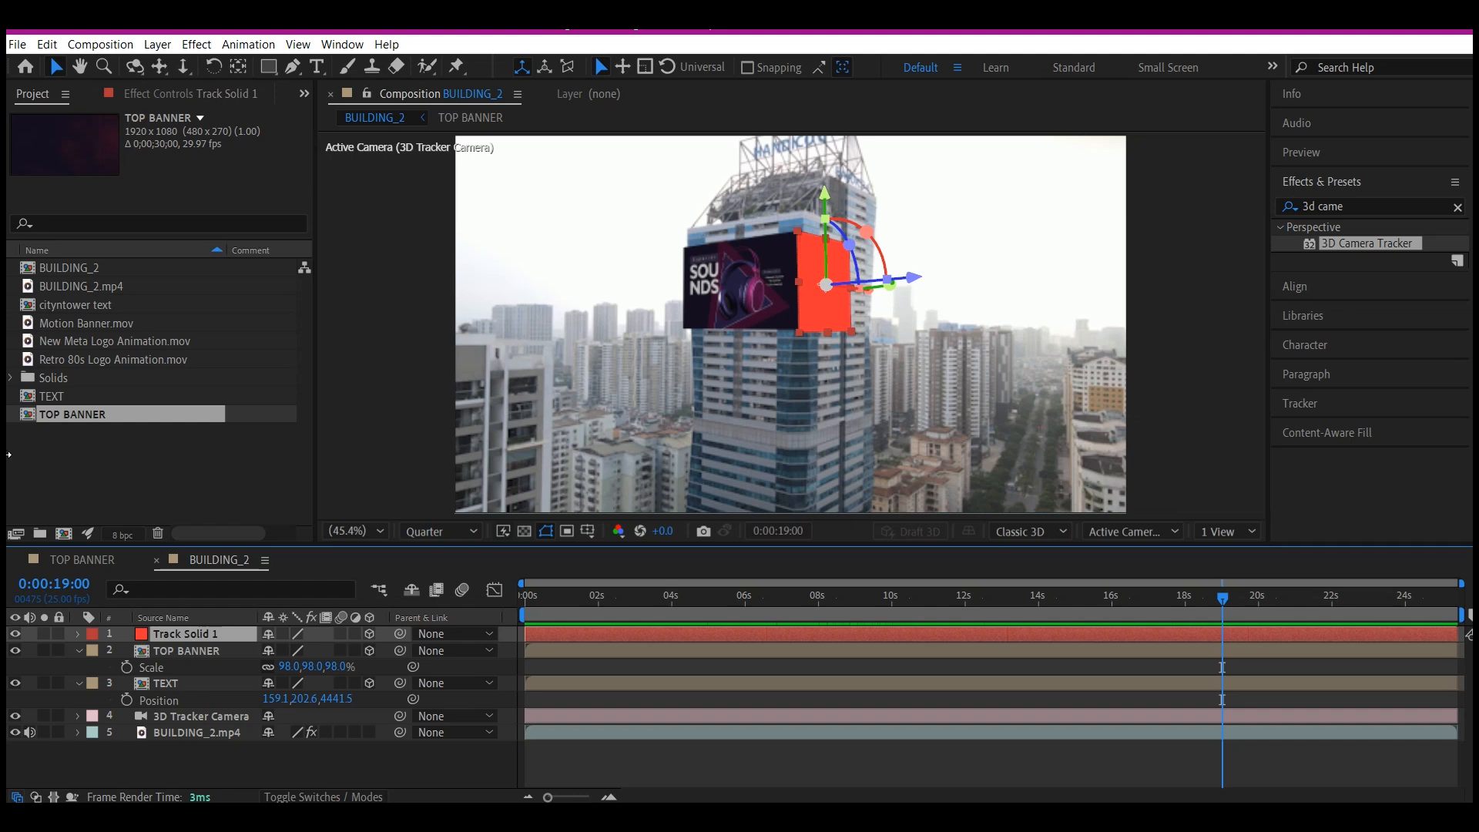
pyautogui.moveTo(841, 414)
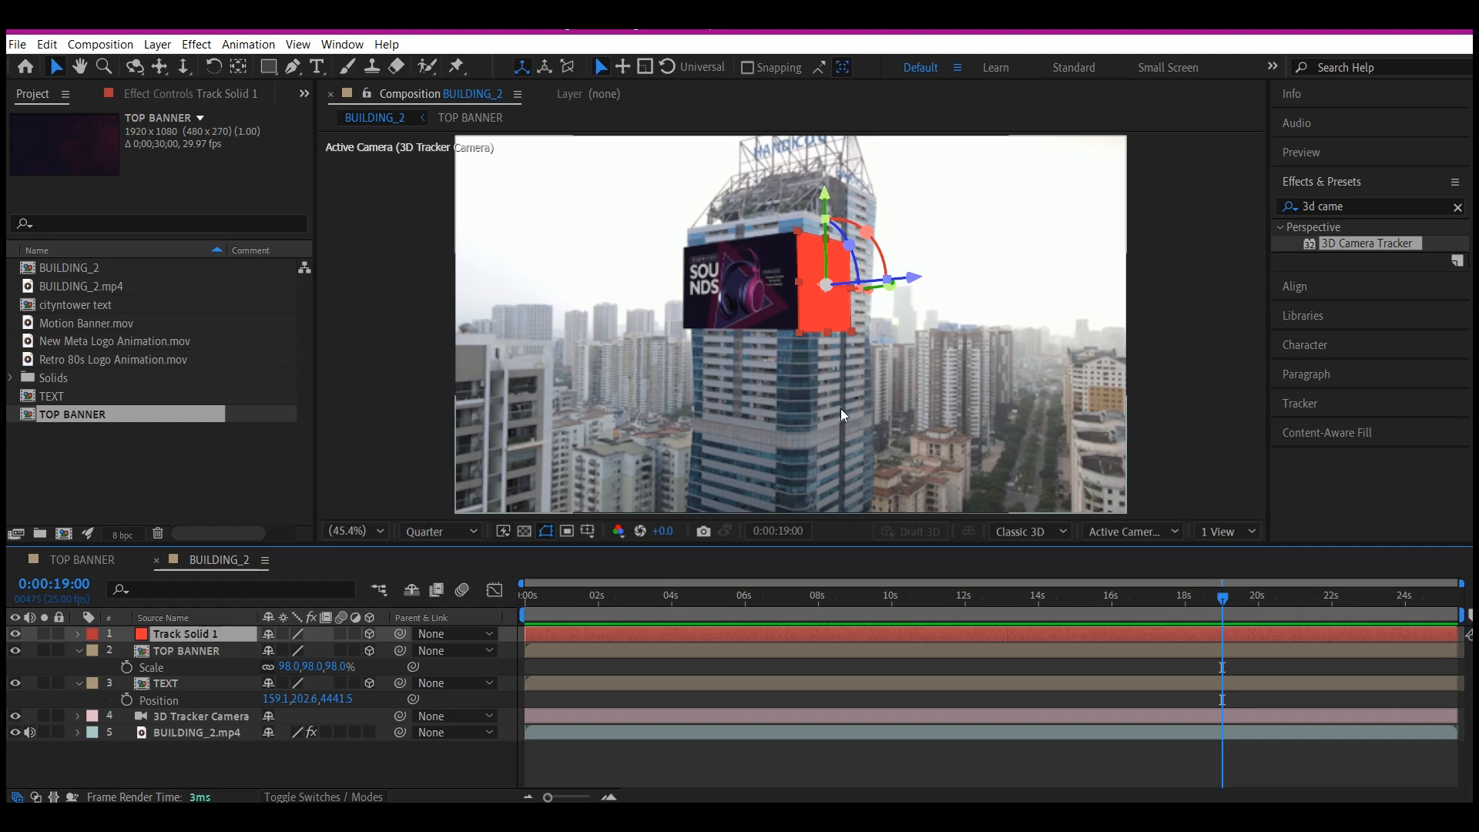
# Apply a Fill effect to the red track solid and sample the banner's dark navy colour for it.
pyautogui.click(1368, 205)
pyautogui.write('f')
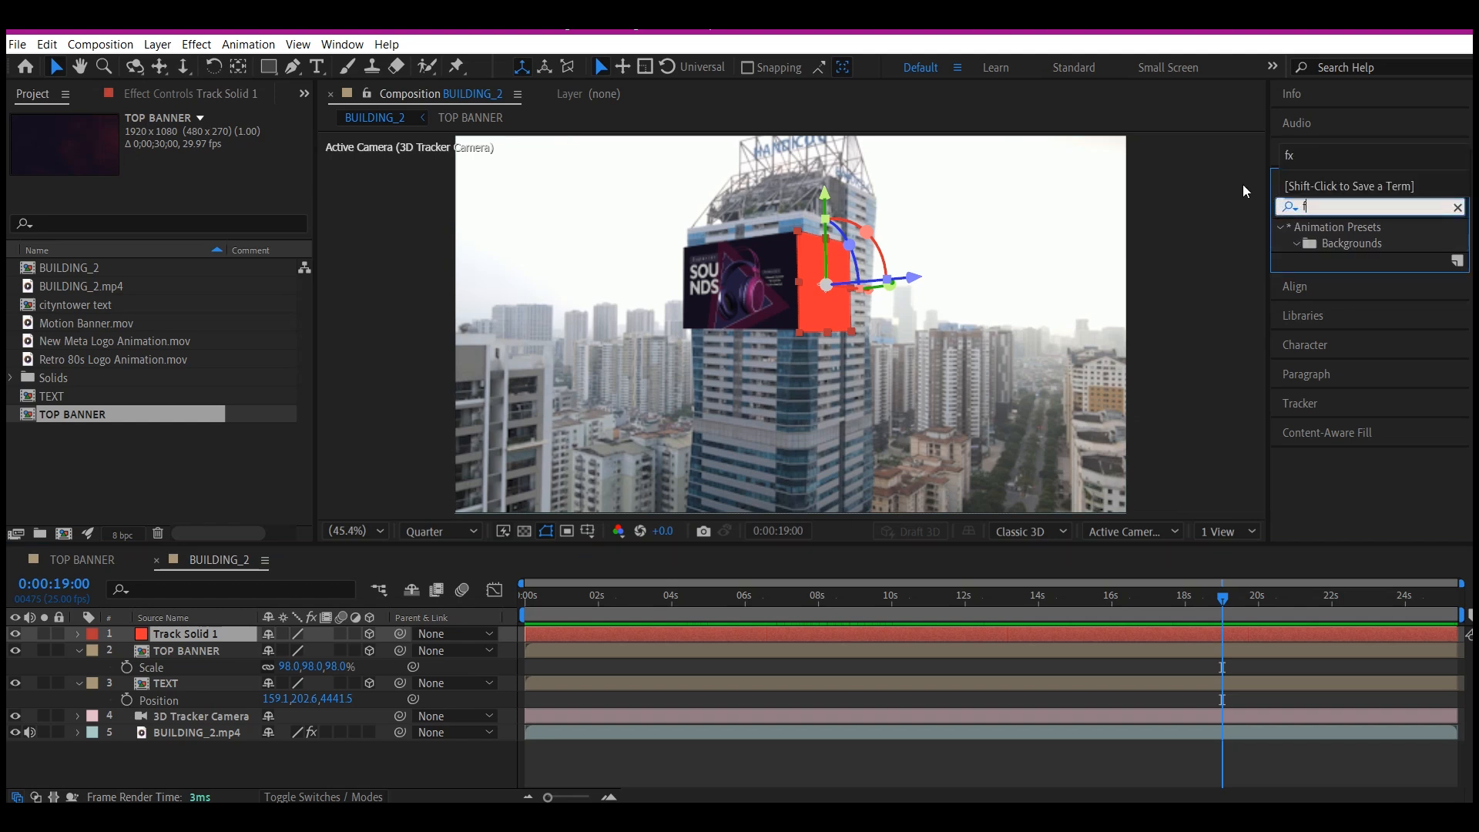
pyautogui.write('il')
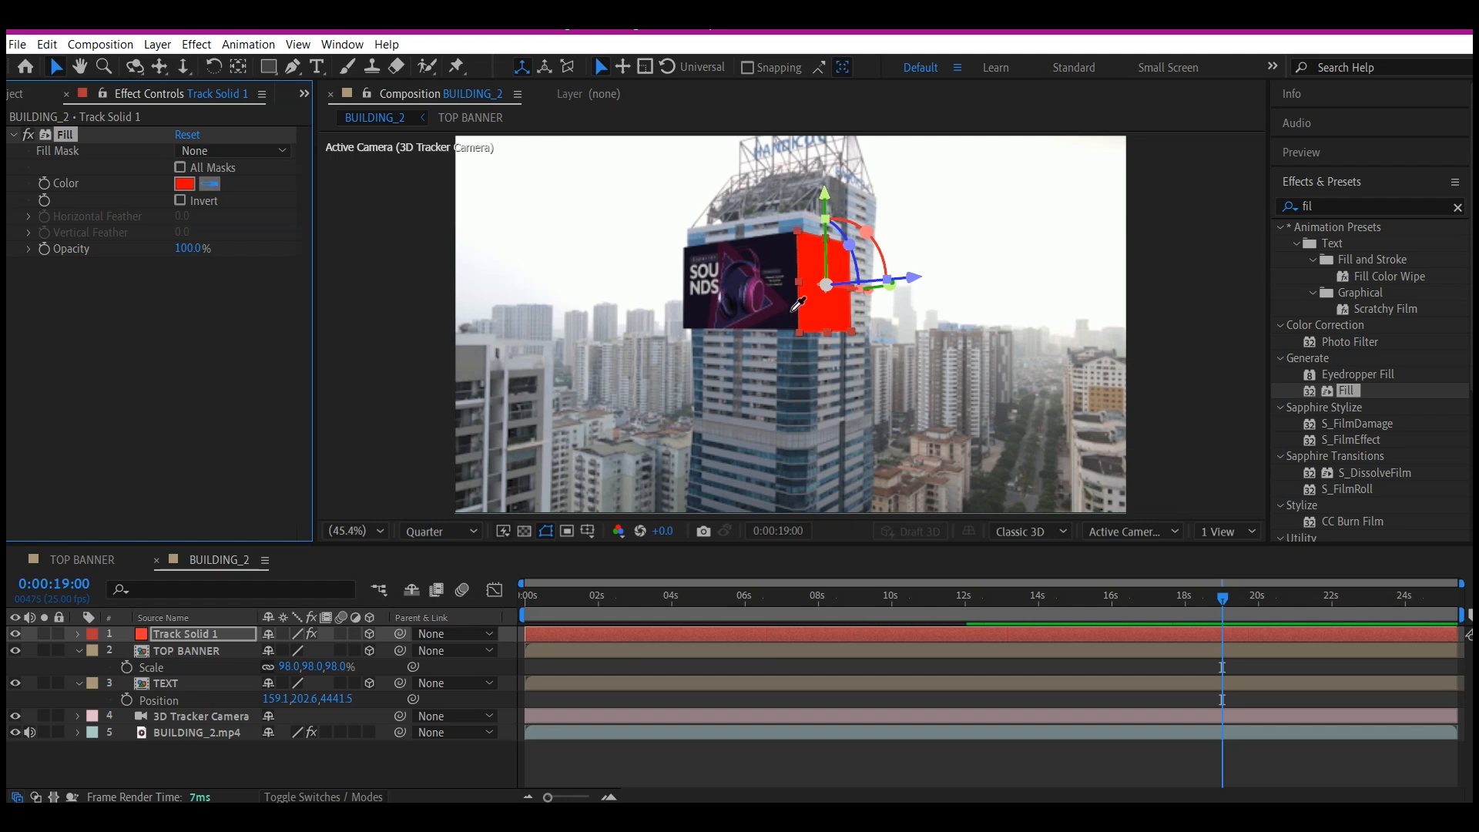
pyautogui.moveTo(730, 237)
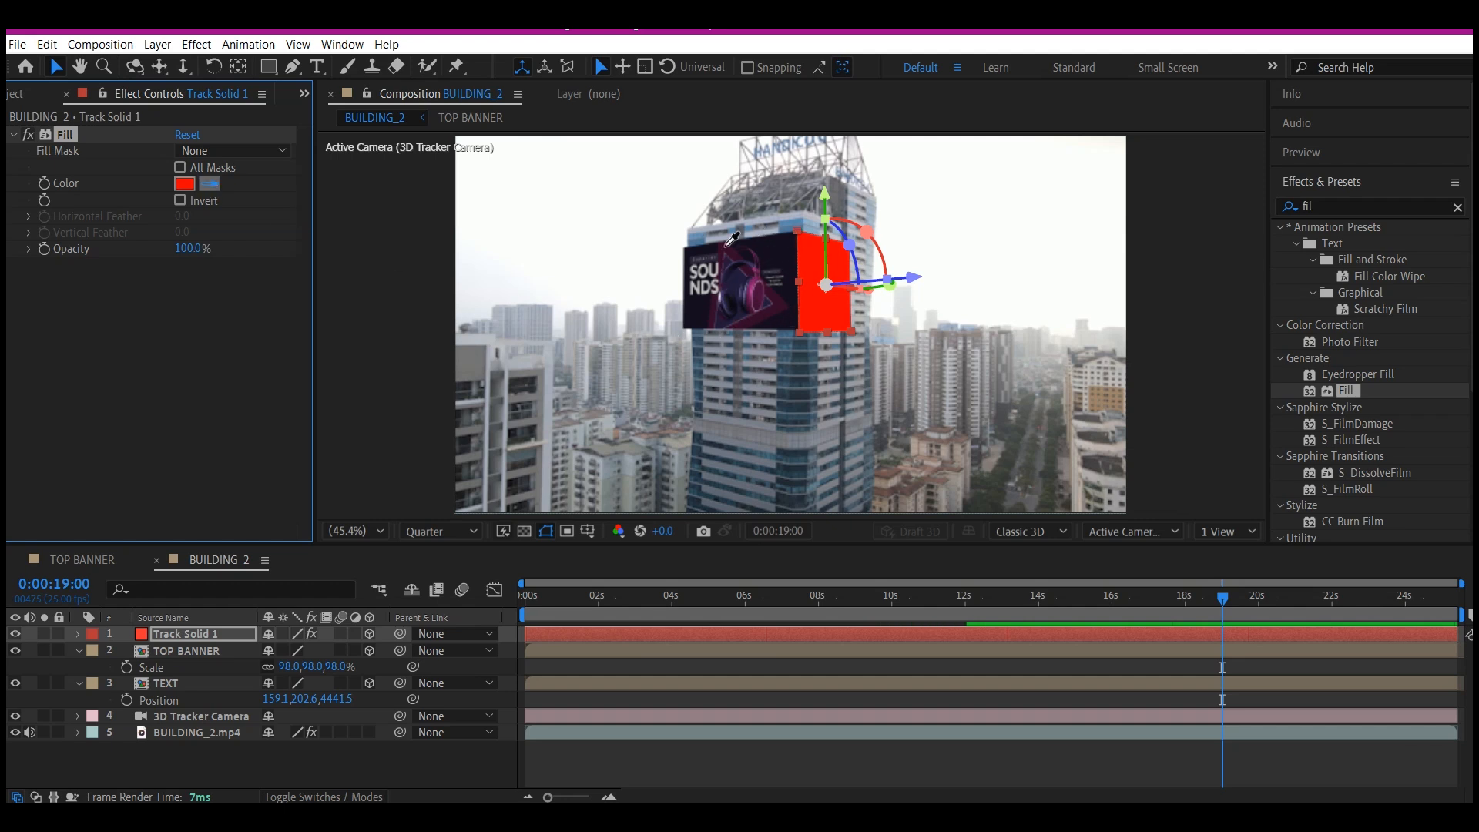
pyautogui.click(183, 183)
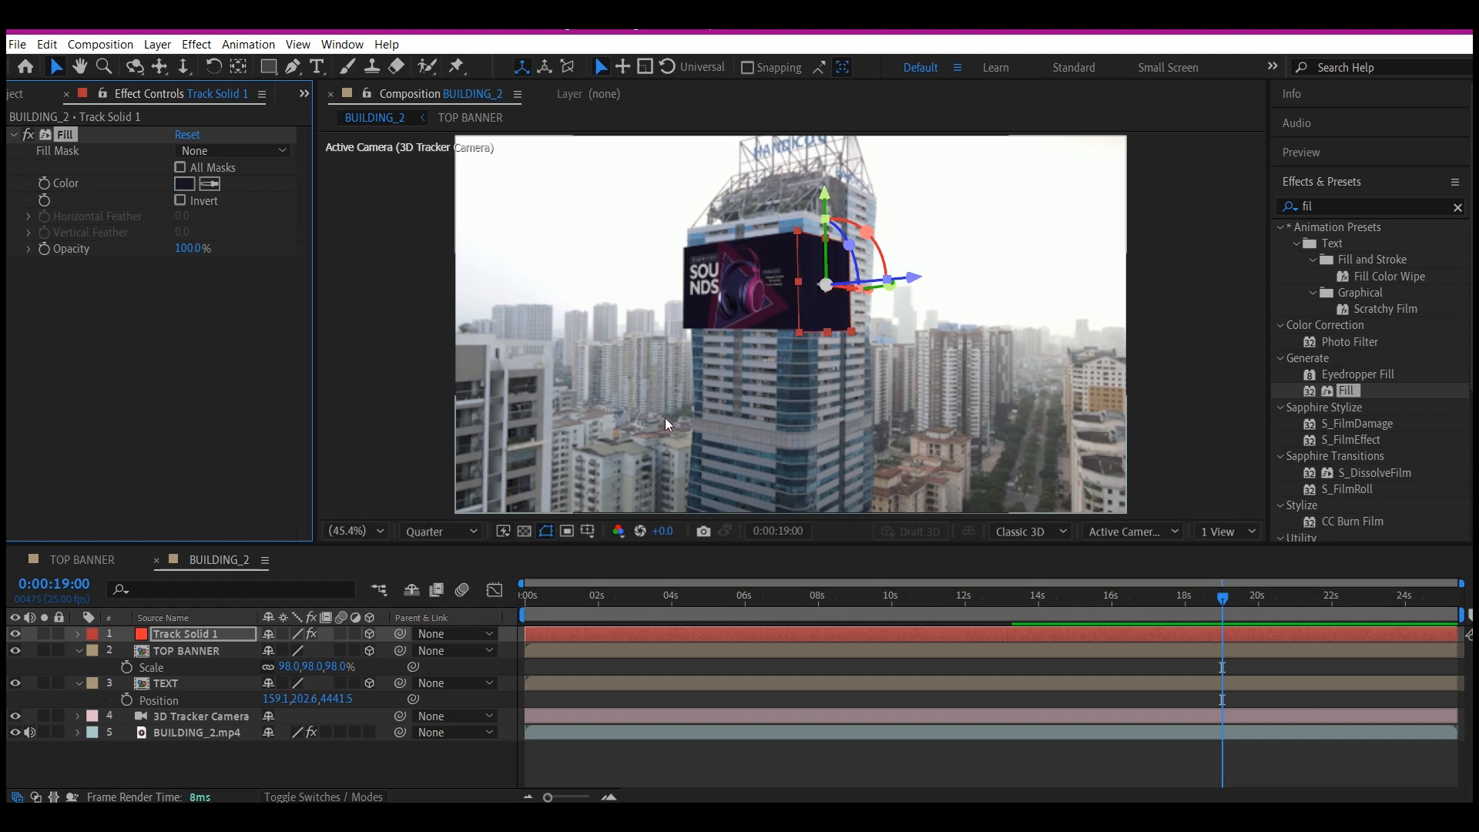
pyautogui.click(185, 183)
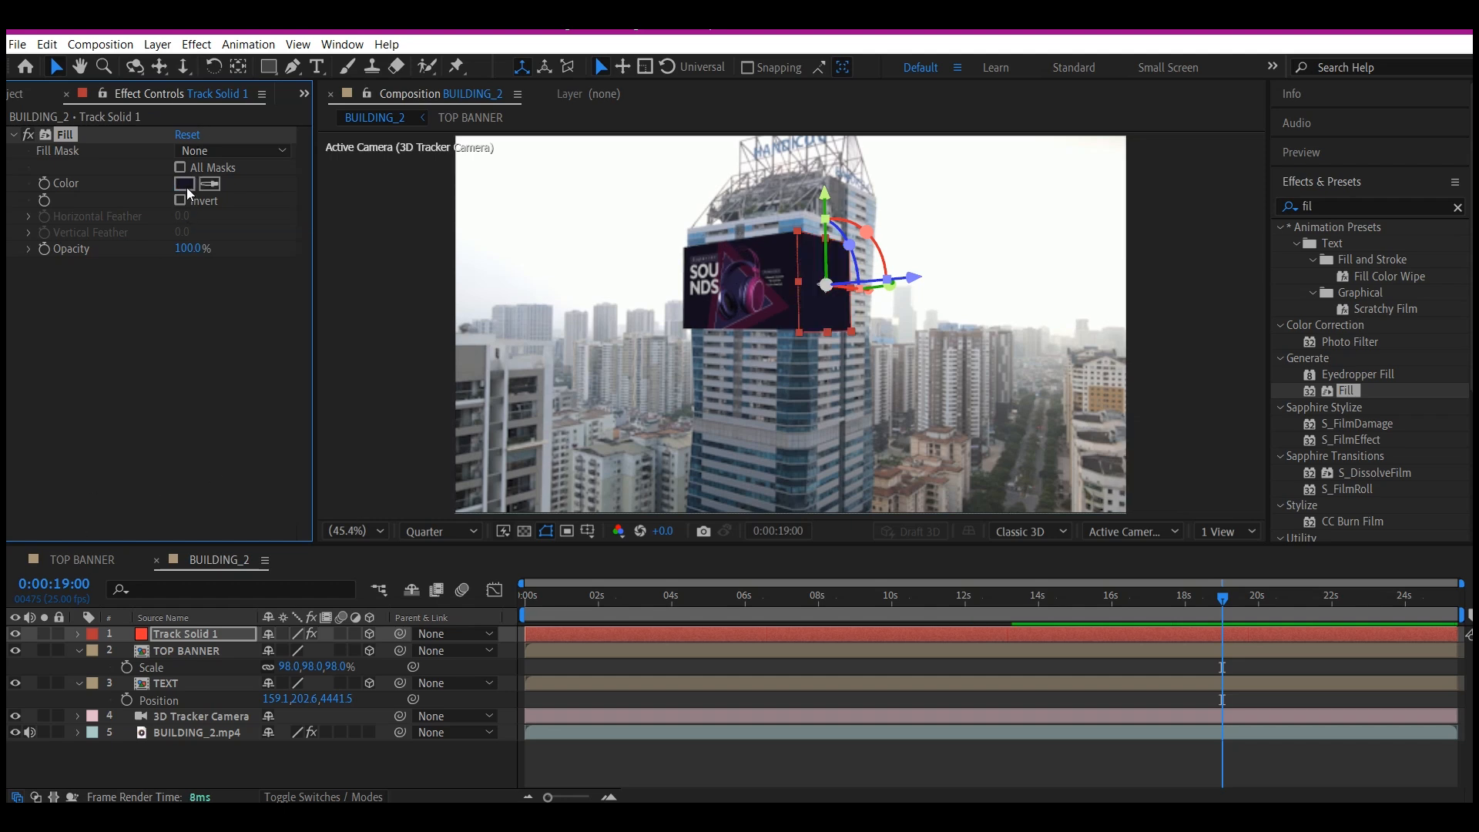
pyautogui.click(183, 184)
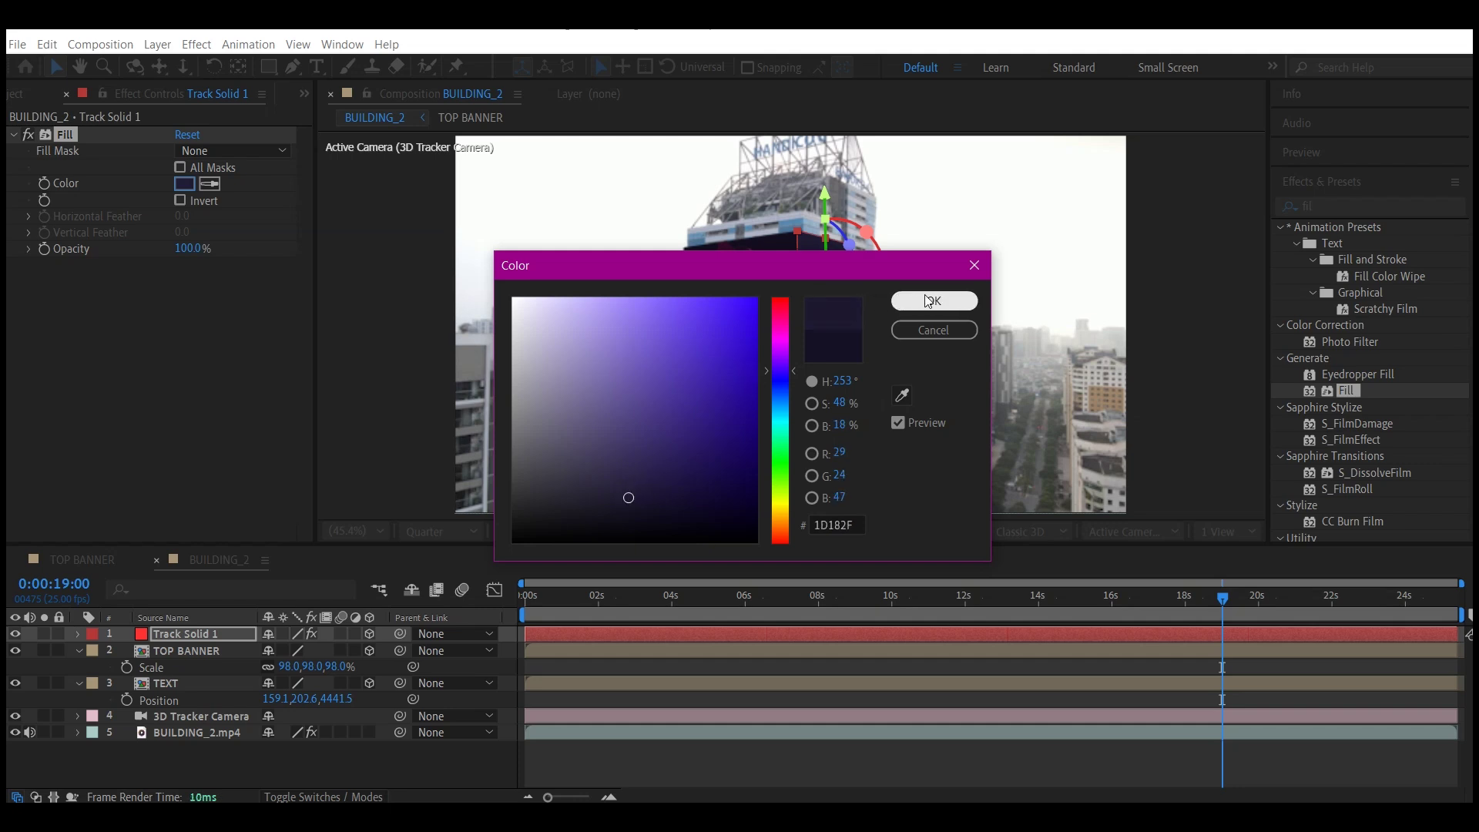
# Confirm the dark navy side fill for the SOUNDS banner box and preview the tracked shot.
pyautogui.click(932, 301)
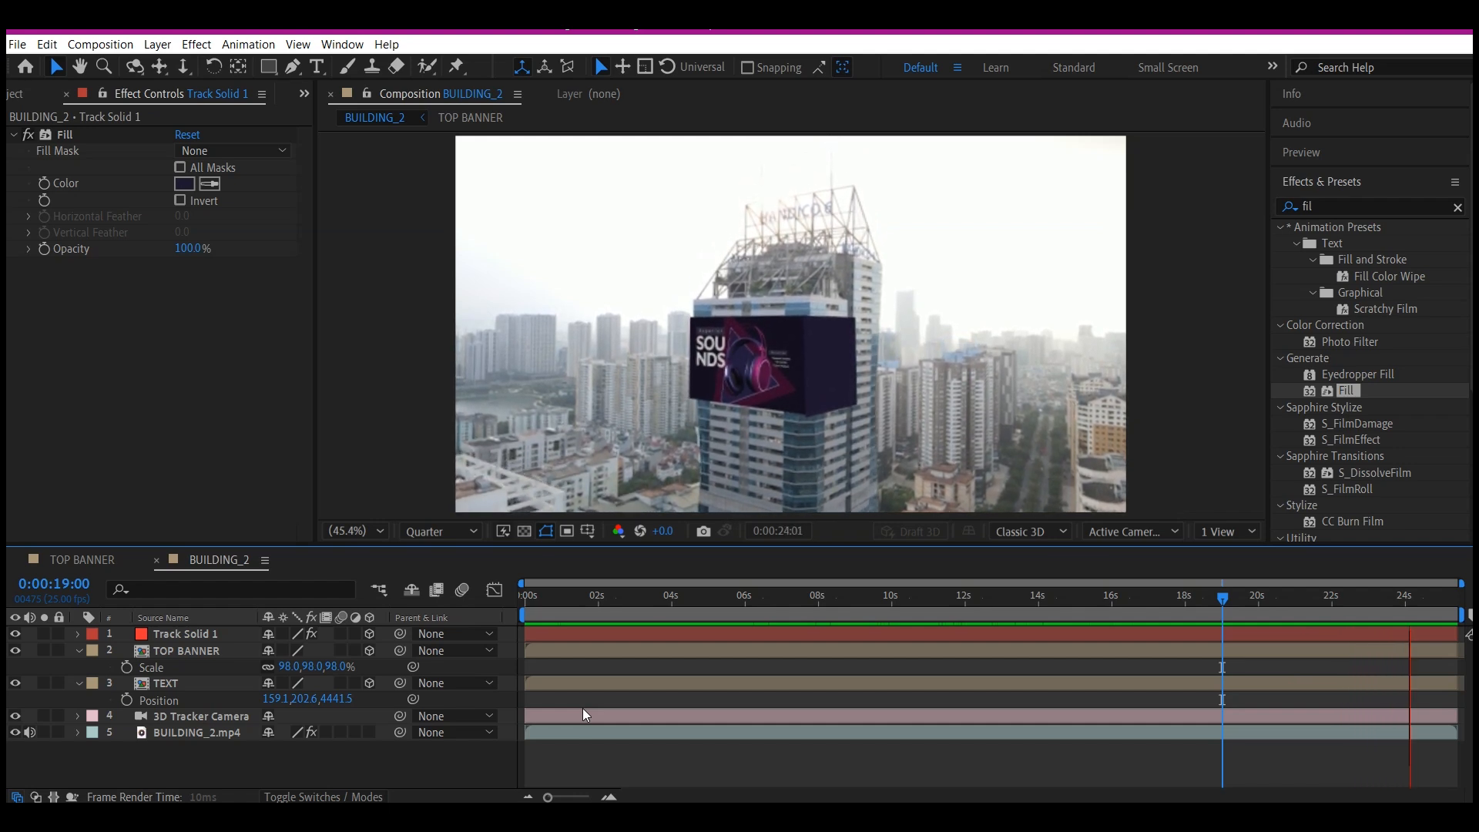
pyautogui.click(551, 595)
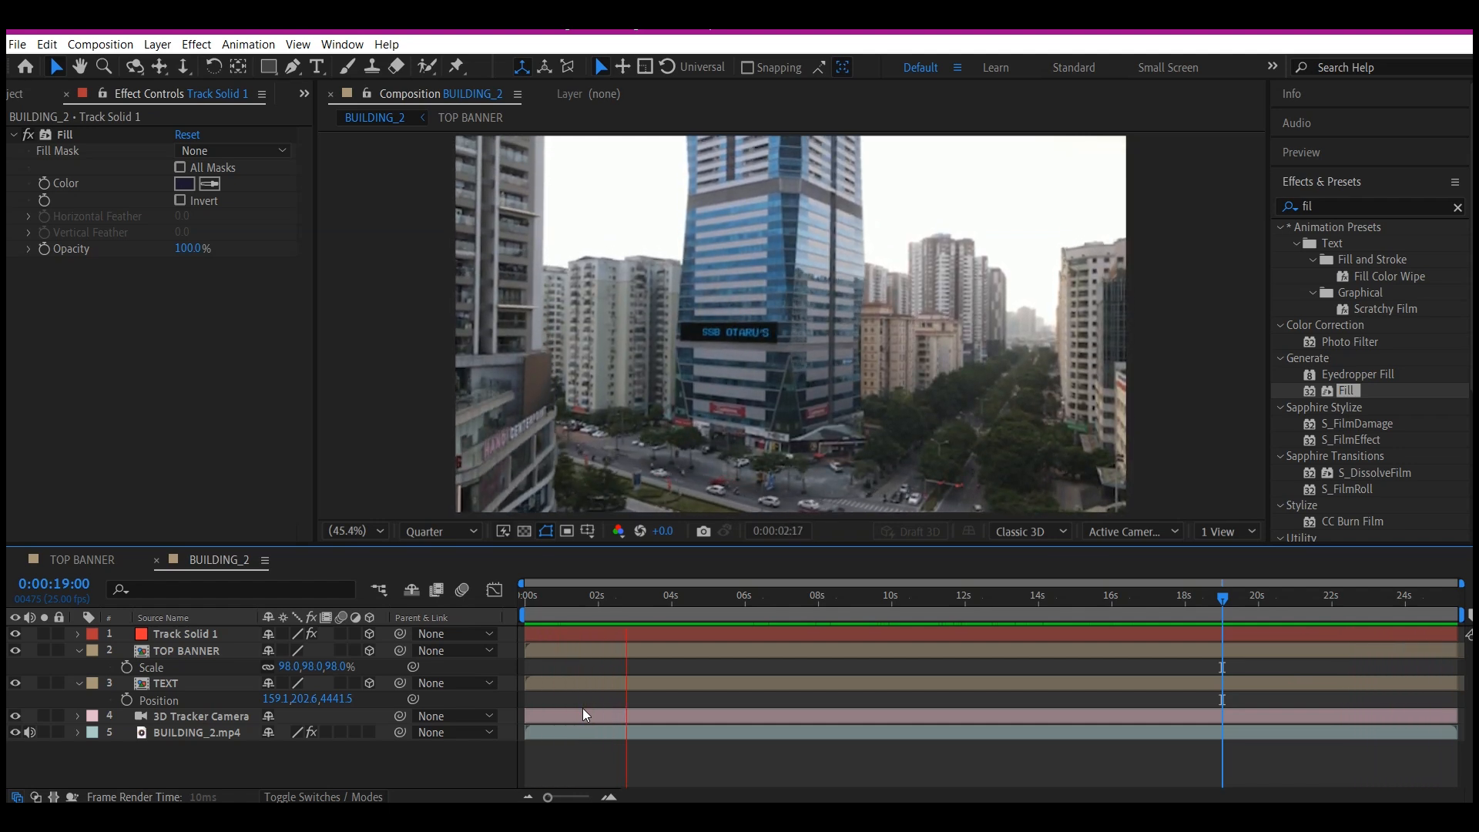
pyautogui.click(701, 595)
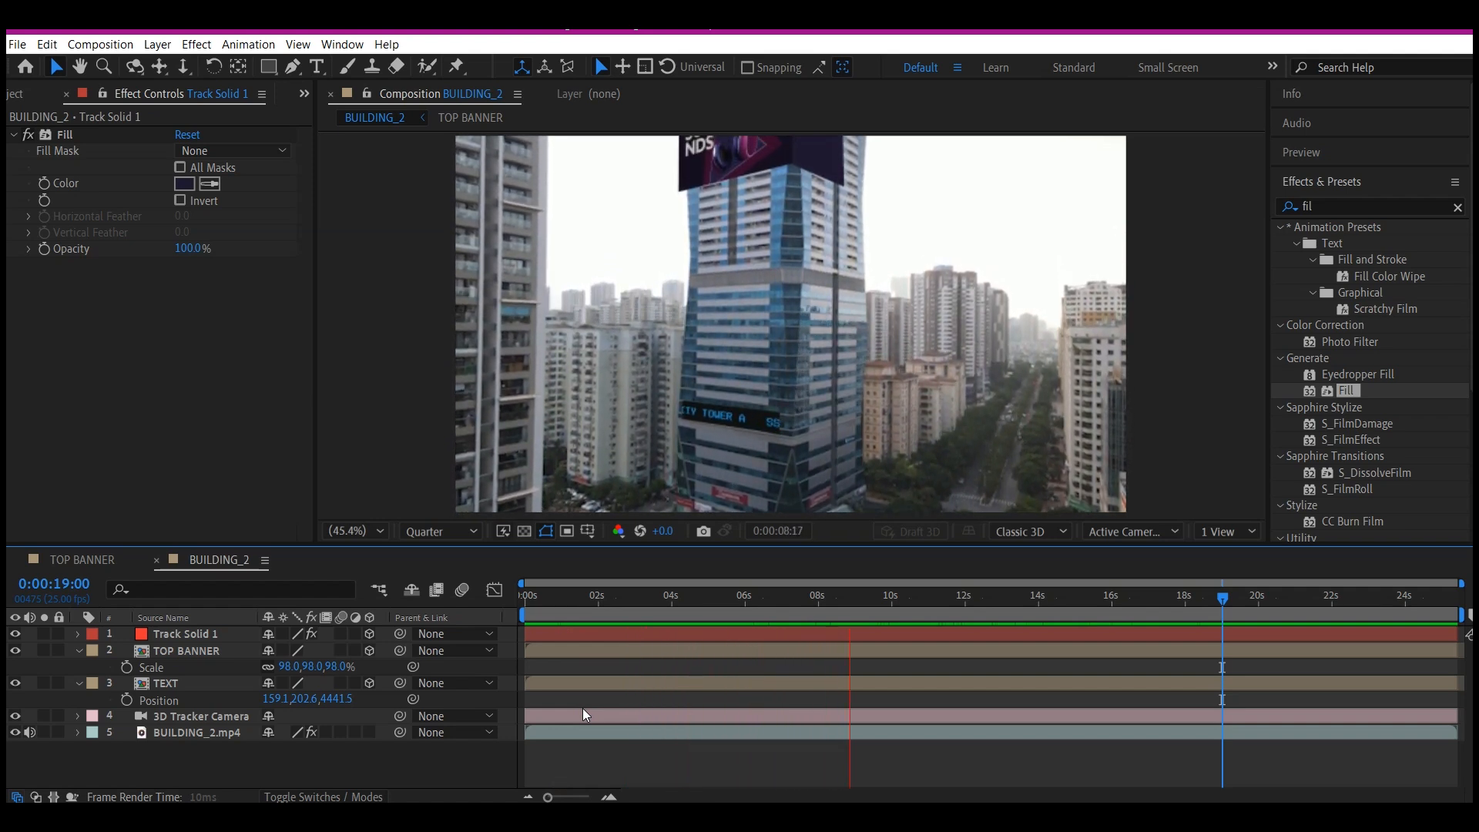
pyautogui.click(920, 595)
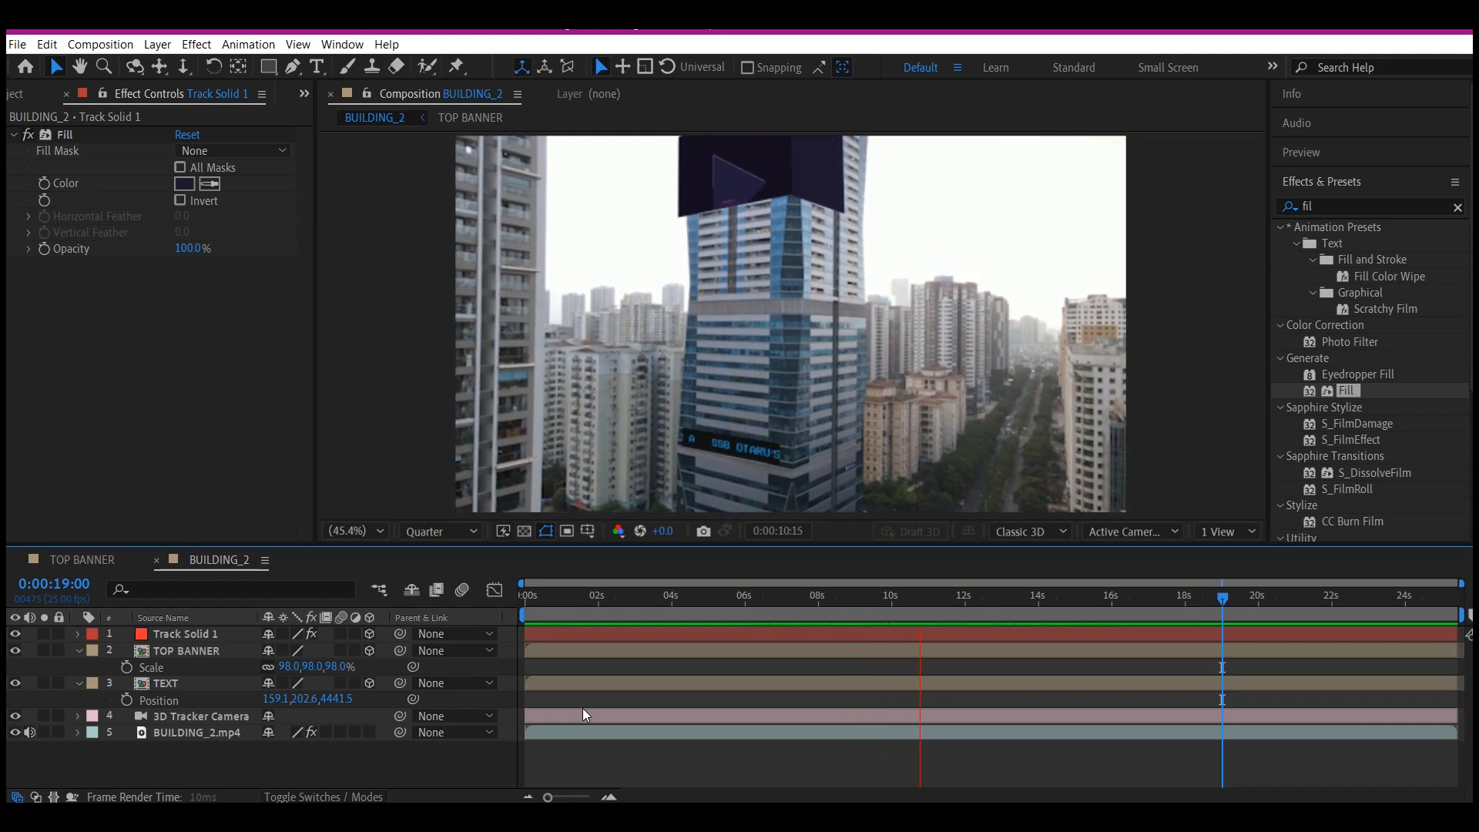
pyautogui.click(989, 595)
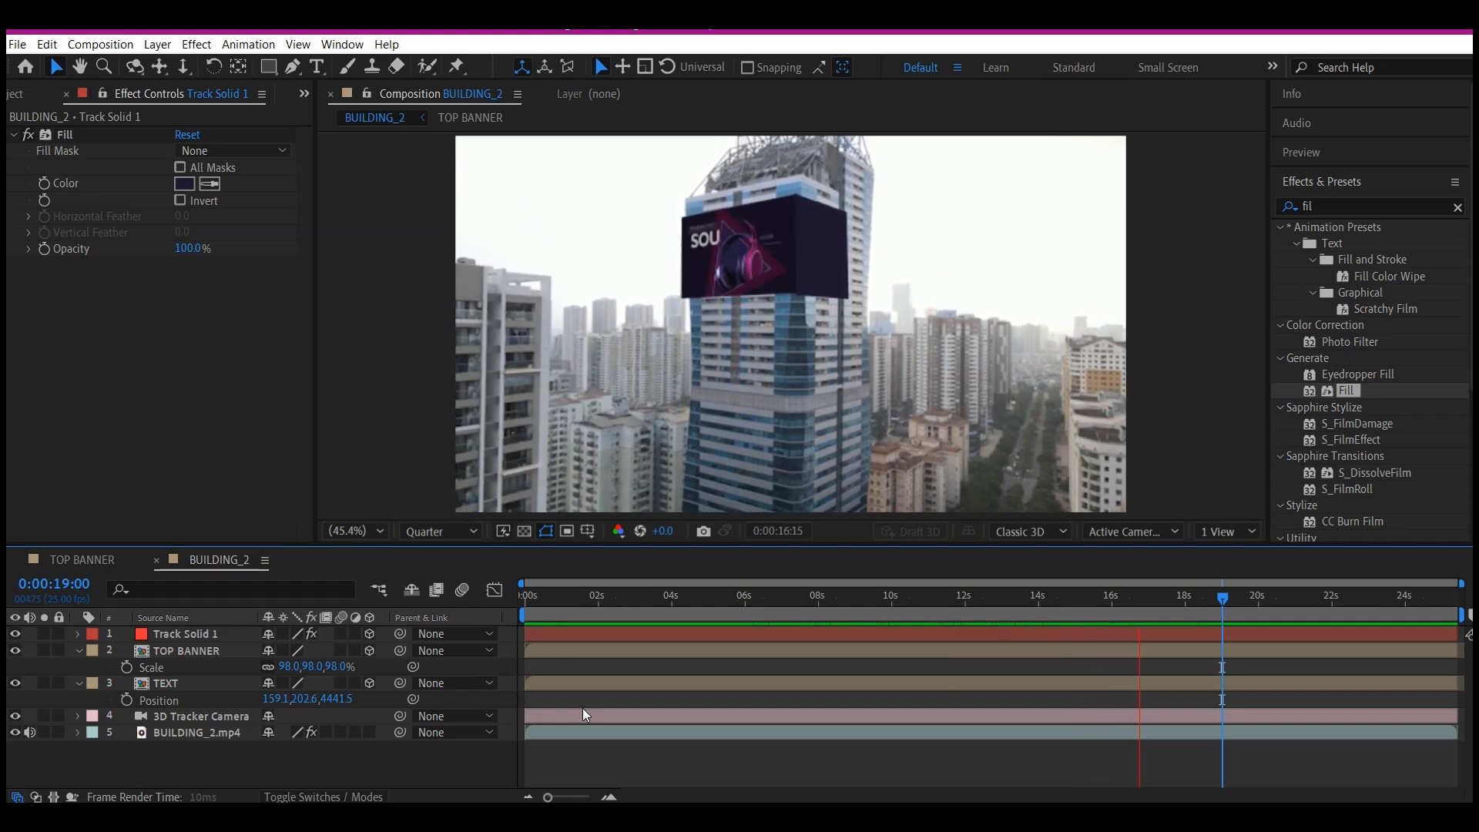
pyautogui.click(1211, 595)
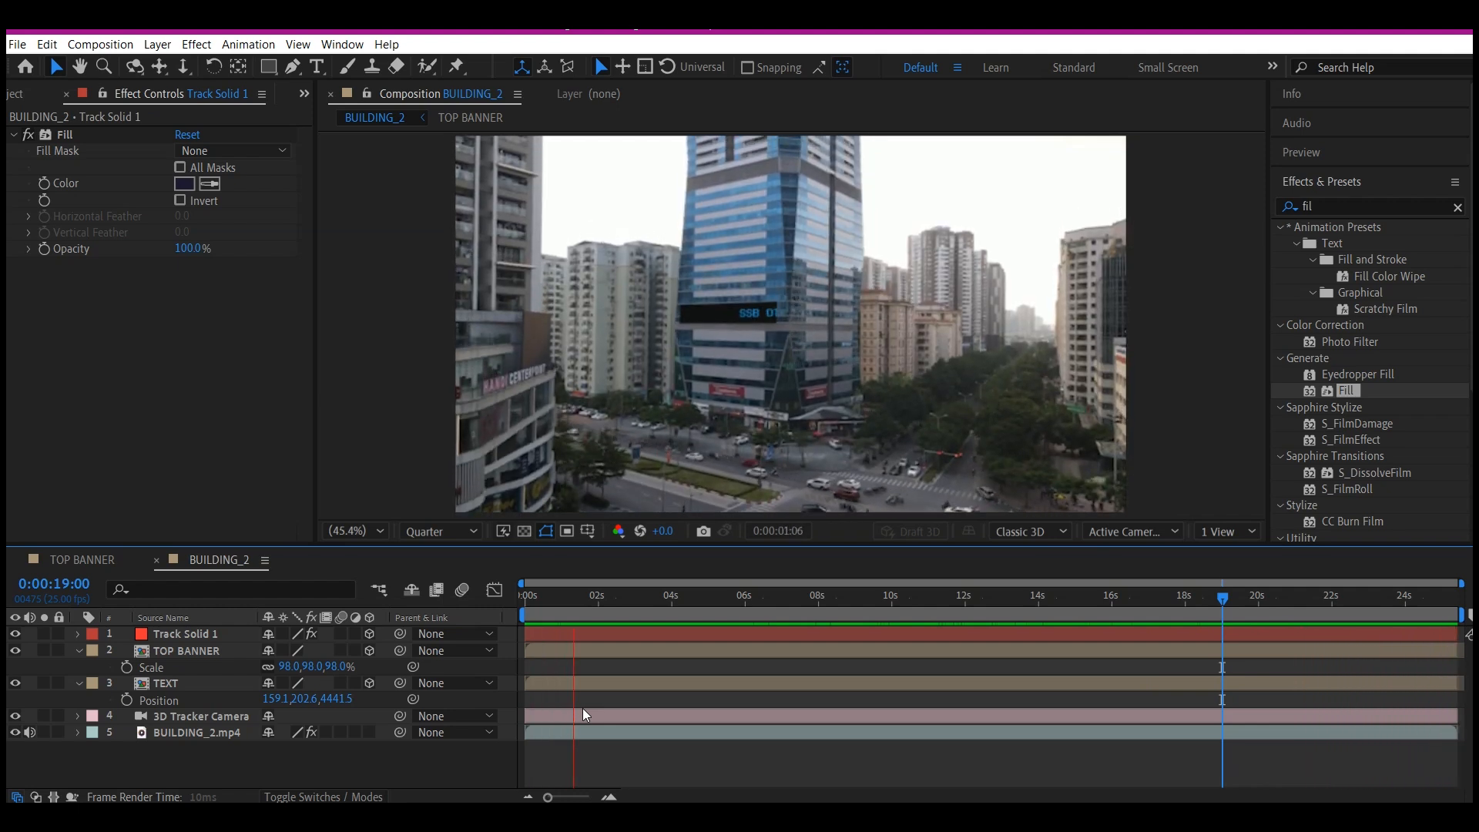
pyautogui.click(646, 594)
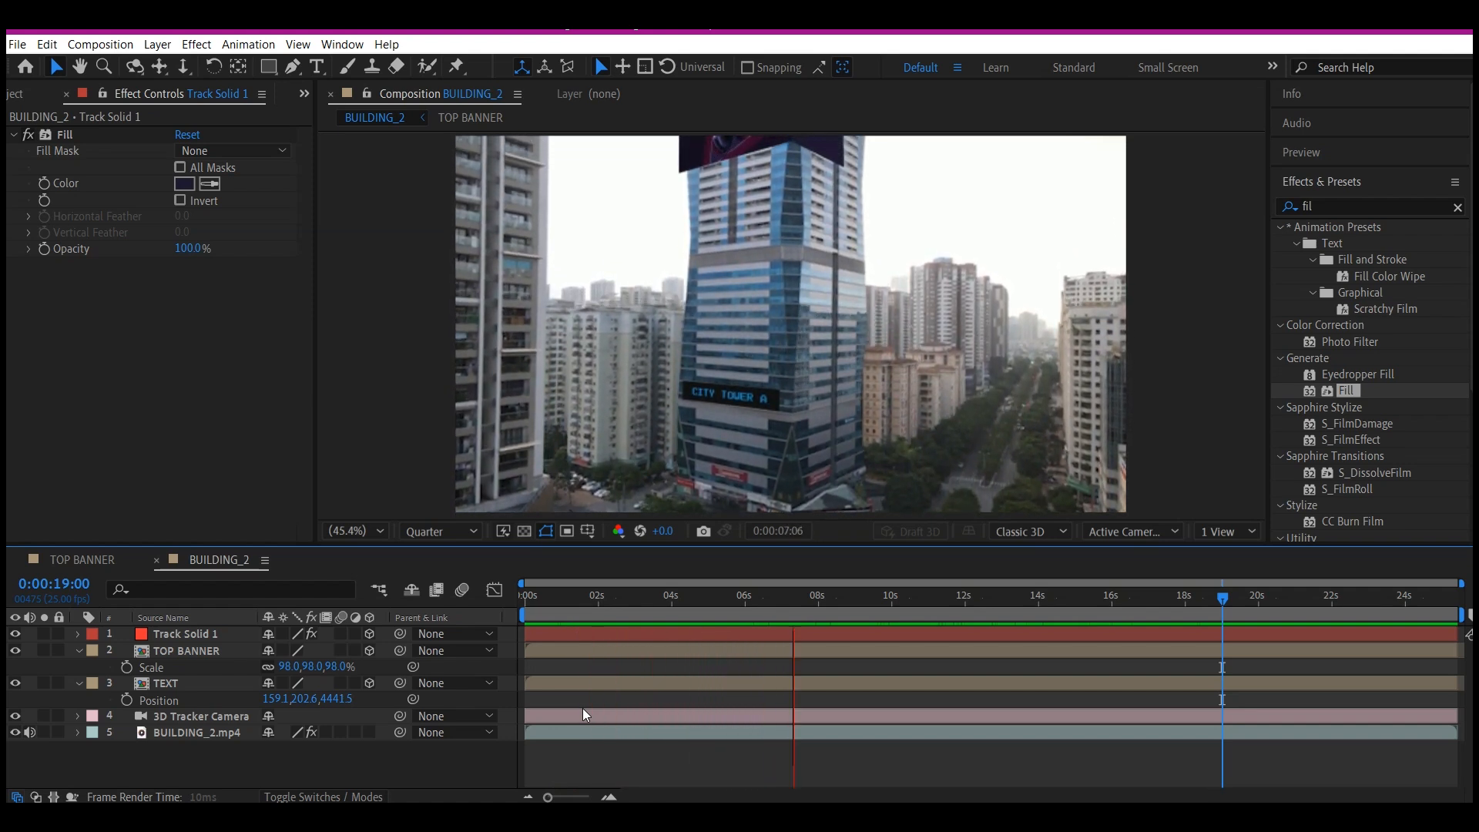
pyautogui.click(868, 594)
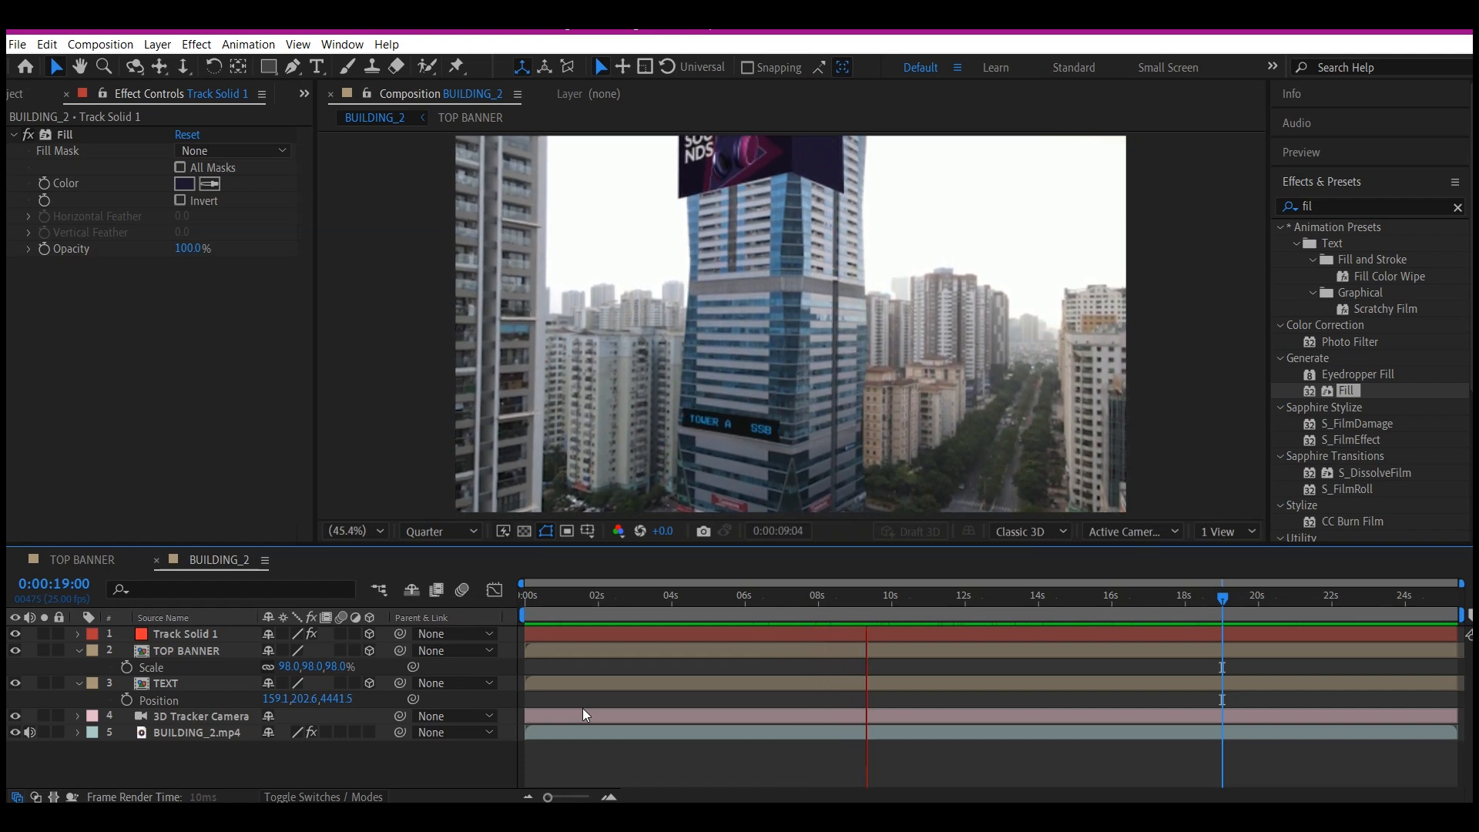
pyautogui.click(940, 595)
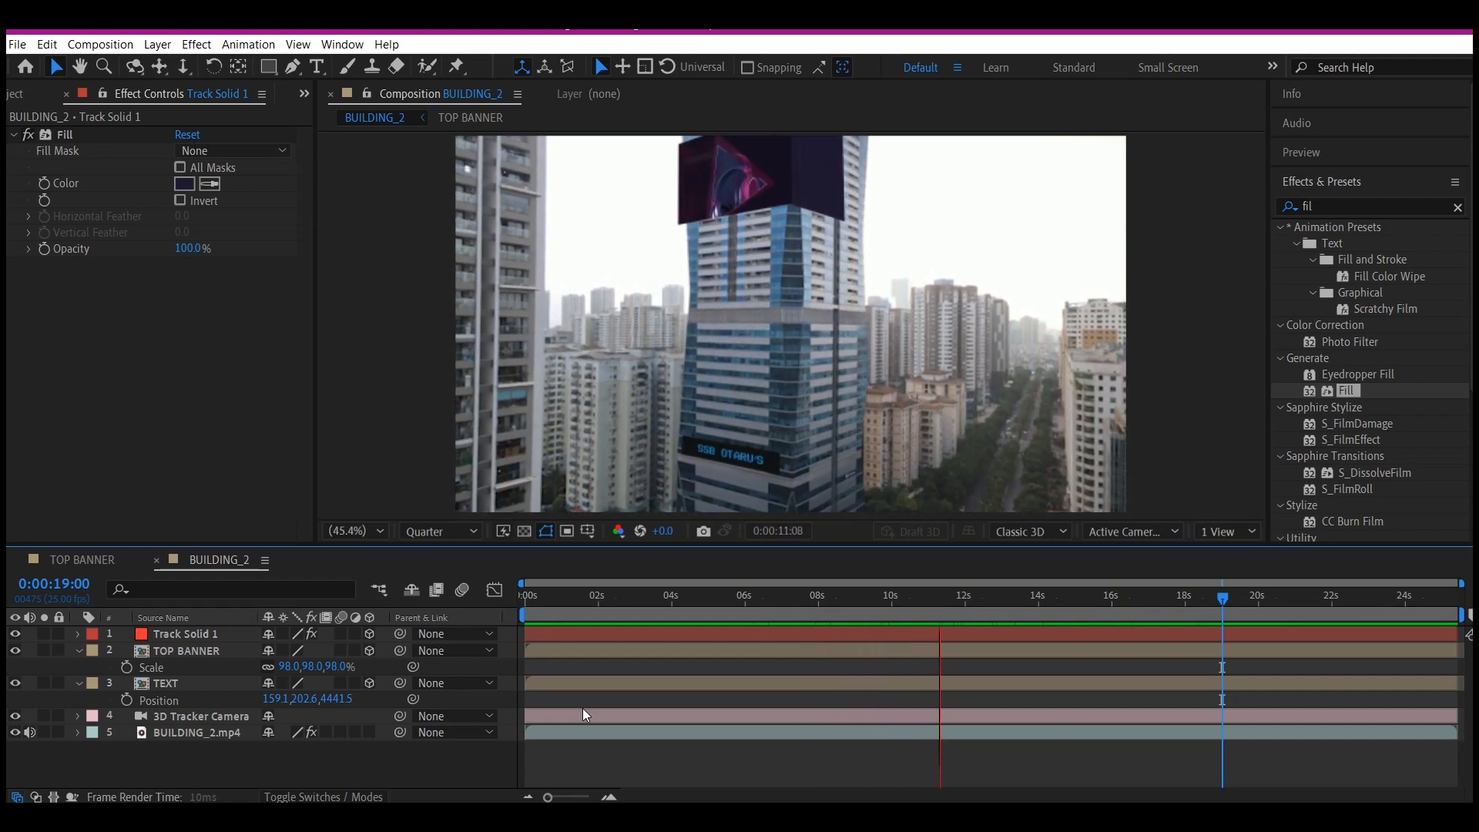
pyautogui.click(1014, 595)
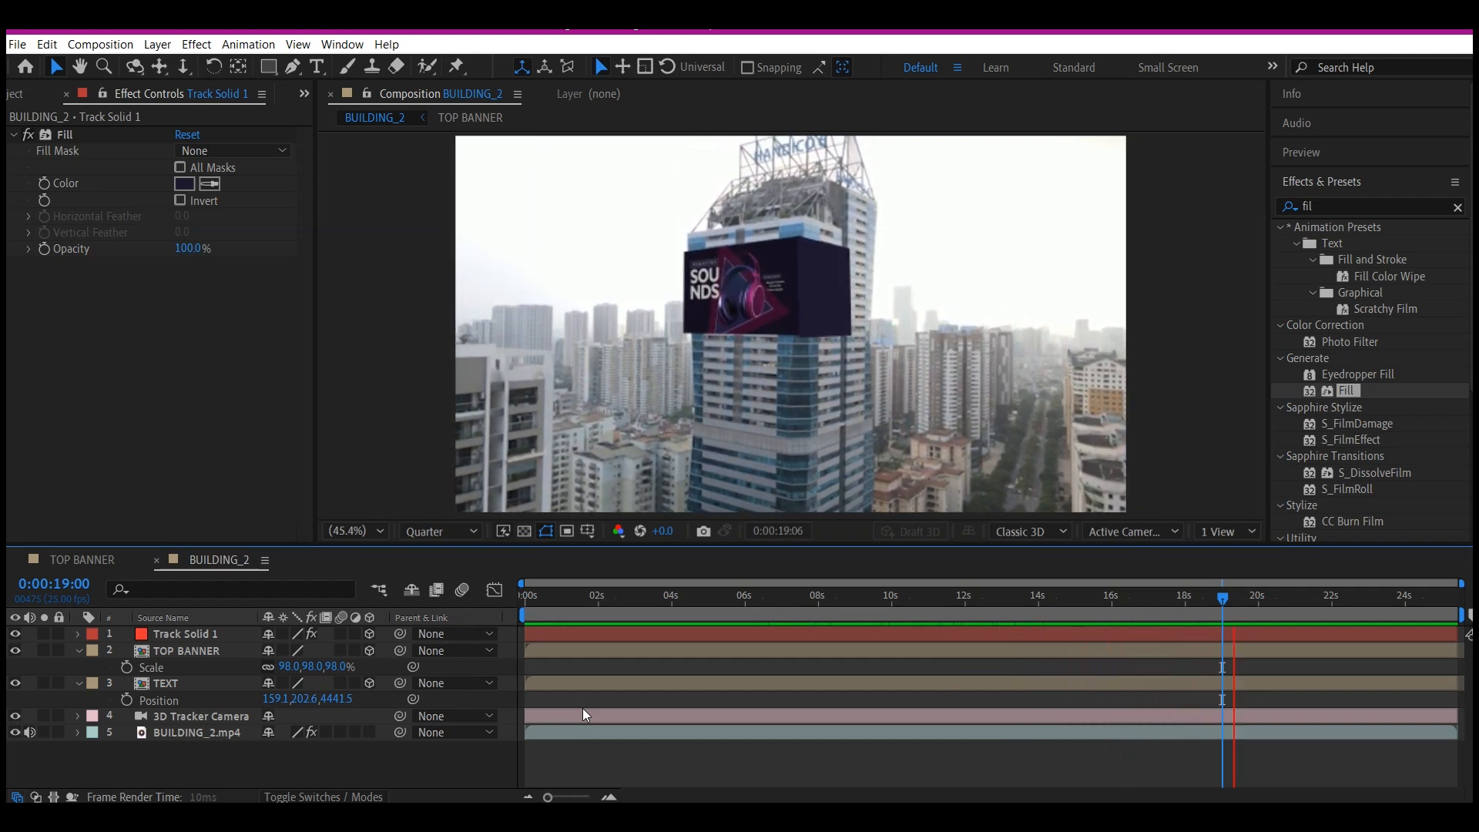
pyautogui.click(1309, 595)
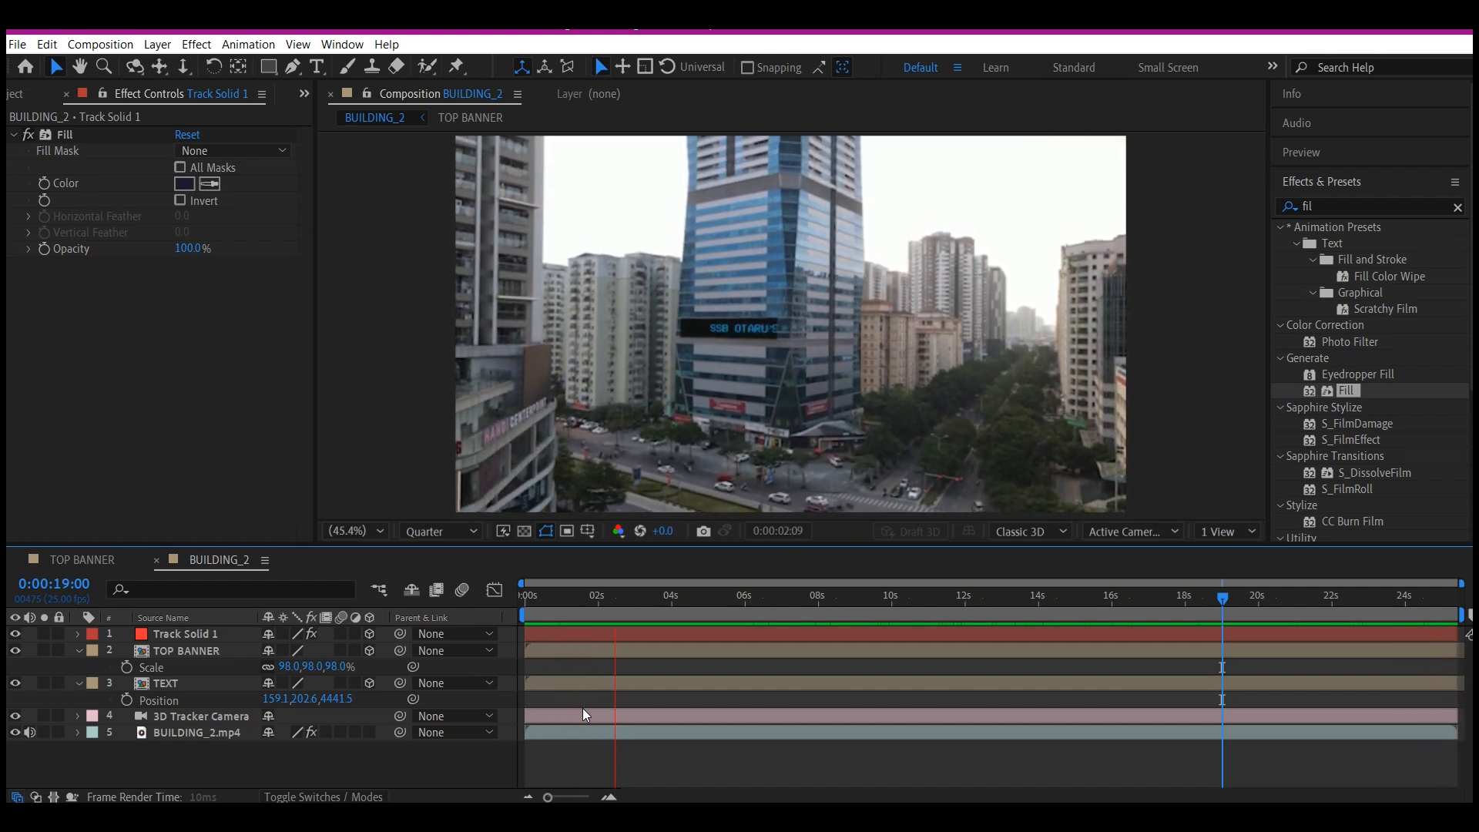
pyautogui.click(687, 594)
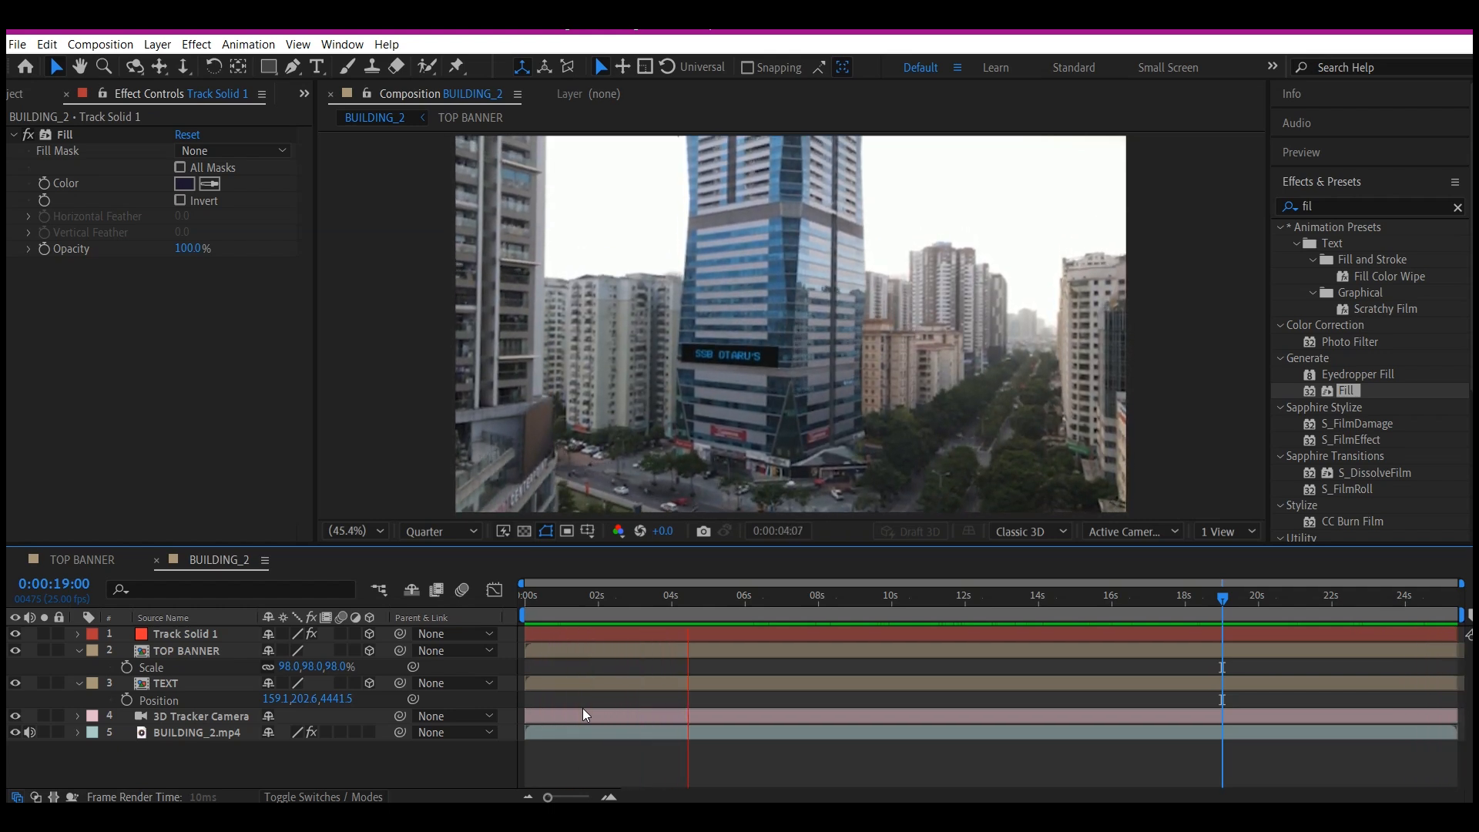
pyautogui.click(759, 594)
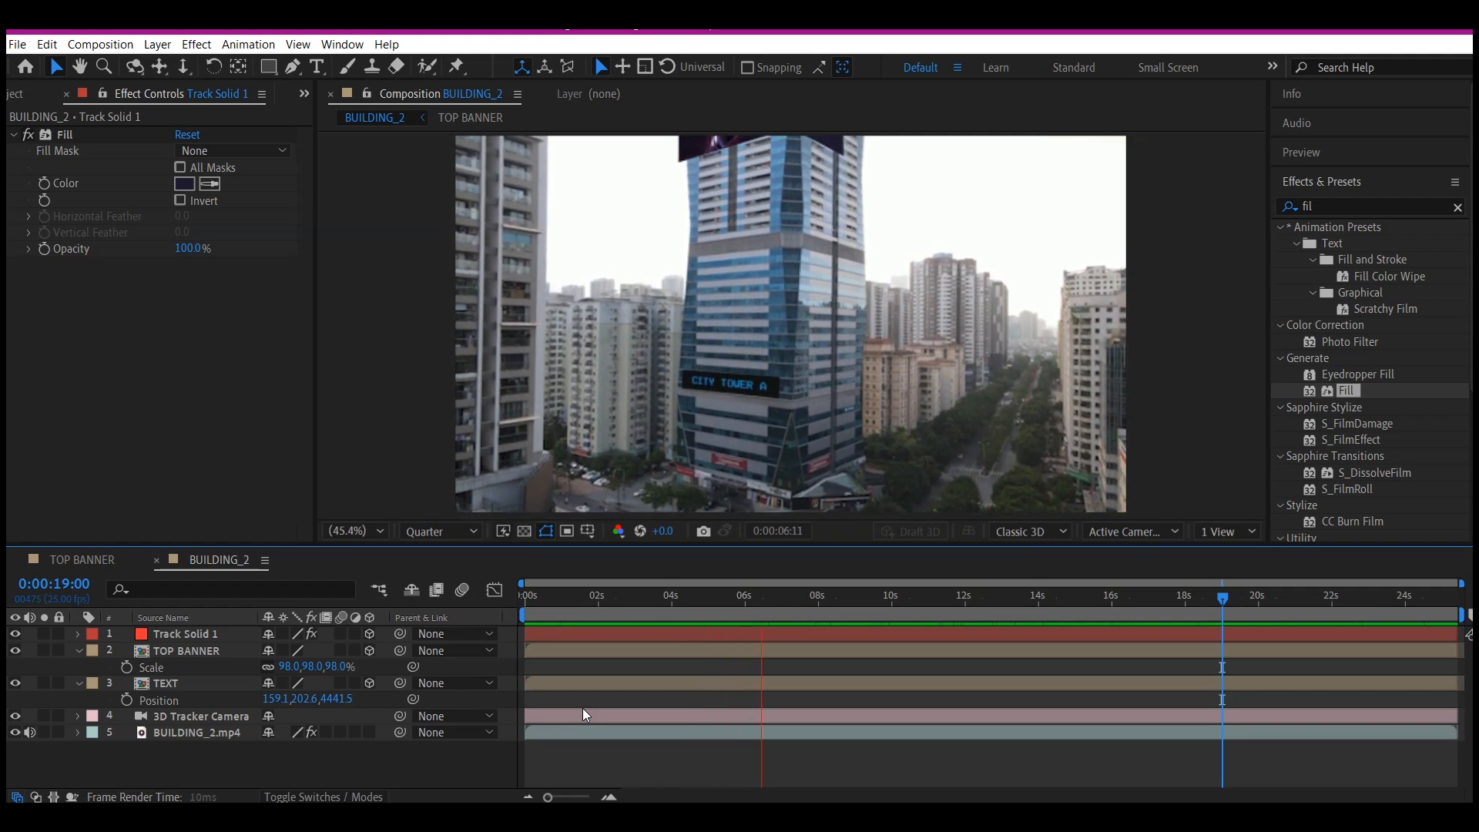
pyautogui.click(835, 595)
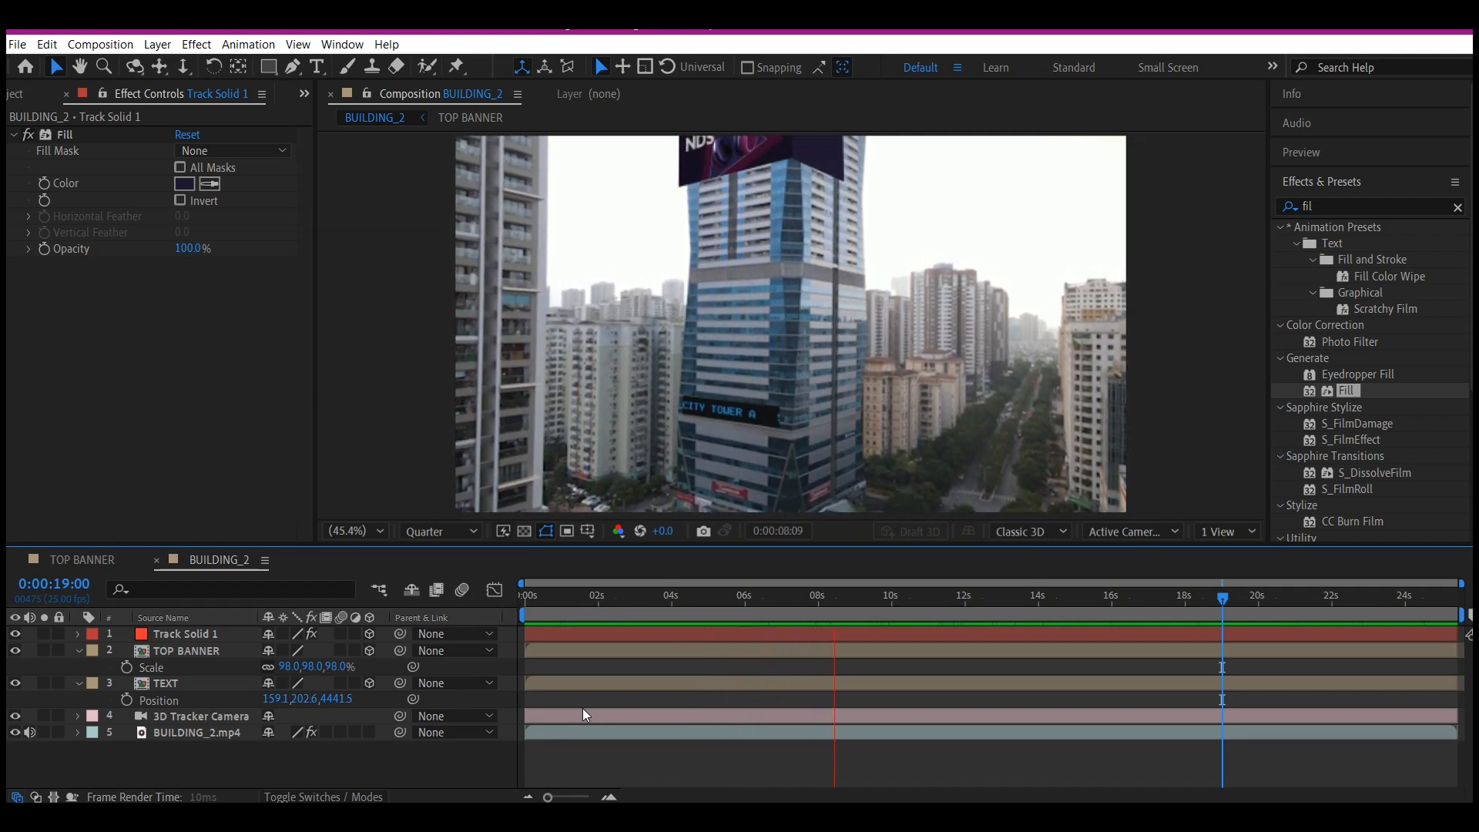
pyautogui.click(906, 595)
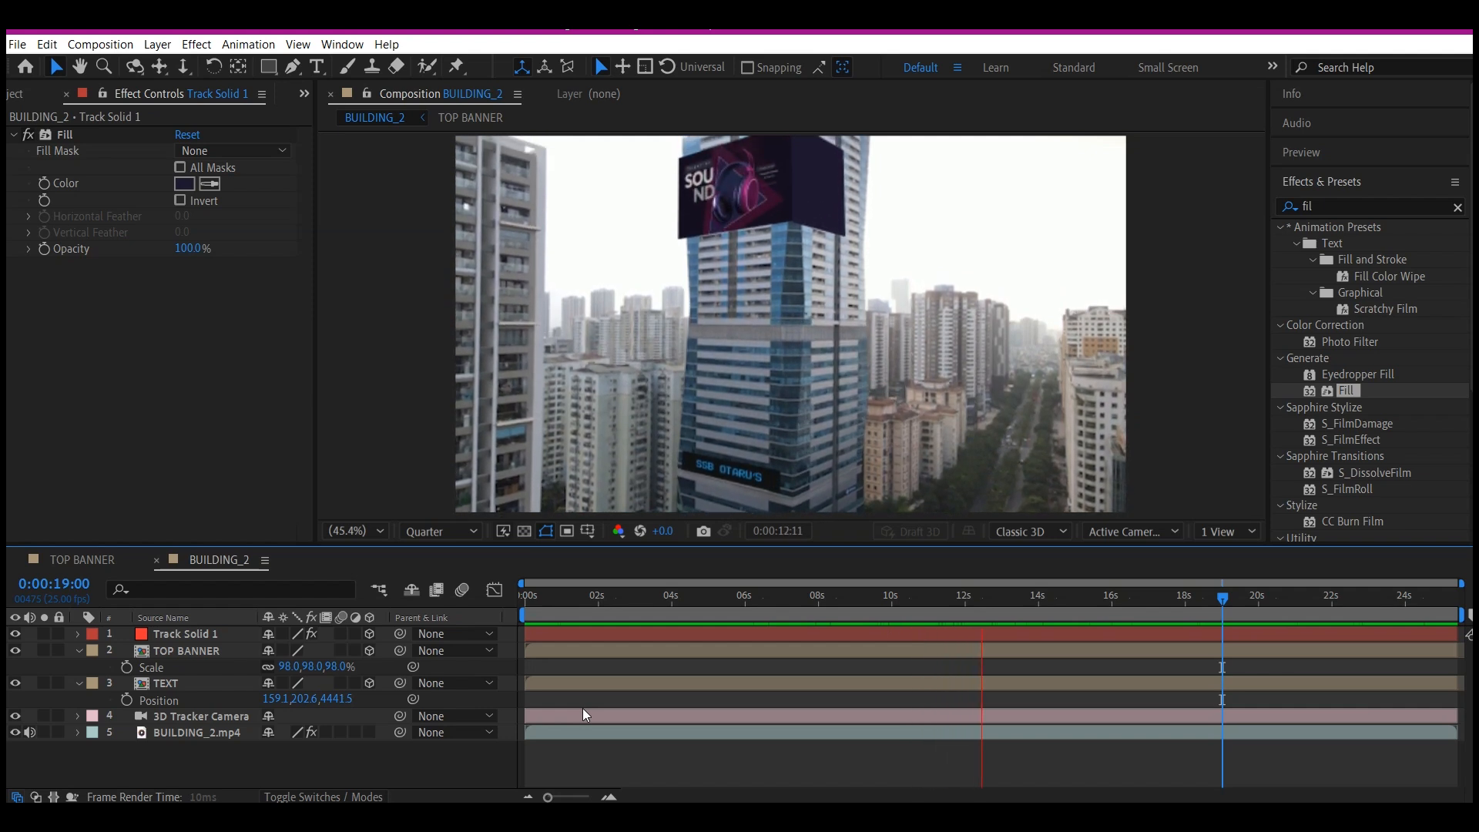
pyautogui.click(1036, 595)
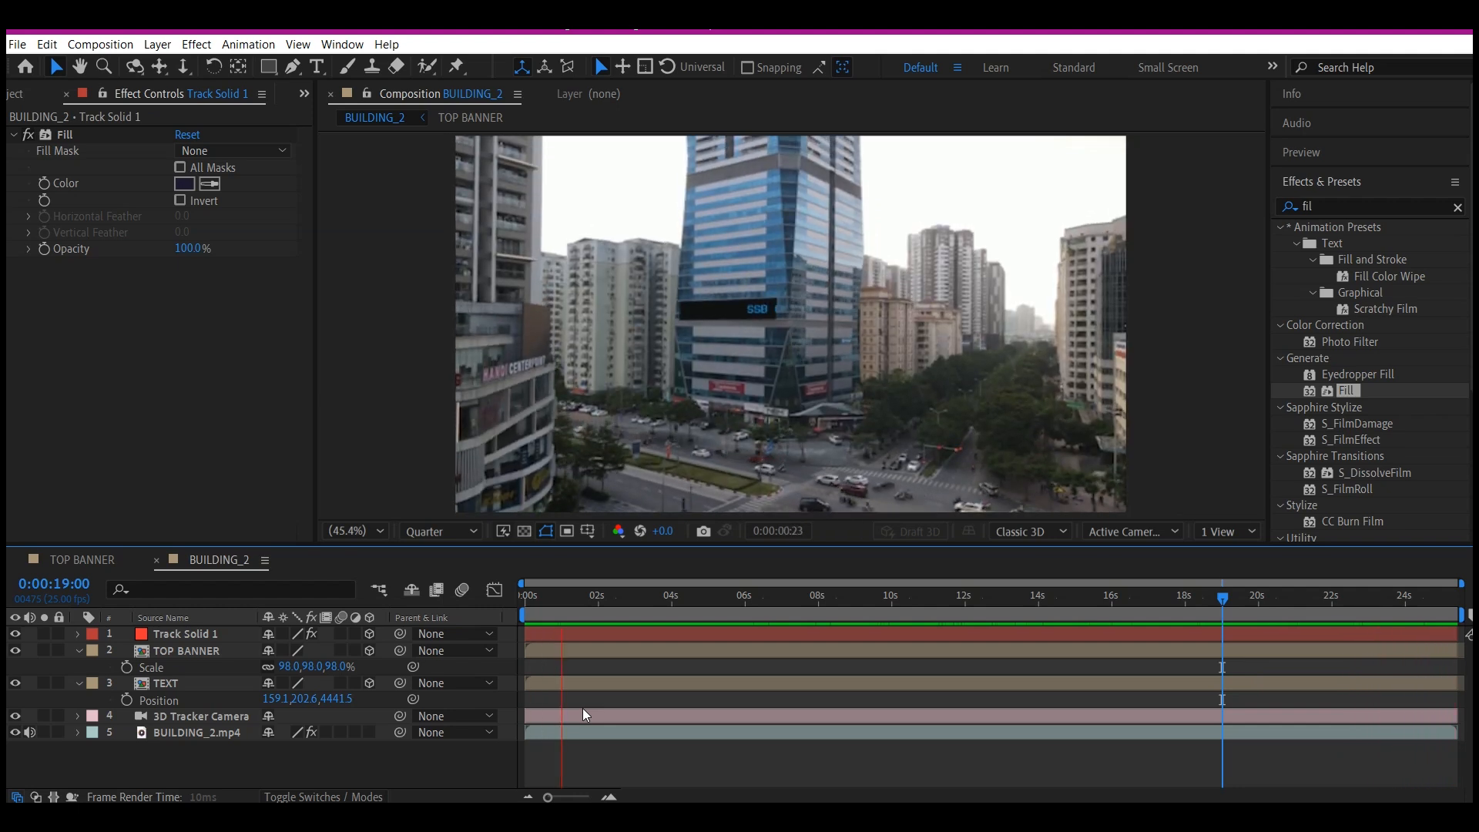
pyautogui.click(638, 595)
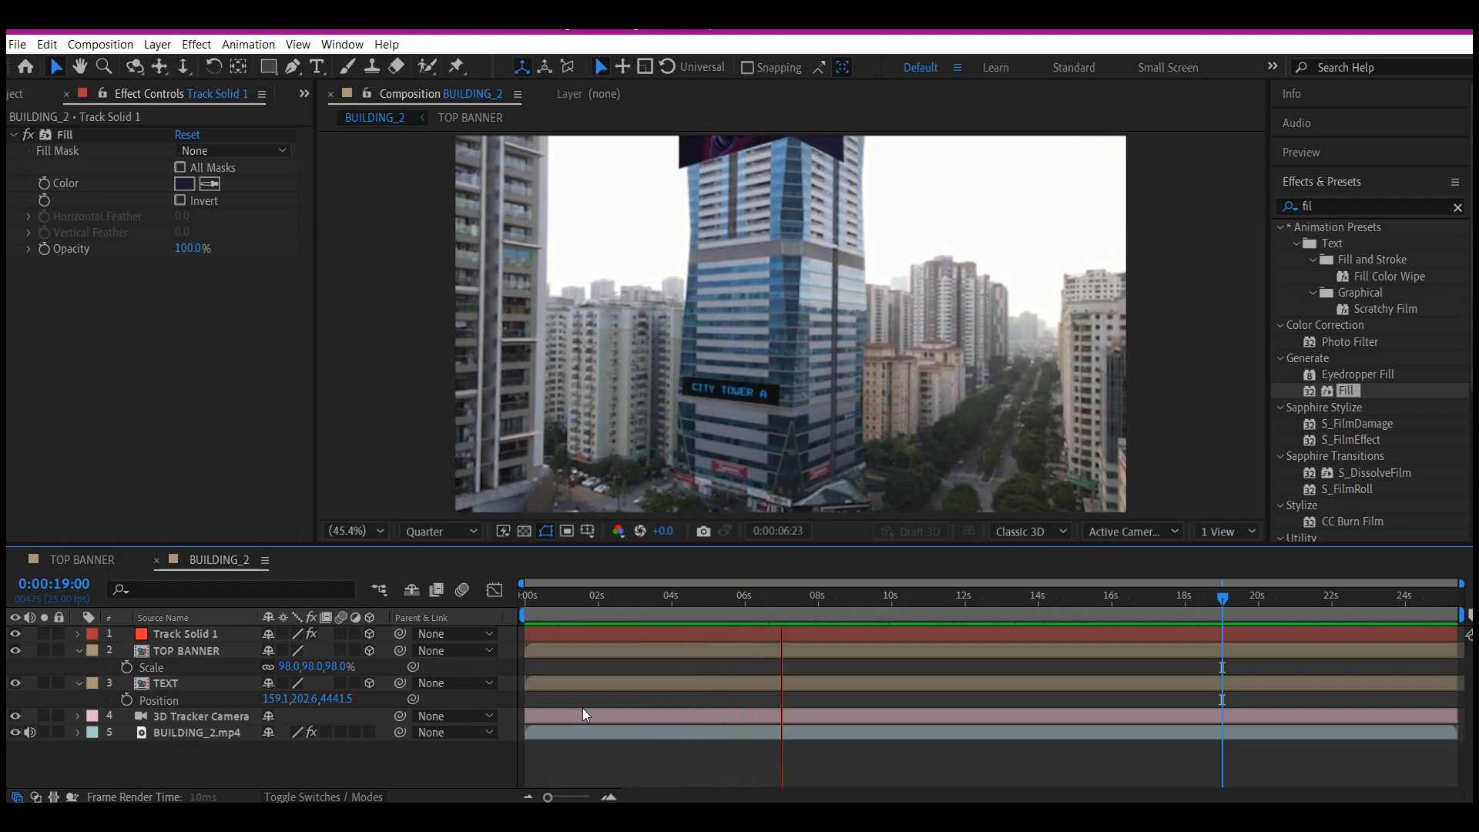
pyautogui.click(857, 595)
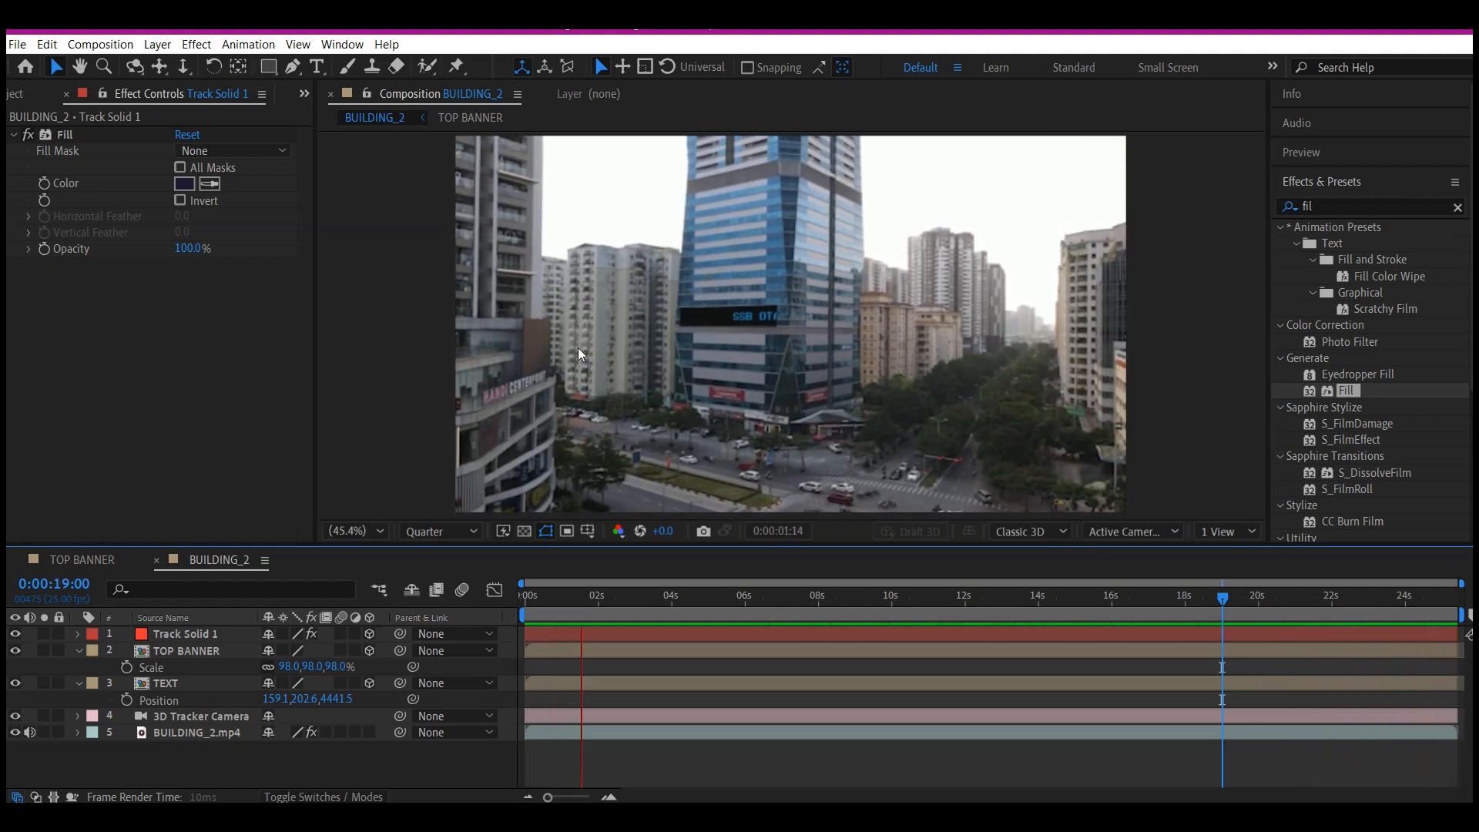
pyautogui.click(657, 594)
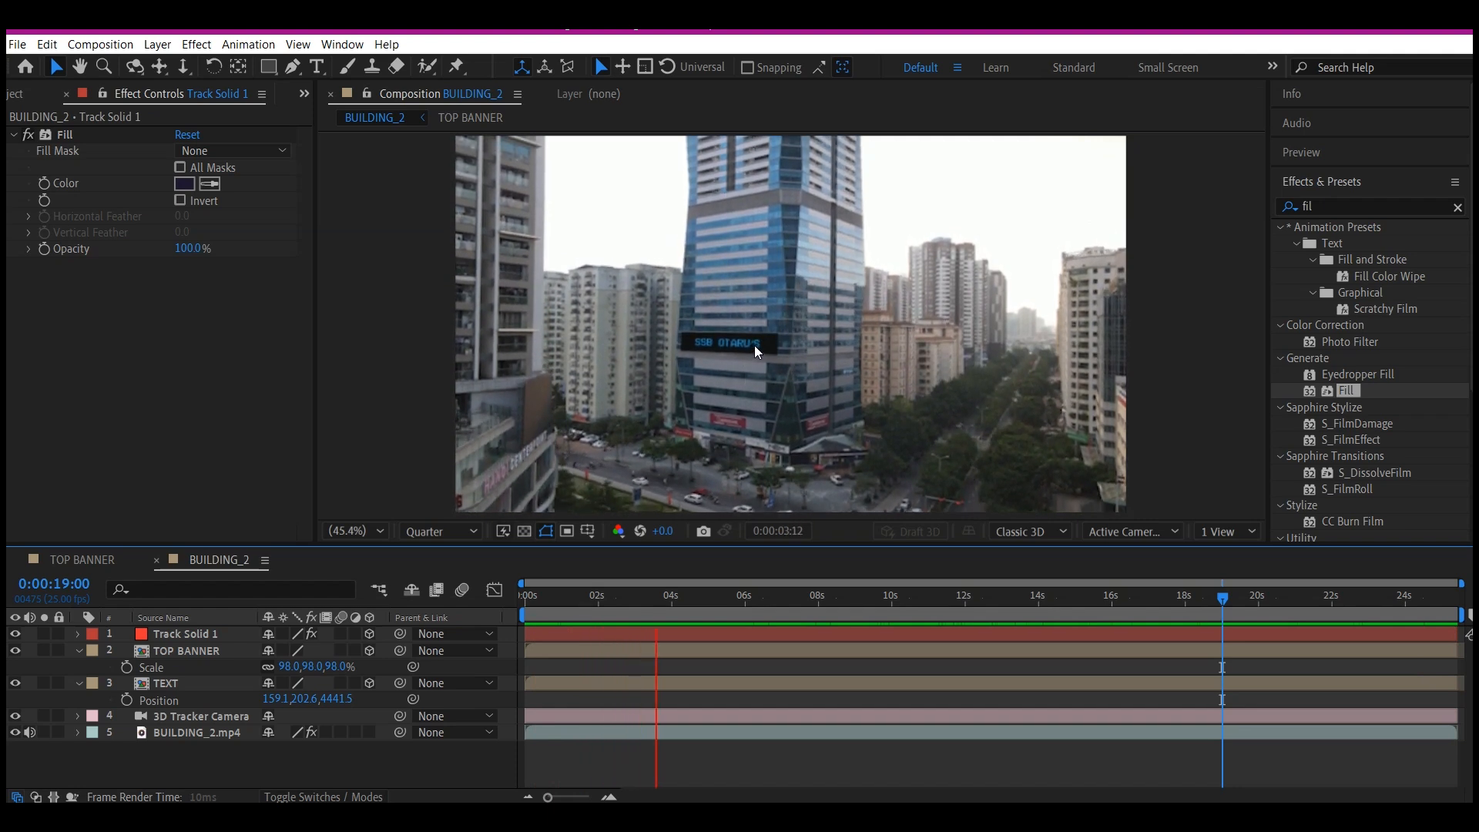
pyautogui.click(730, 595)
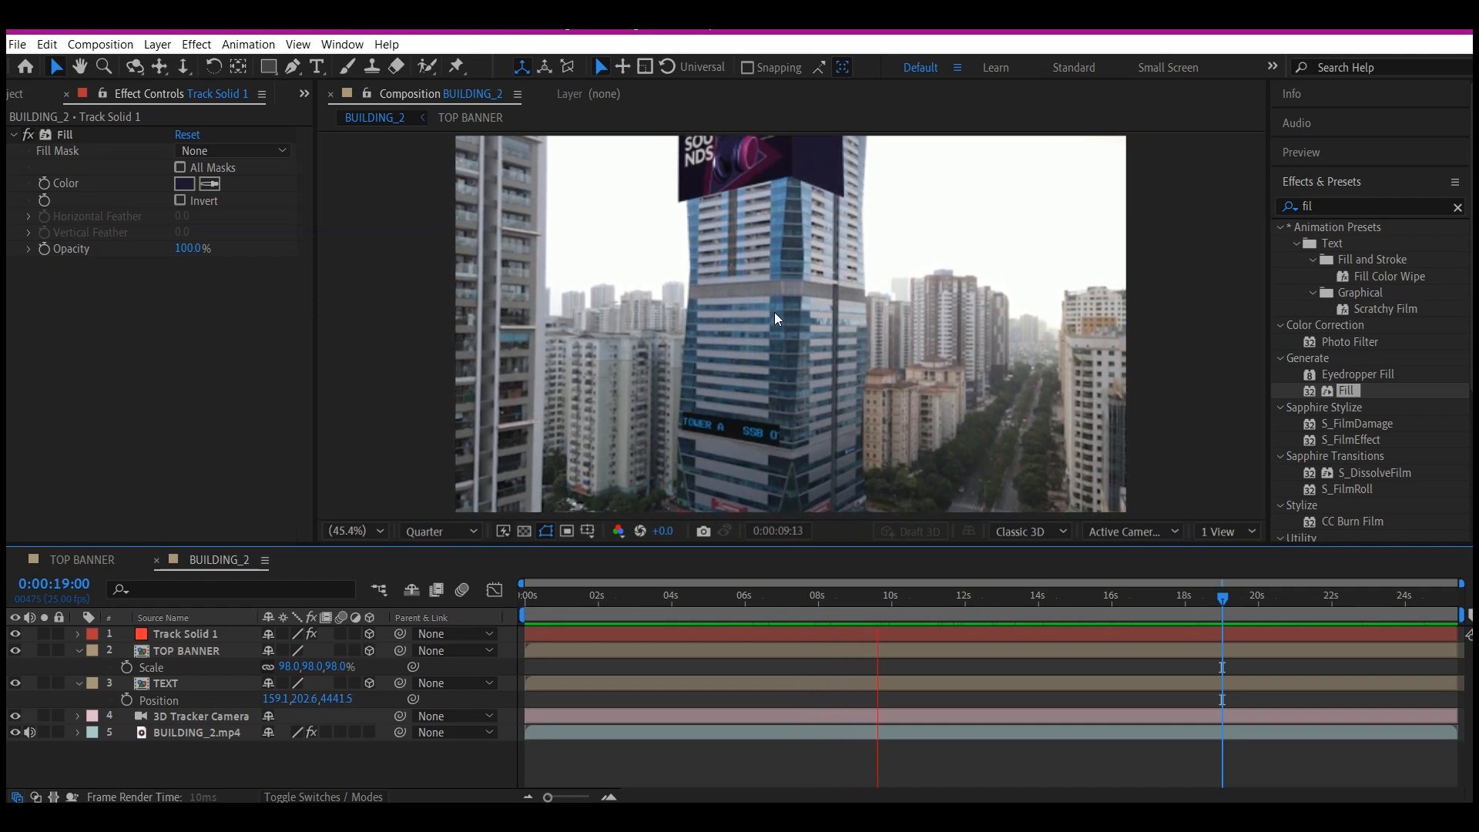
pyautogui.click(951, 595)
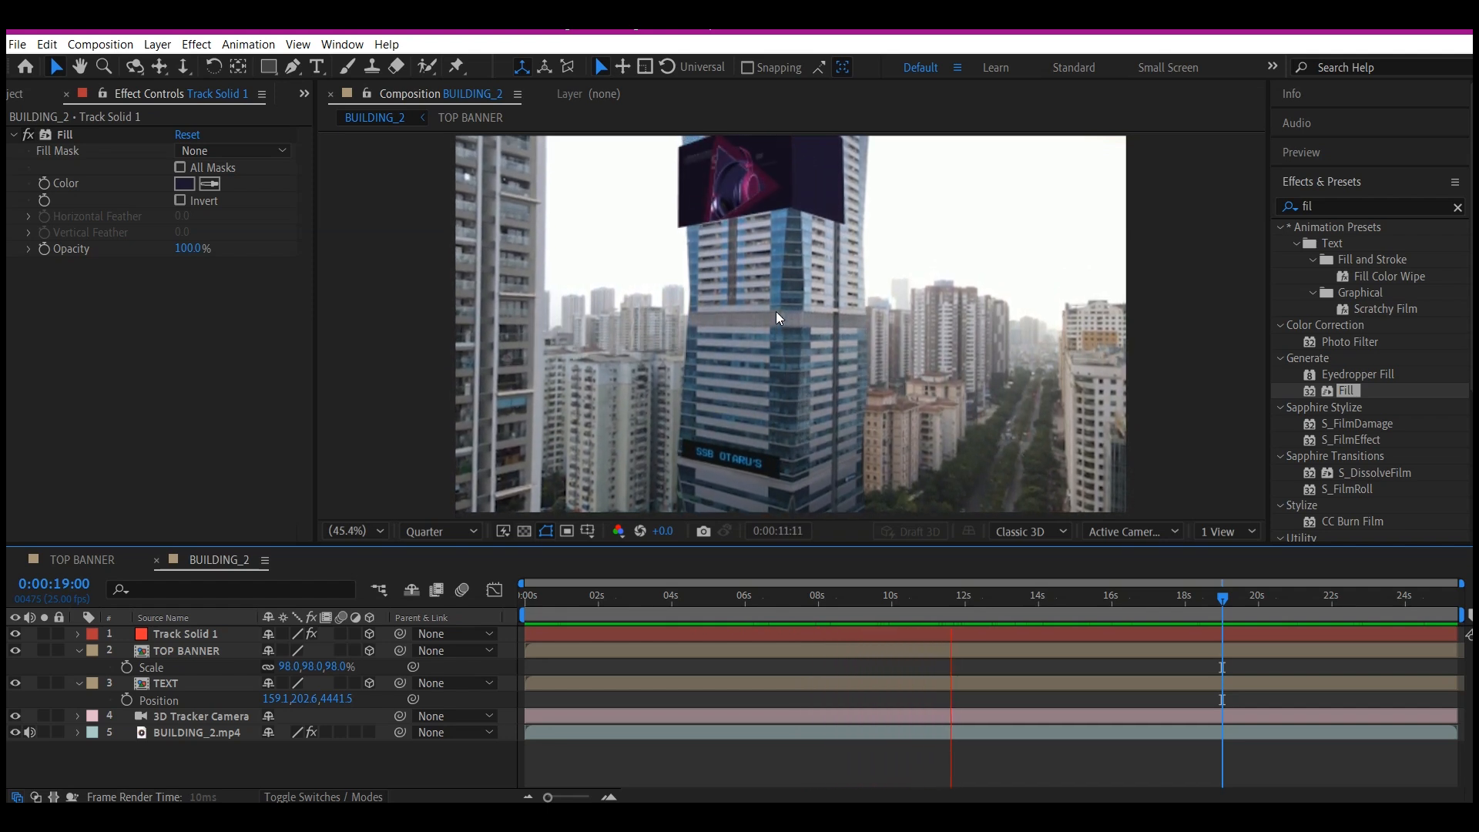